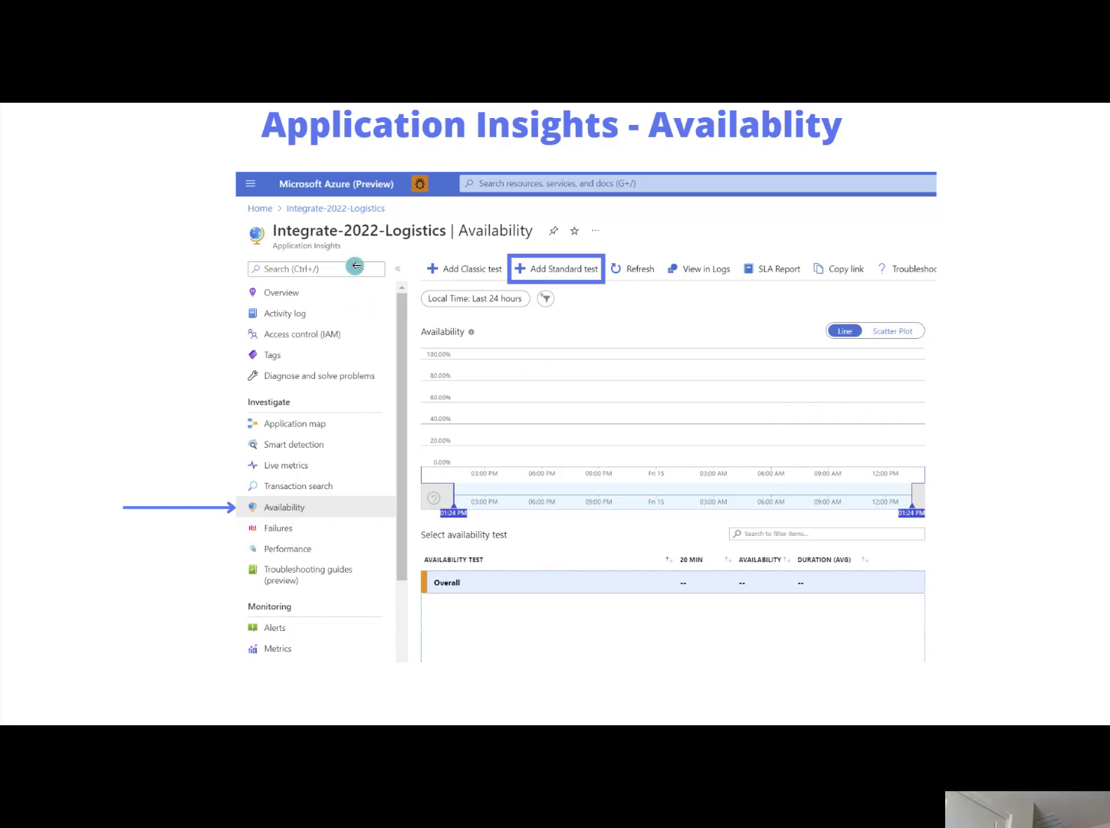
mouse_move(354, 255)
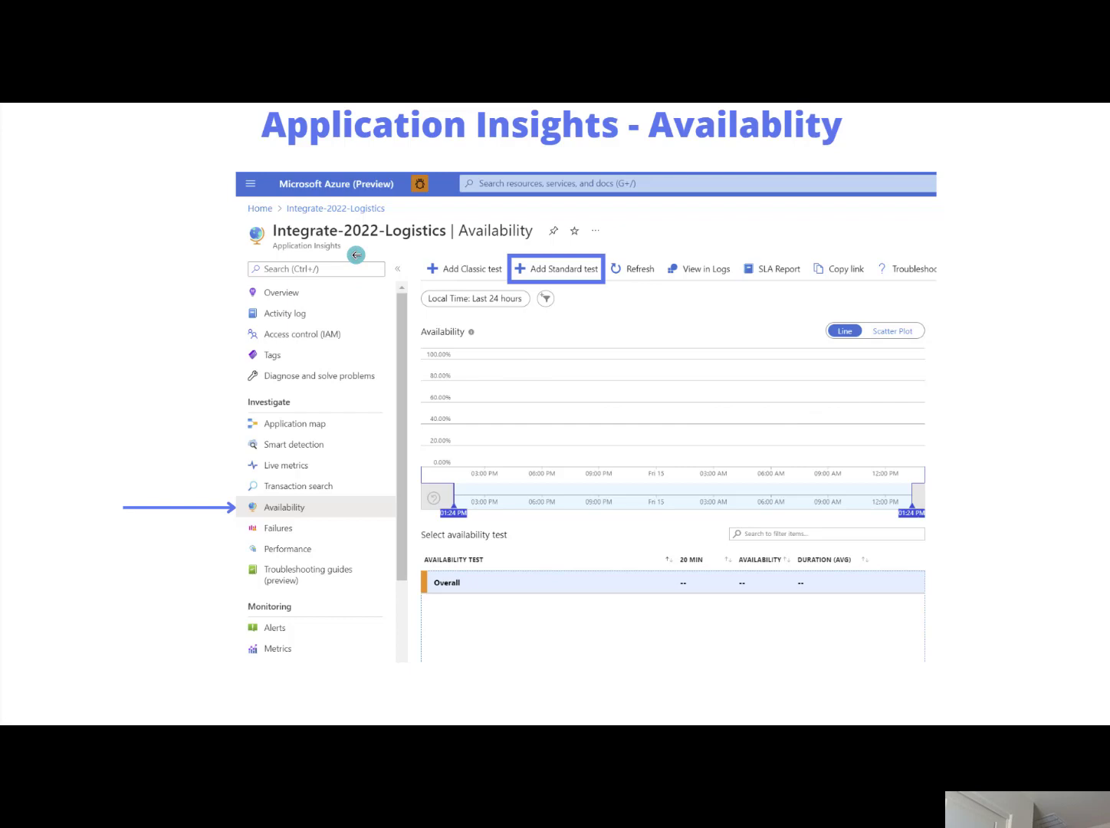
mouse_move(277, 518)
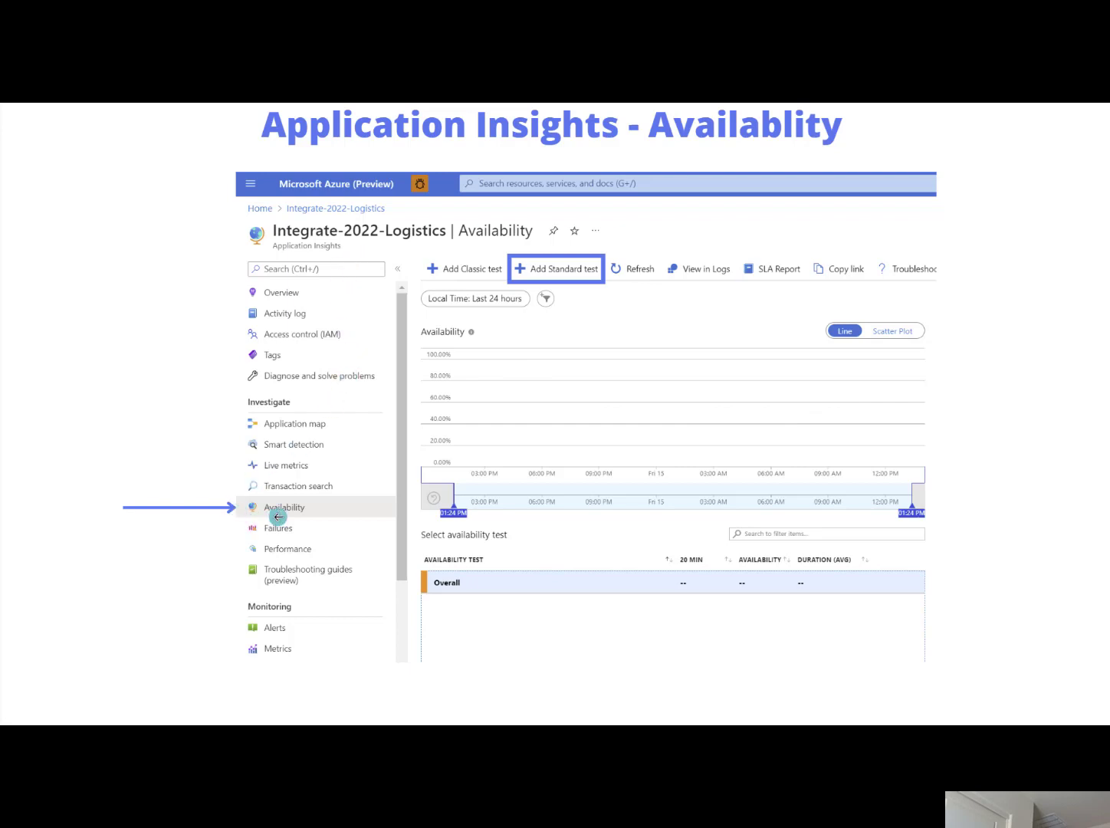
mouse_move(314, 514)
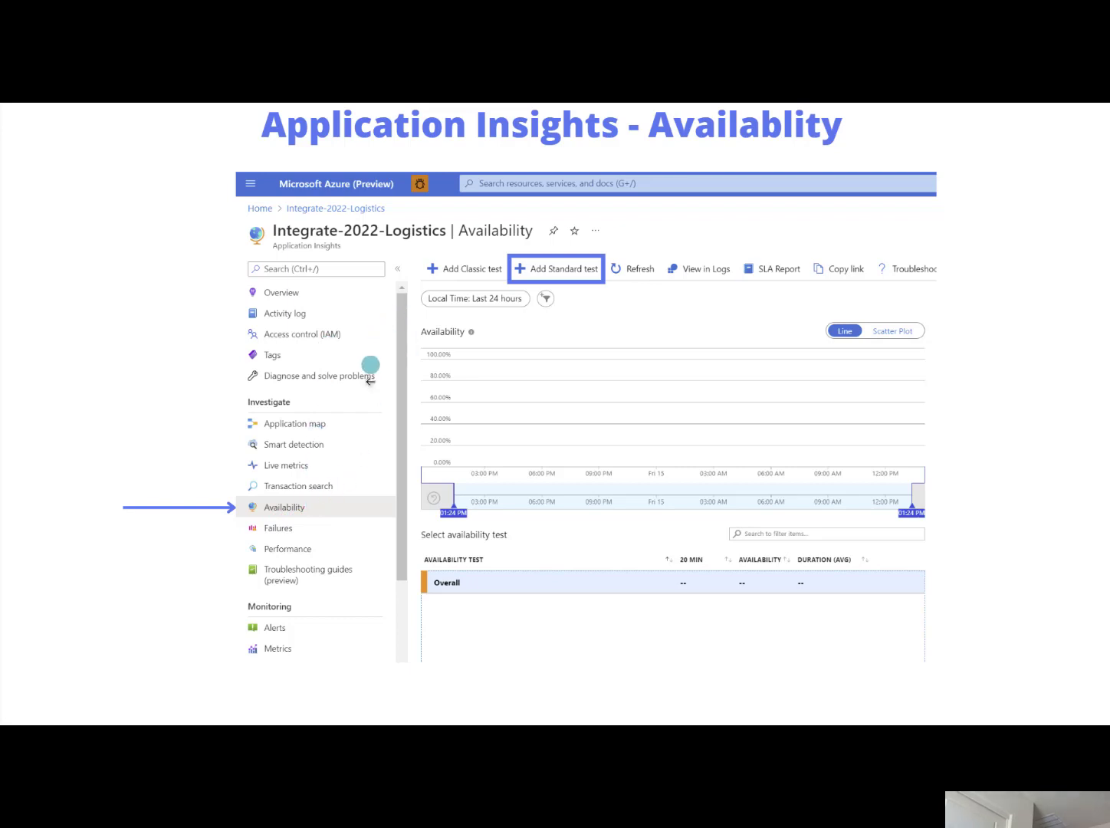
mouse_move(548, 356)
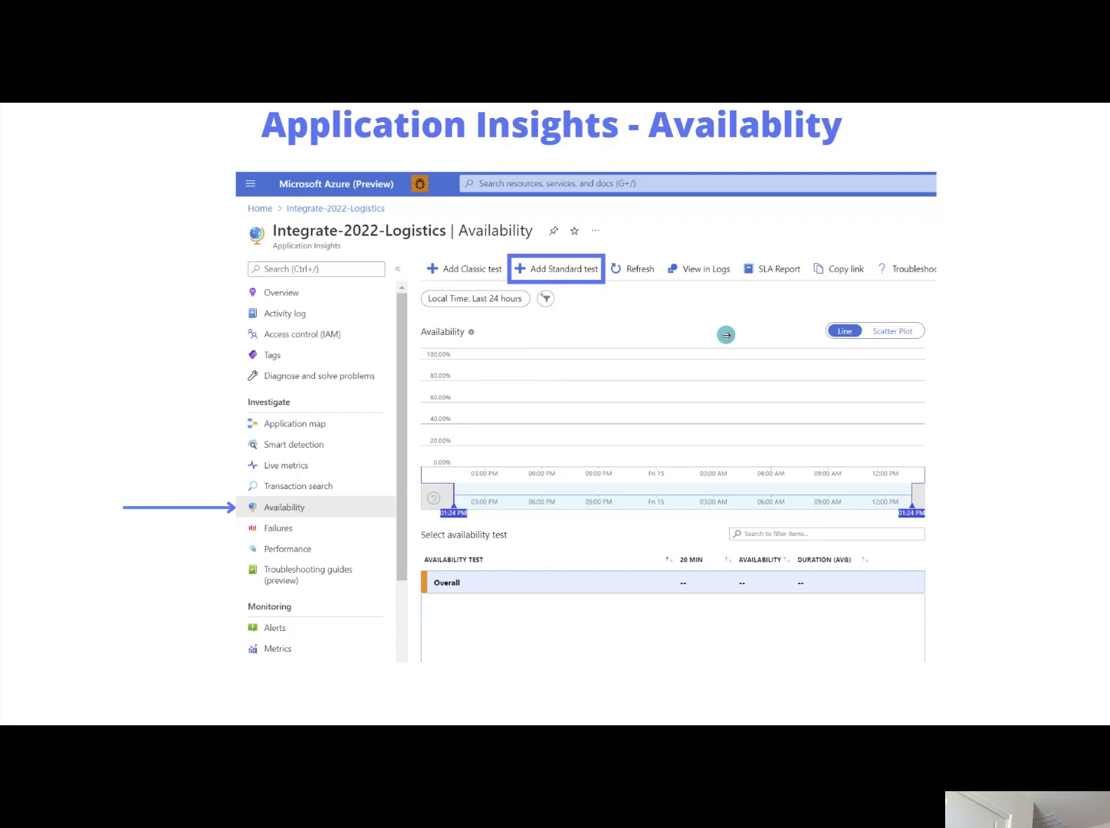
mouse_move(1025, 450)
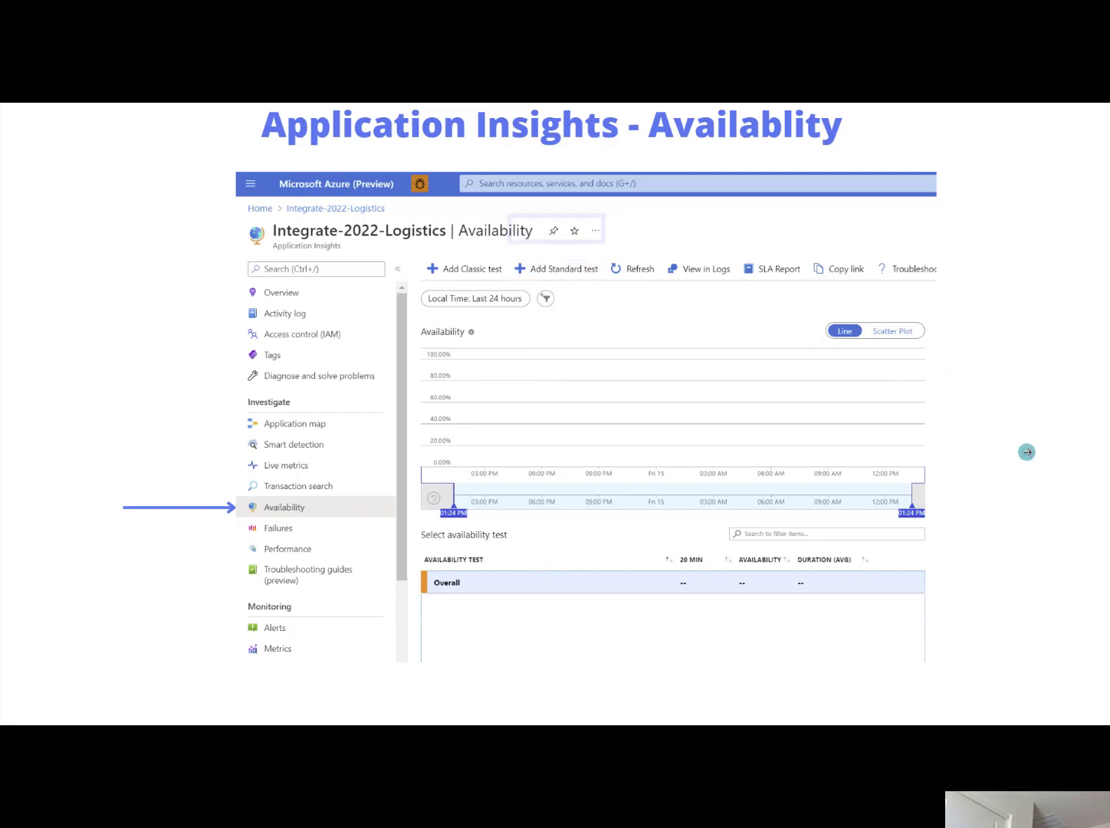
Review the Test Discount Services test locations and the HTTP request verb options.
left_click(564, 269)
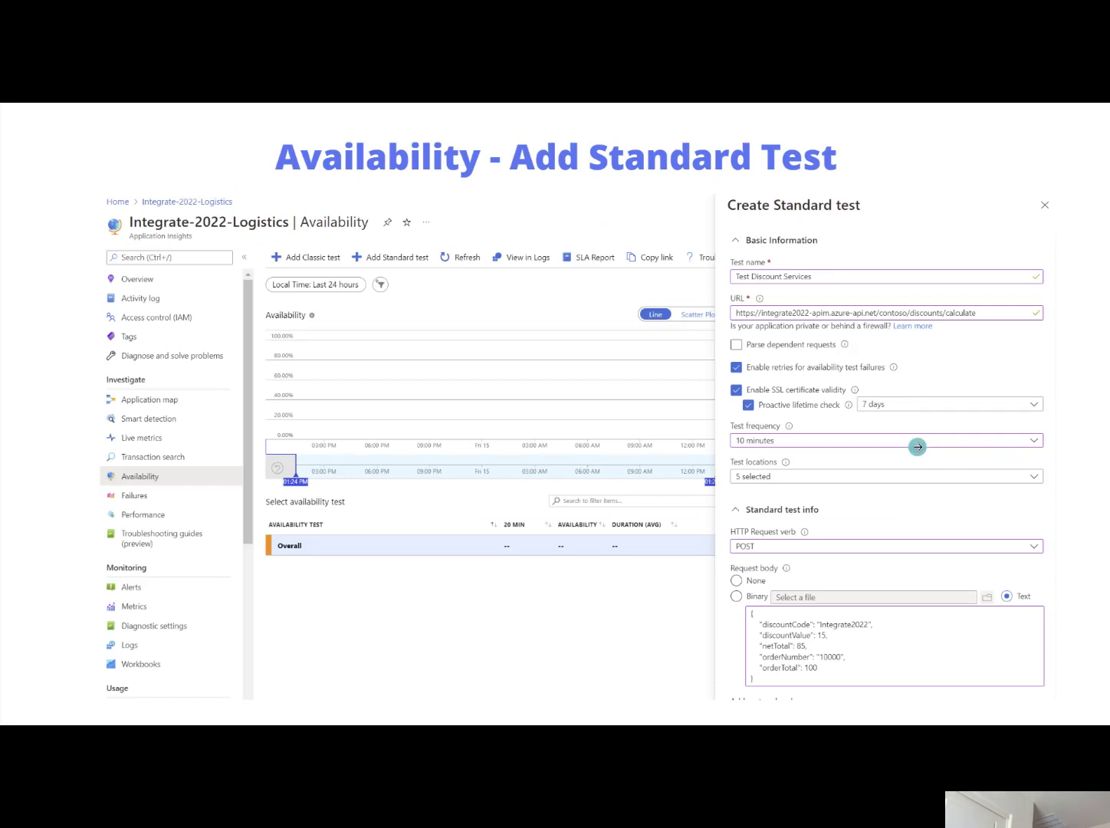
mouse_move(810, 362)
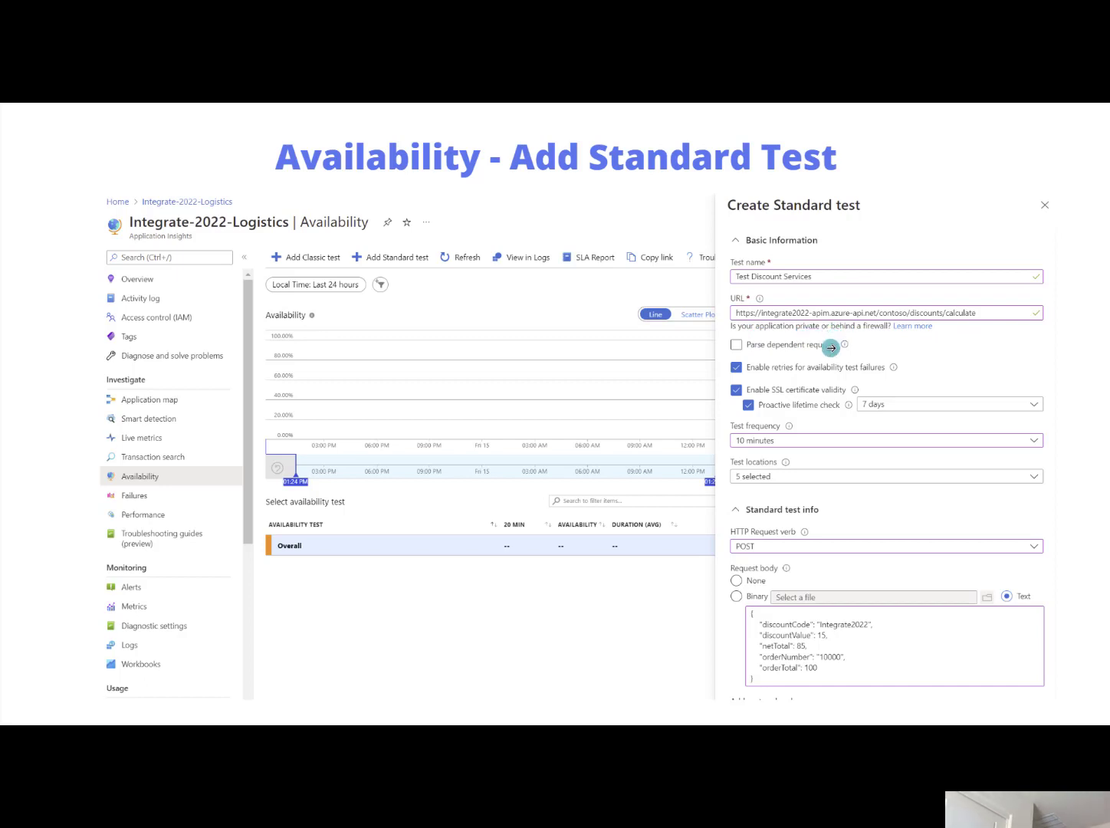
mouse_move(912, 341)
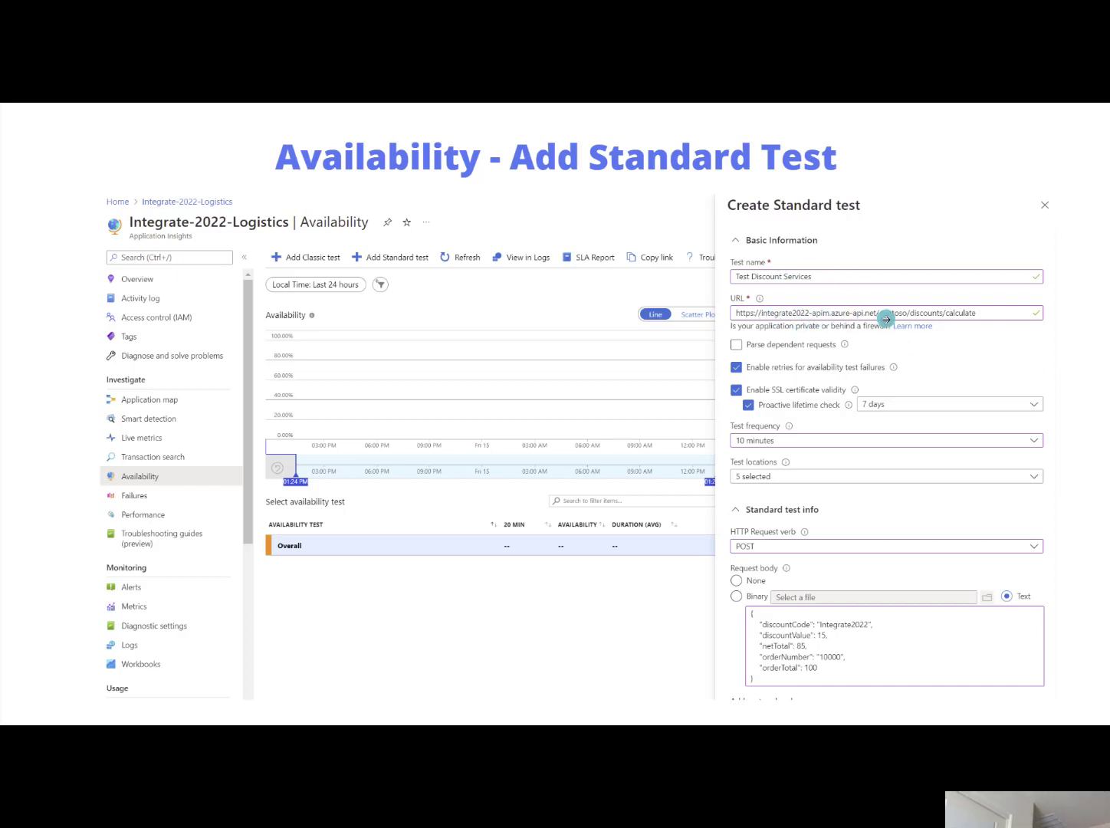
mouse_move(806, 336)
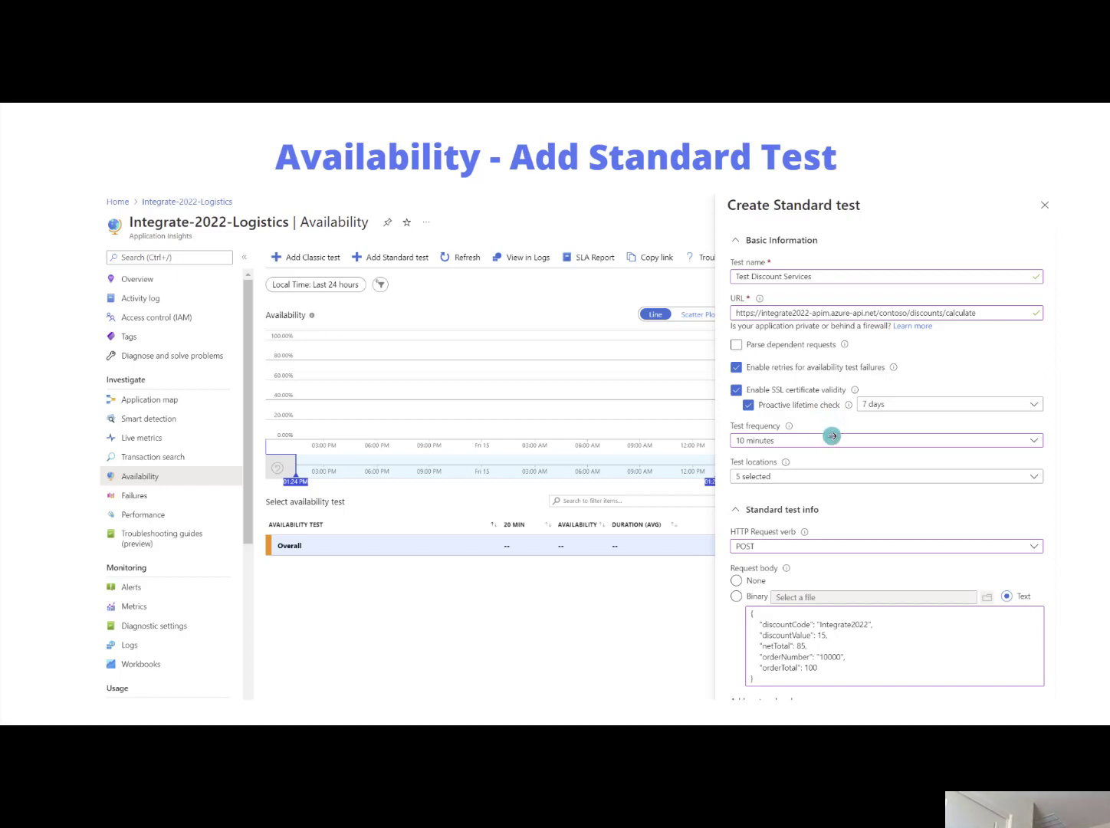
mouse_move(748, 399)
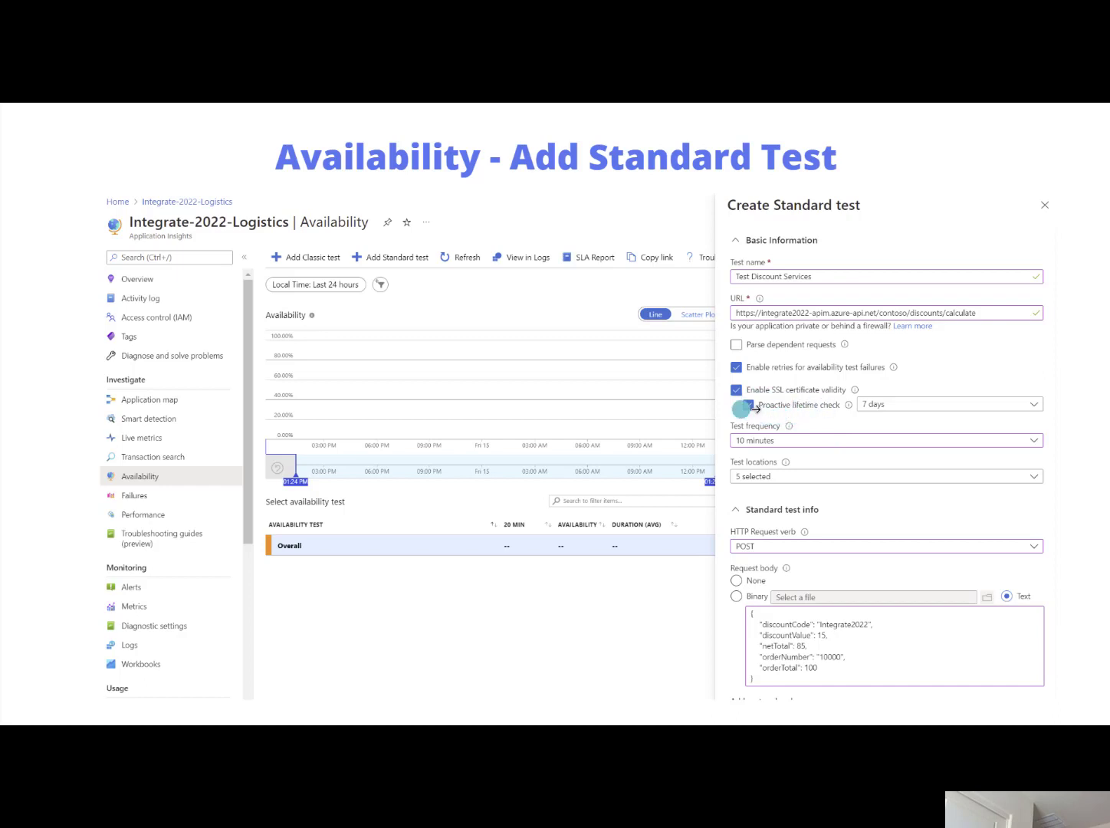
left_click(736, 405)
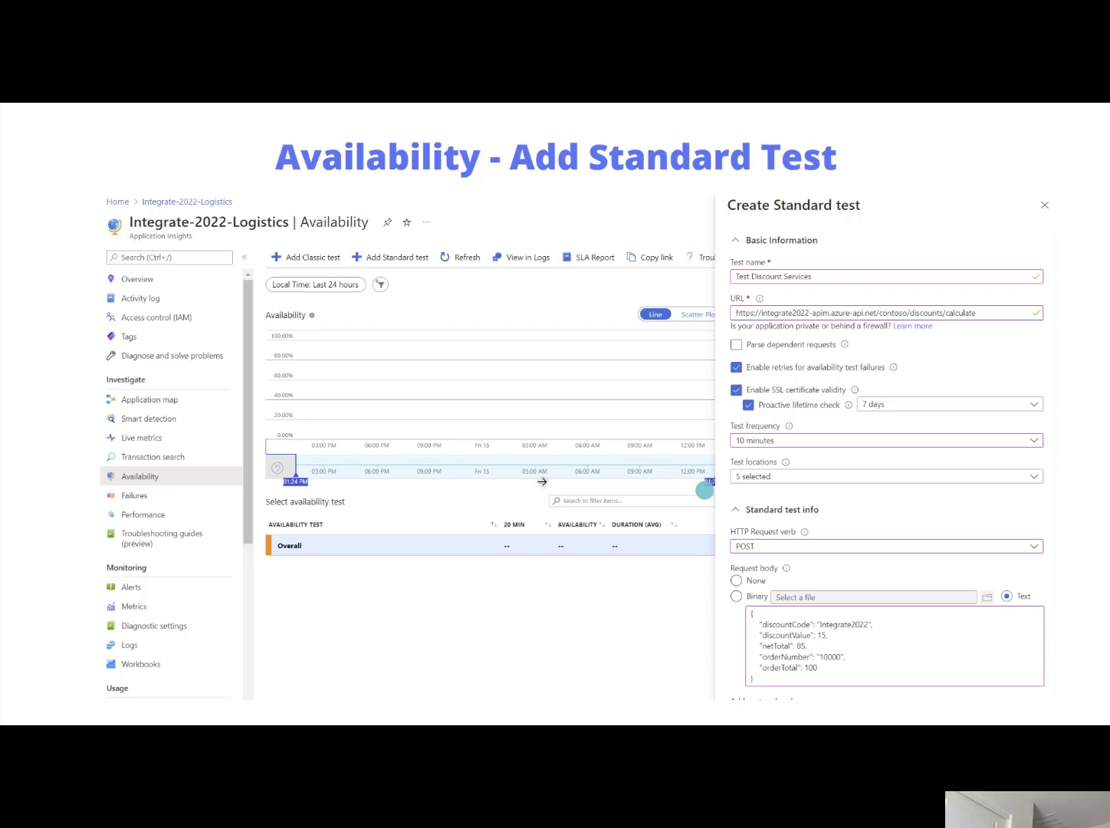
mouse_move(136, 438)
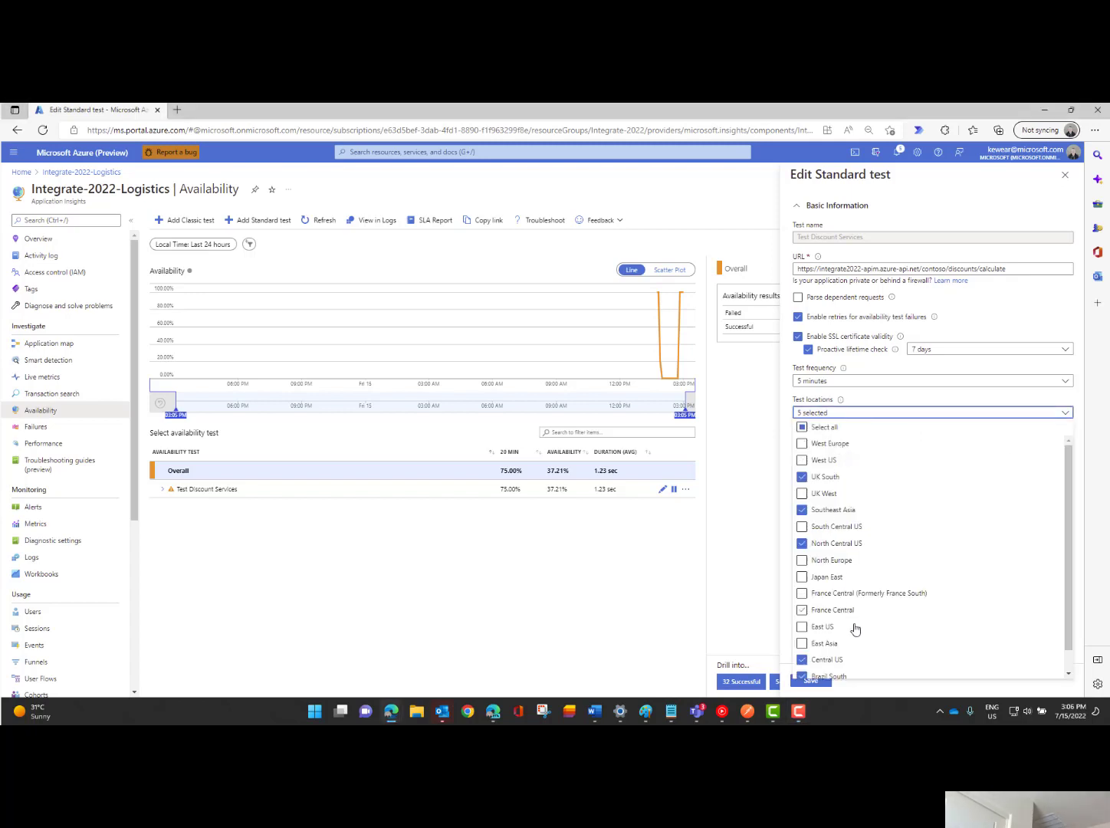
scroll("down", 3)
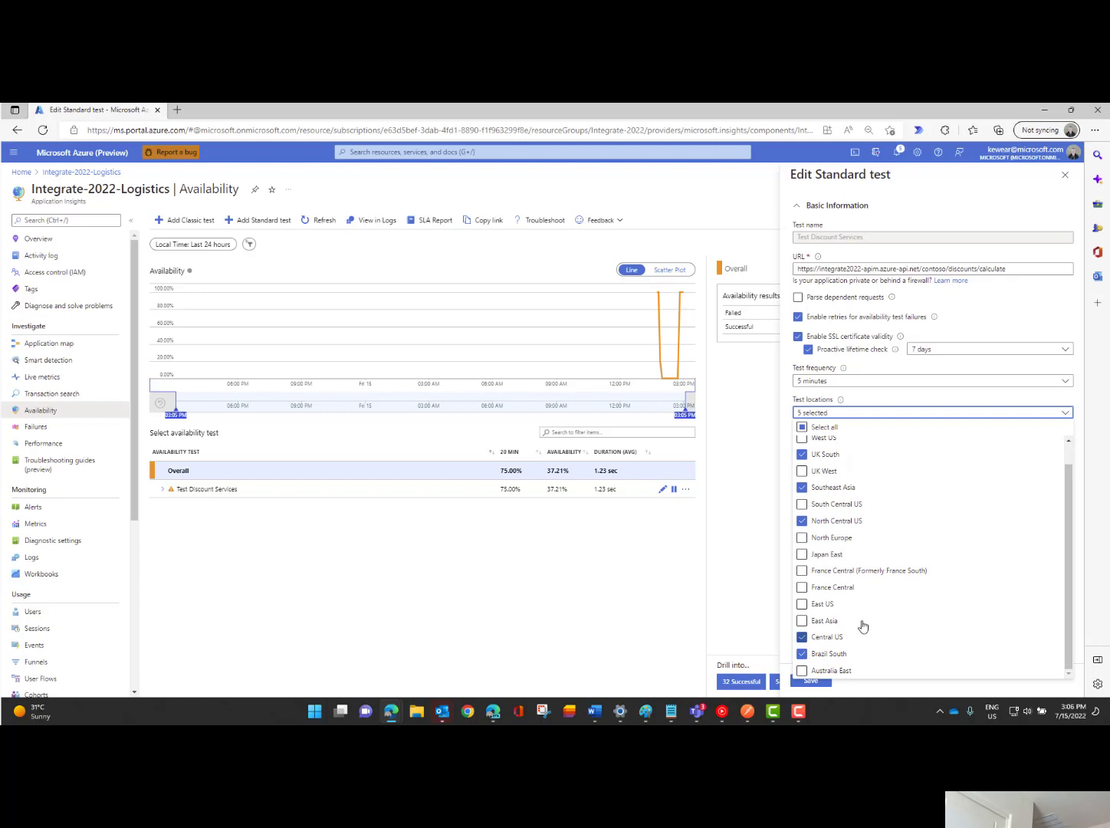
scroll("up", 3)
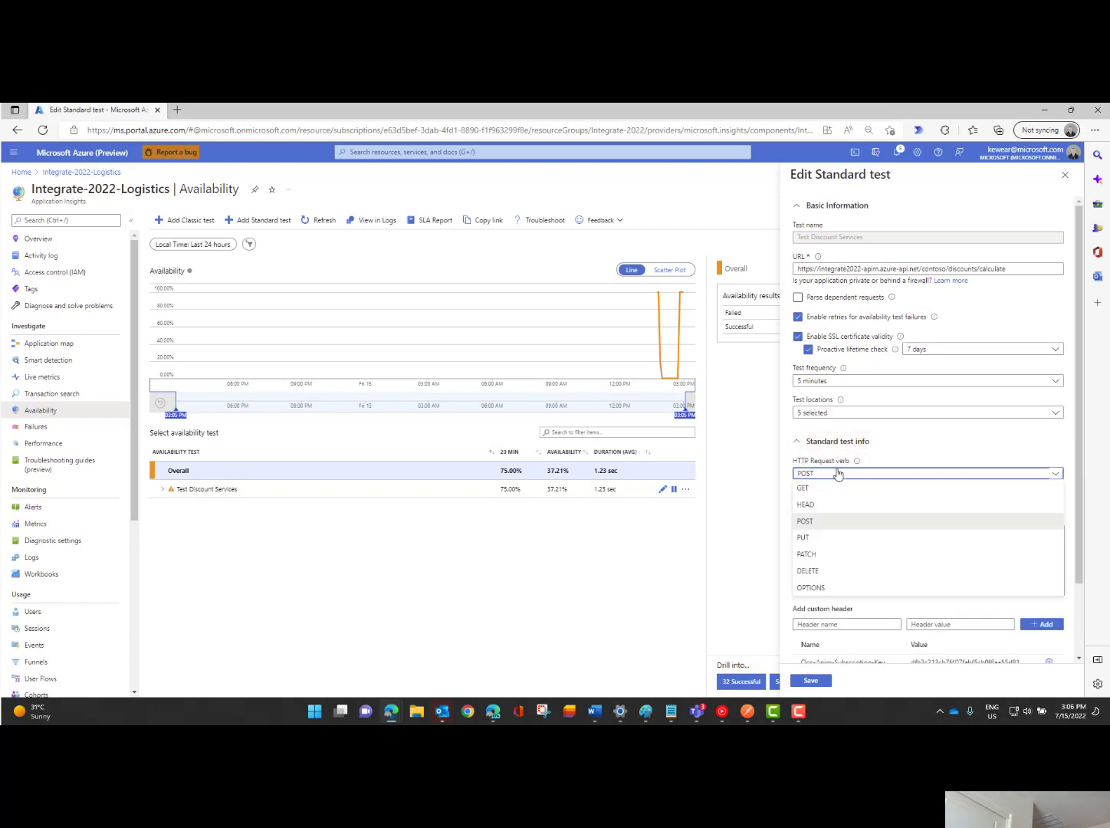
mouse_move(819, 503)
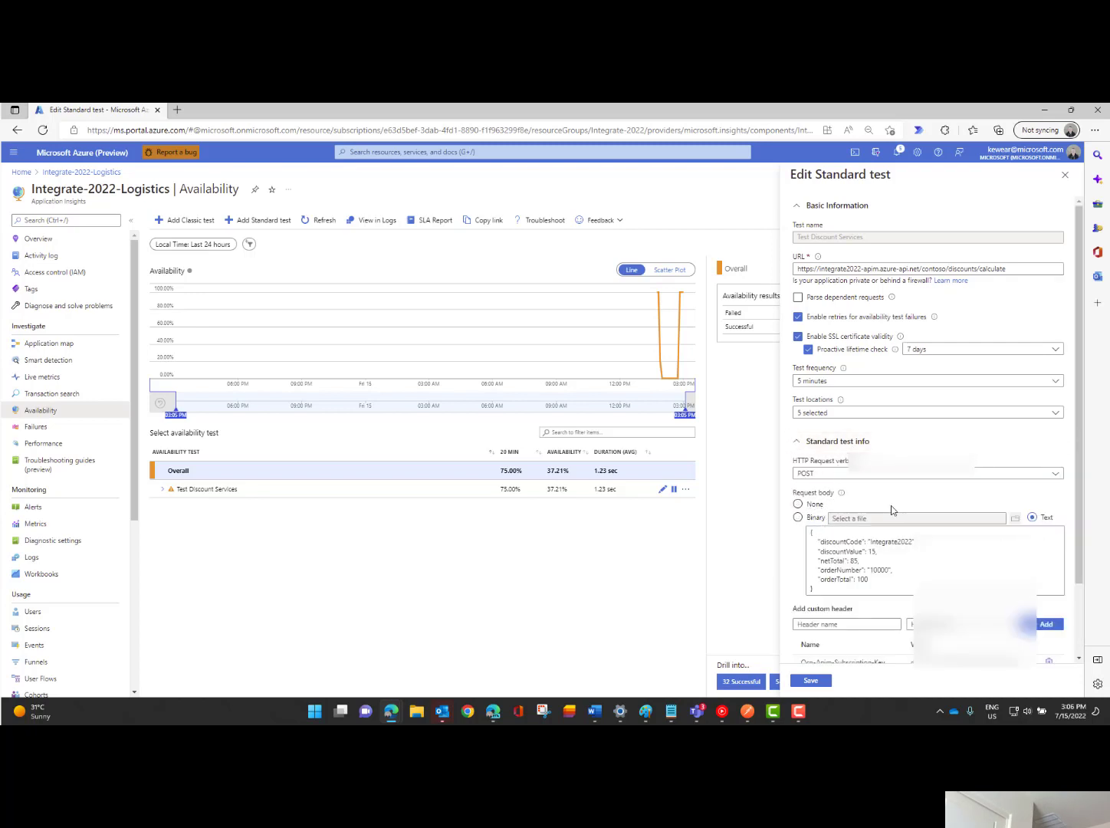
Review the POST request body and the two custom headers of the test.
left_click(797, 516)
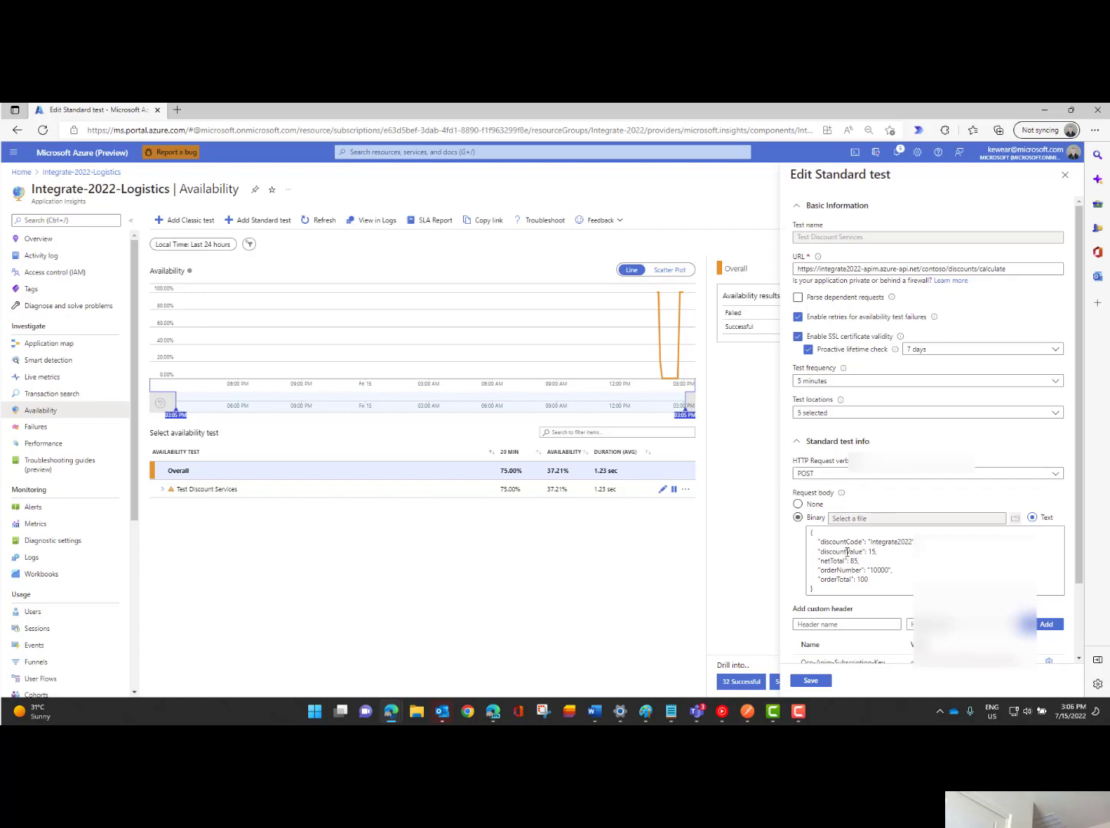
scroll("down", 3)
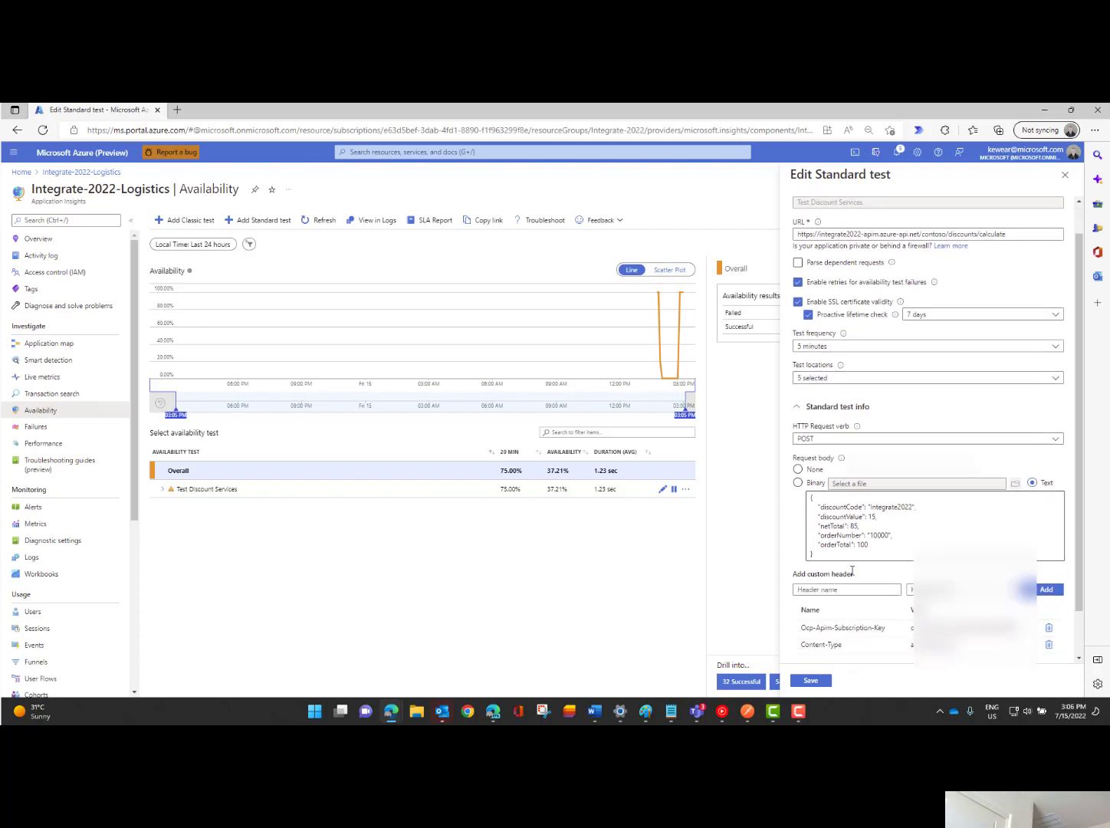
scroll("down", 3)
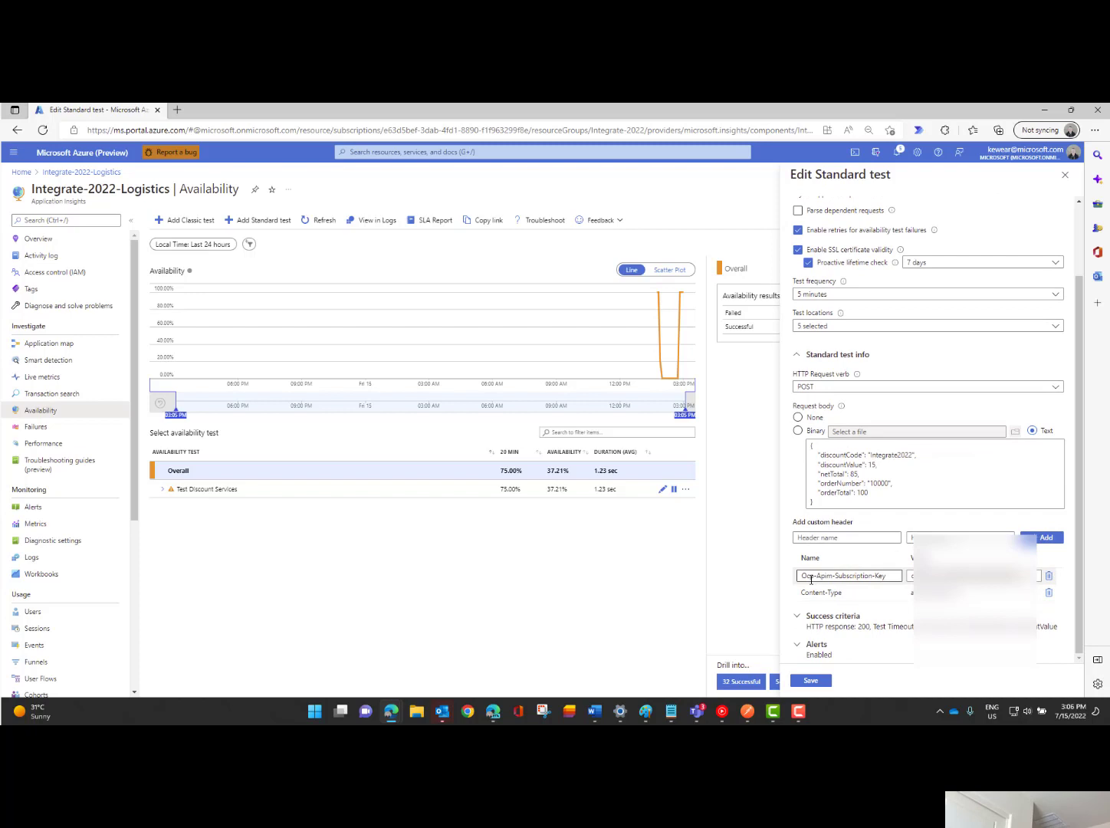
left_click(850, 591)
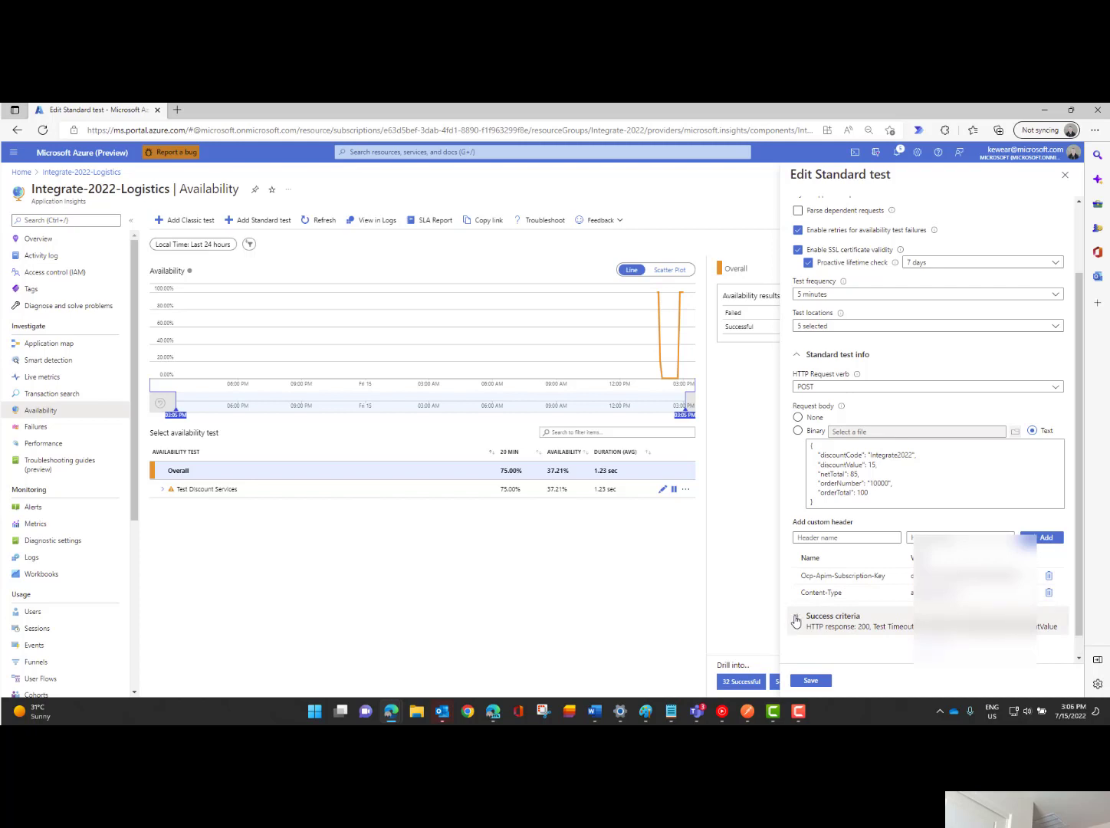
Review success criteria: 120-second timeout, HTTP 200 response, content match on 'discountValue'.
left_click(797, 619)
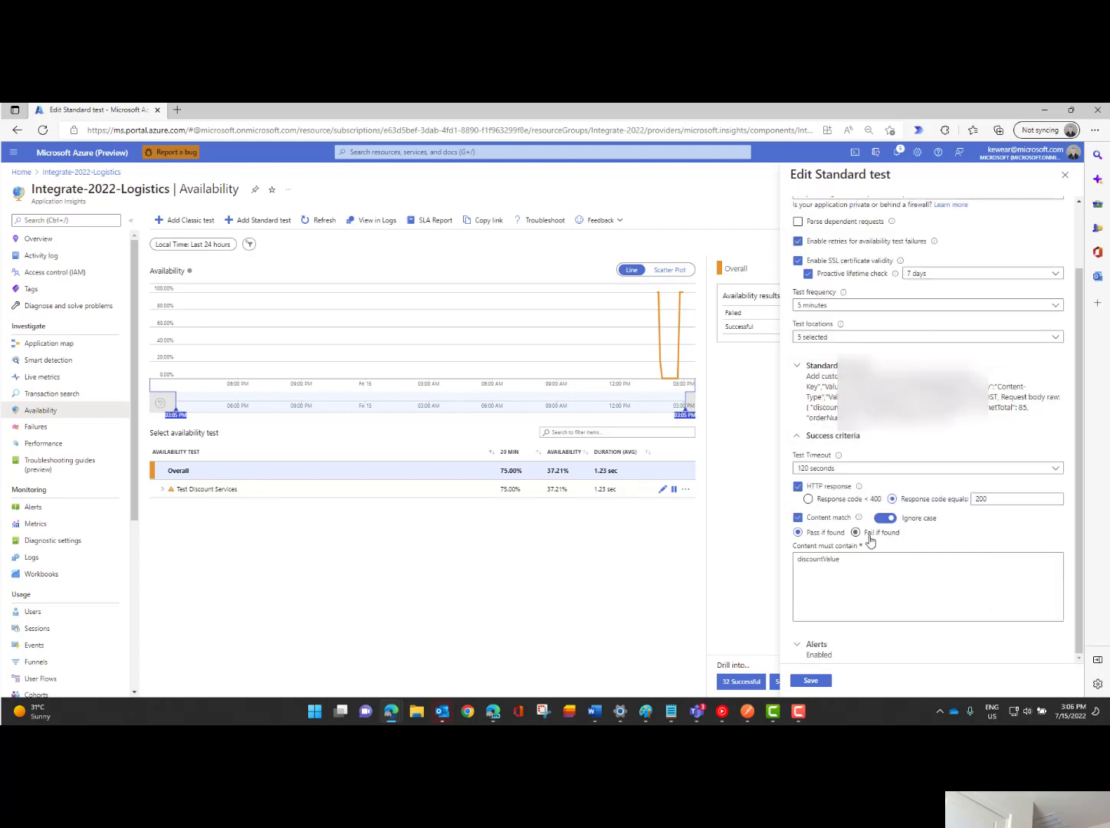
left_click(797, 532)
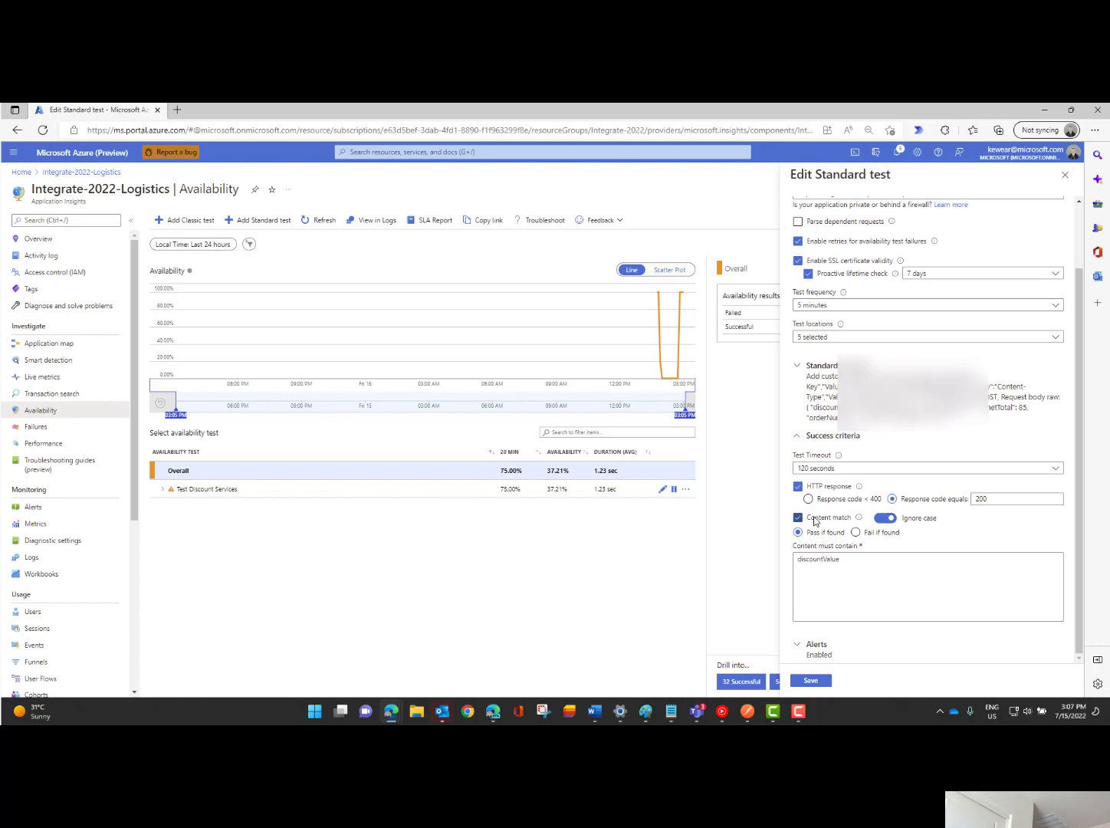
left_click(883, 518)
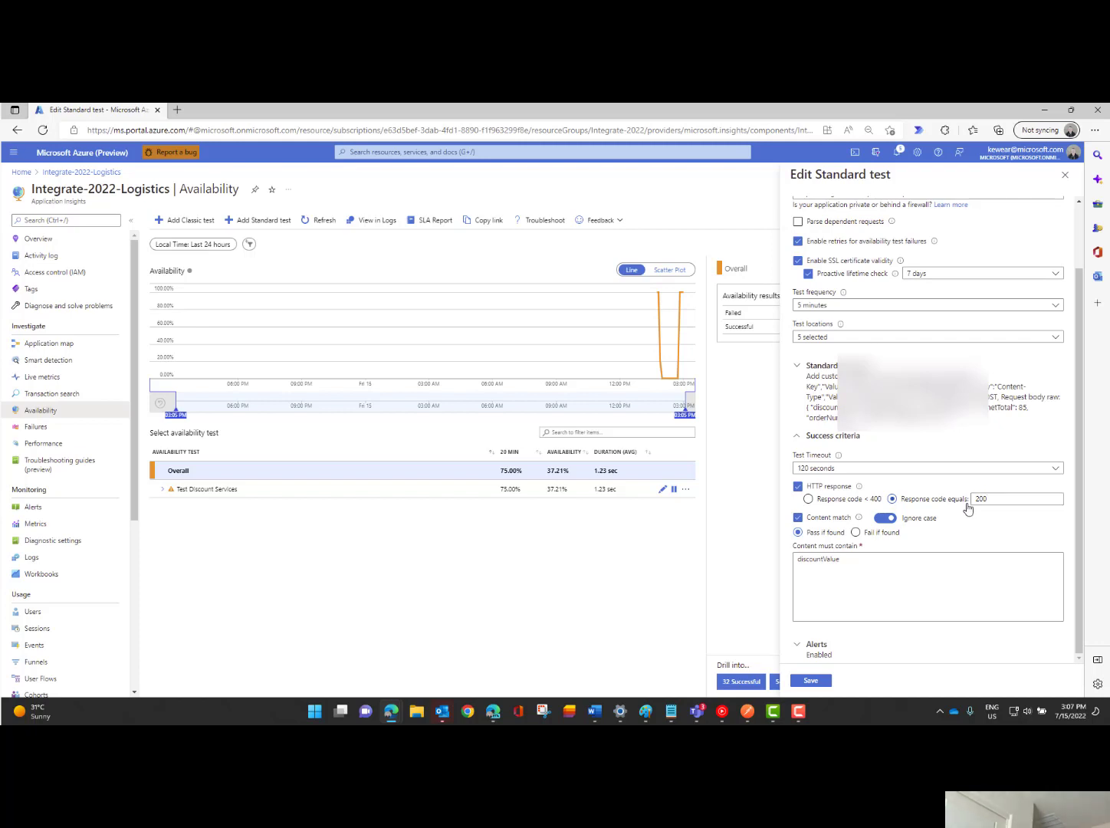
mouse_move(920, 533)
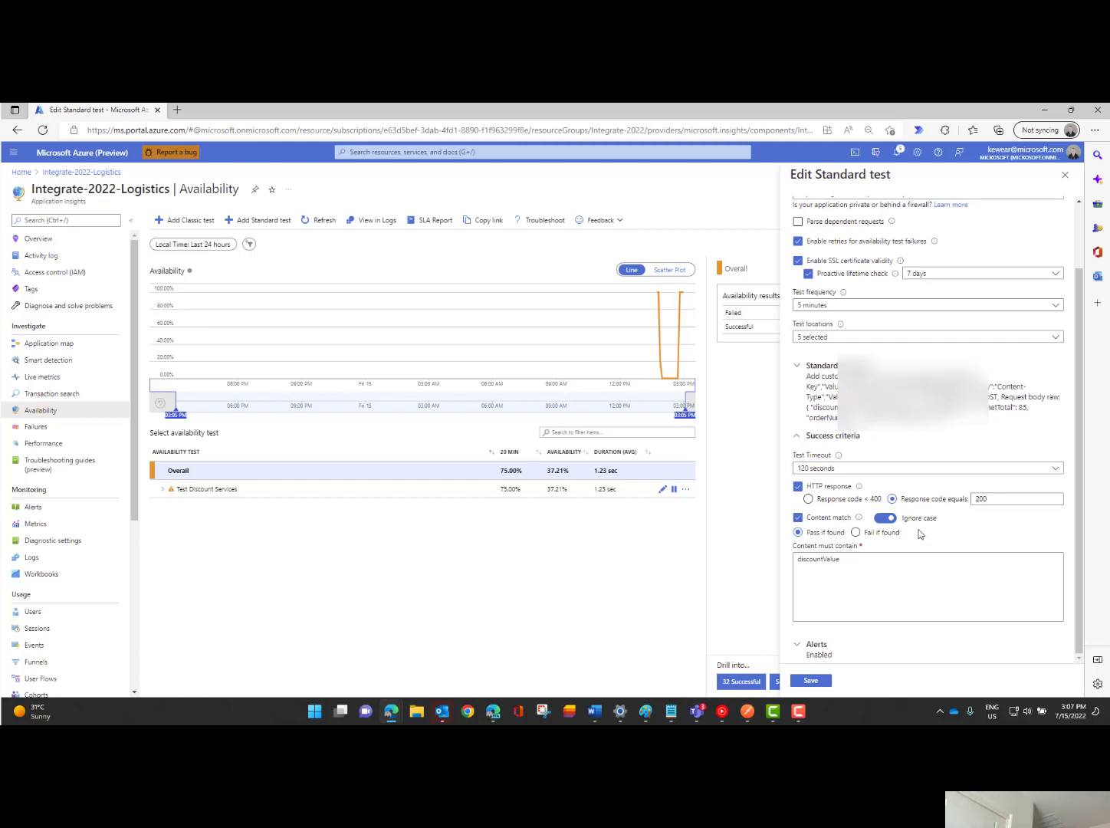
left_click(816, 644)
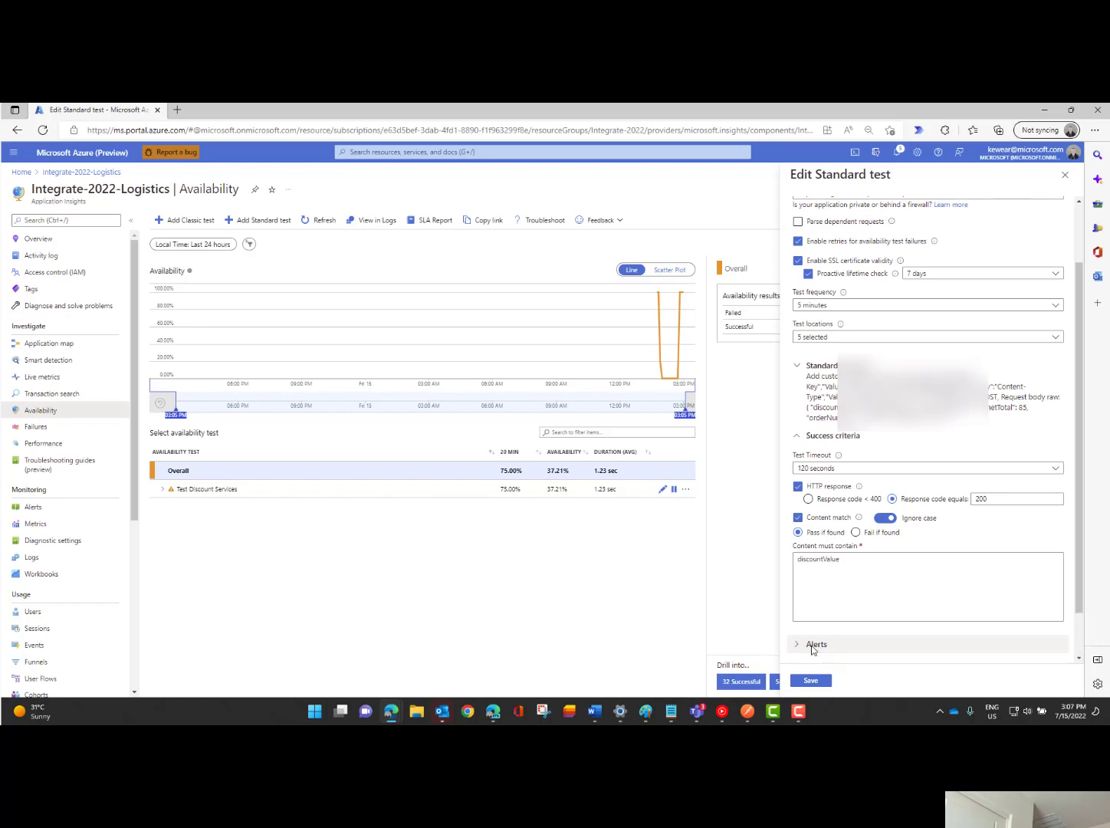
left_click(816, 643)
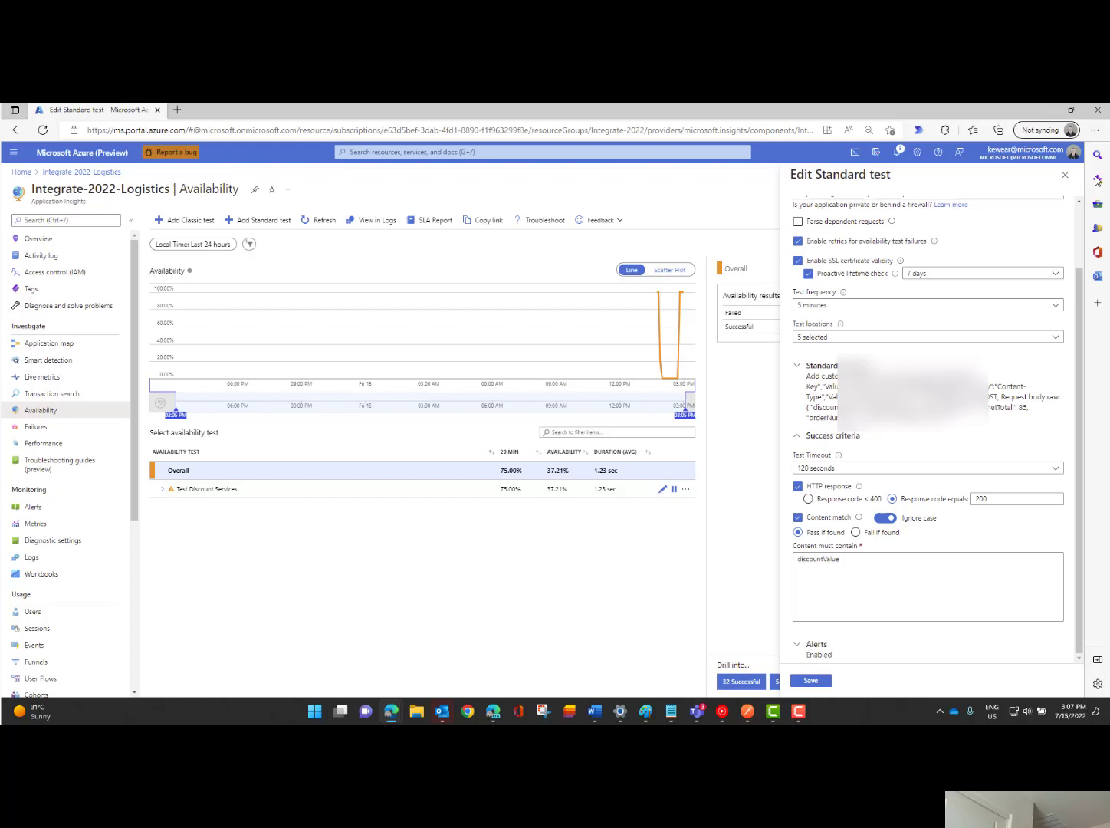
mouse_move(1064, 174)
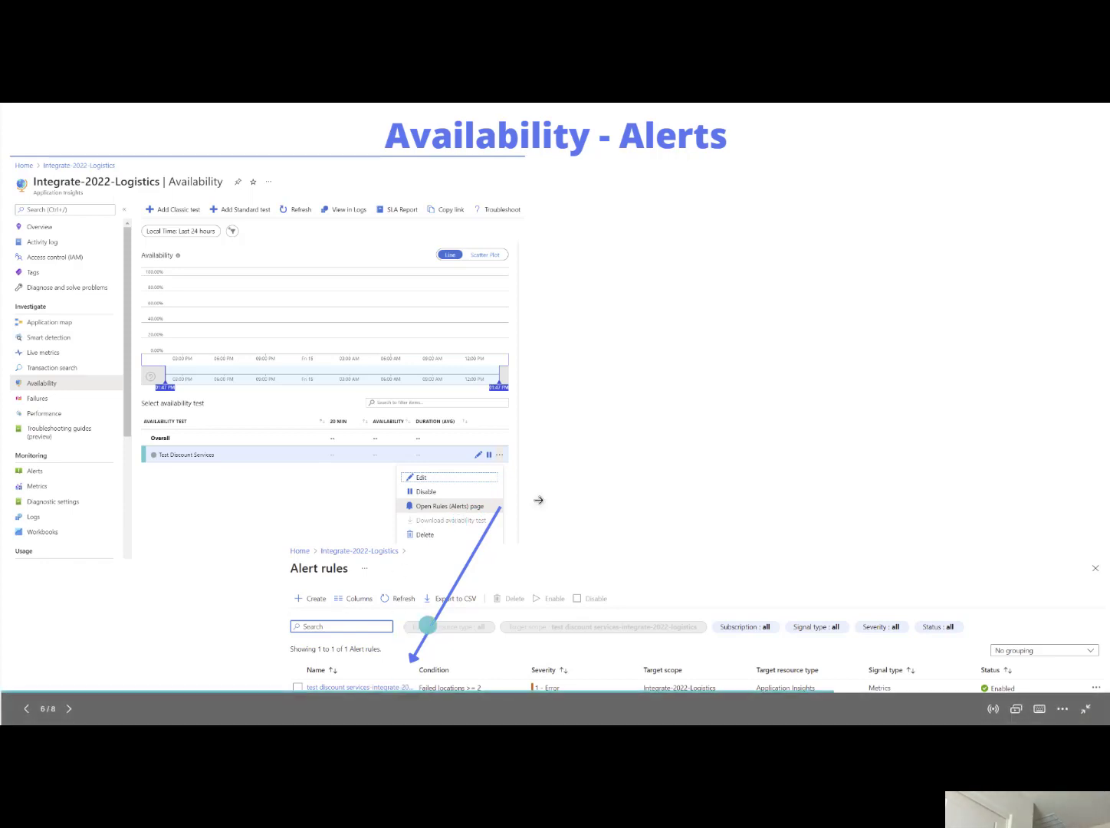
mouse_move(684, 321)
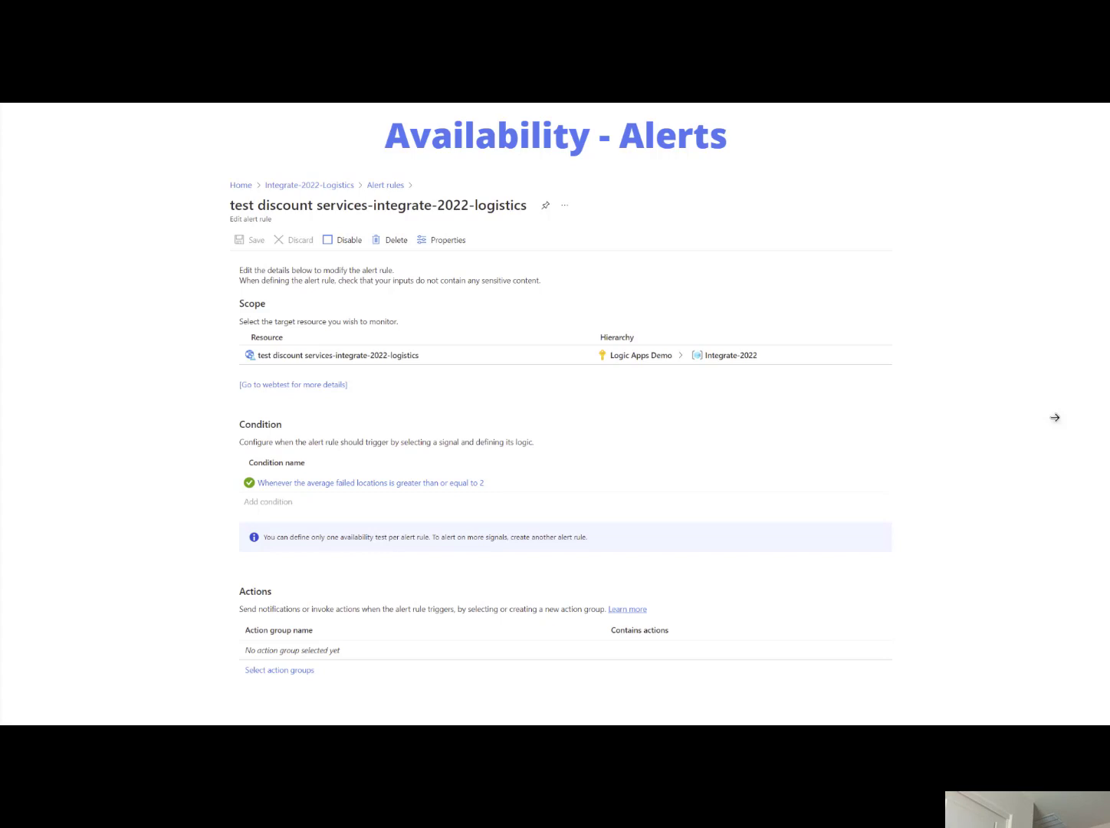
left_click(248, 239)
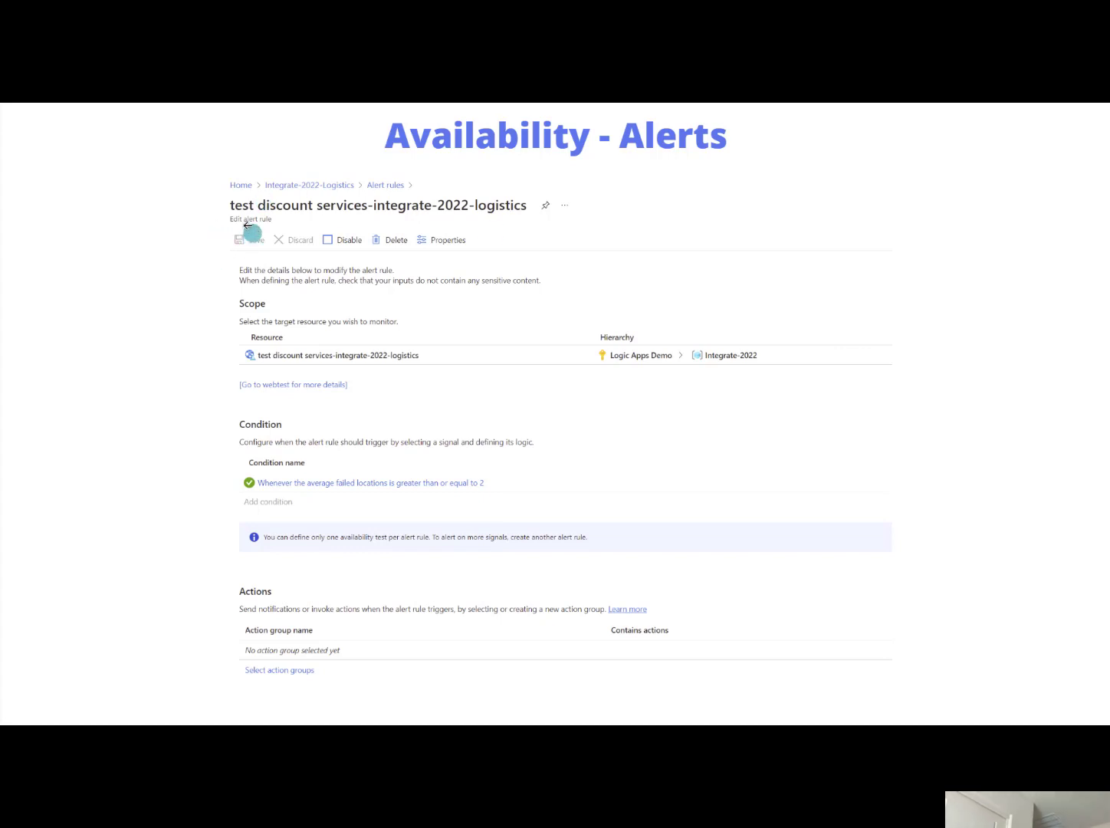
mouse_move(482, 502)
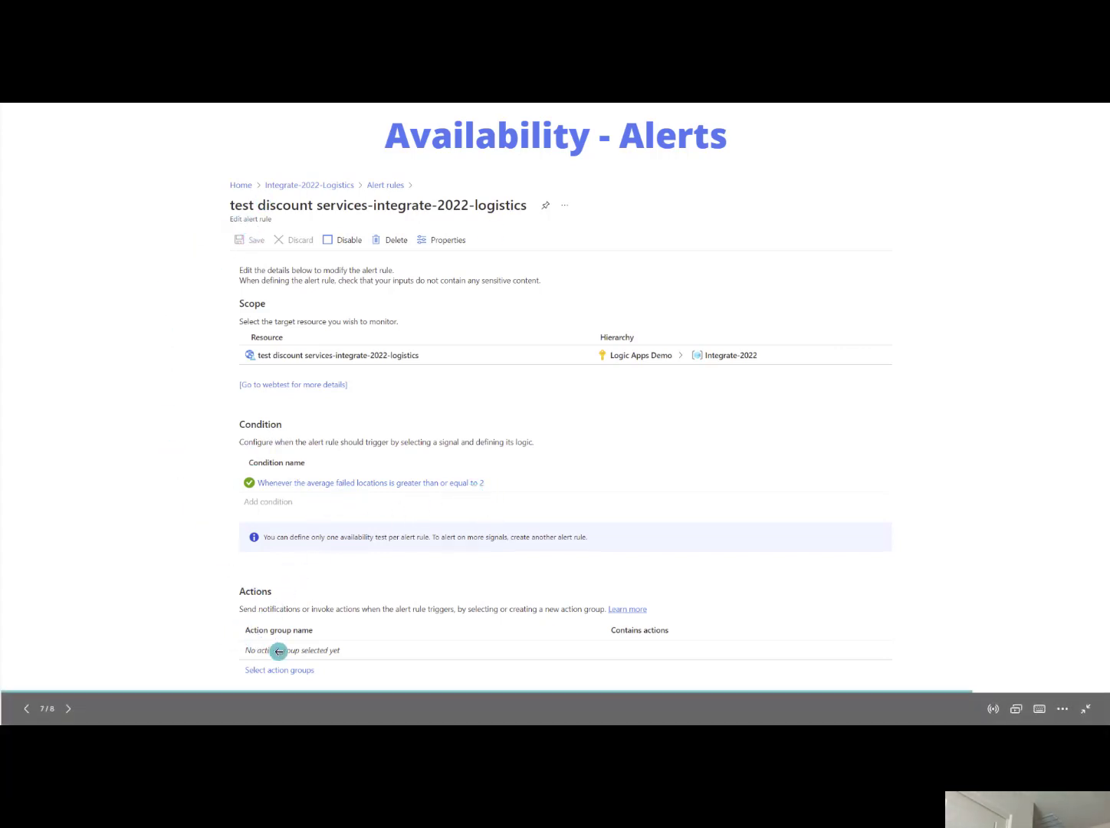
mouse_move(307, 642)
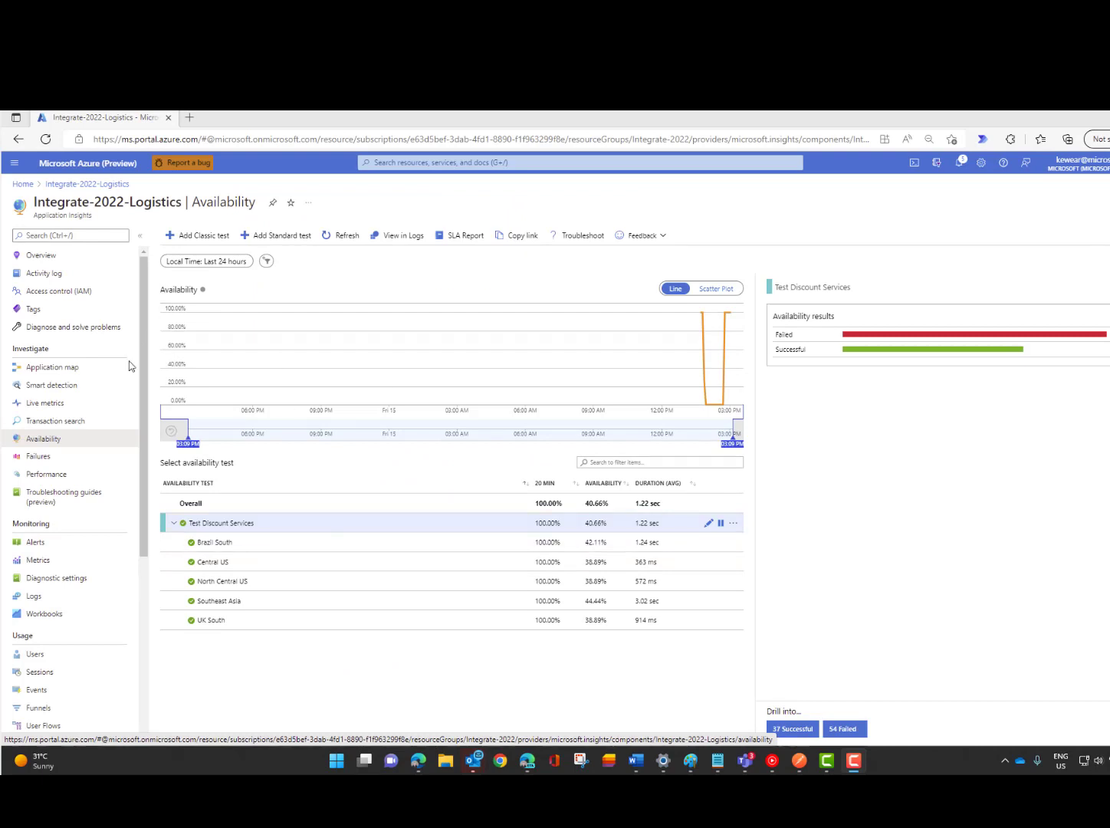
mouse_move(371, 464)
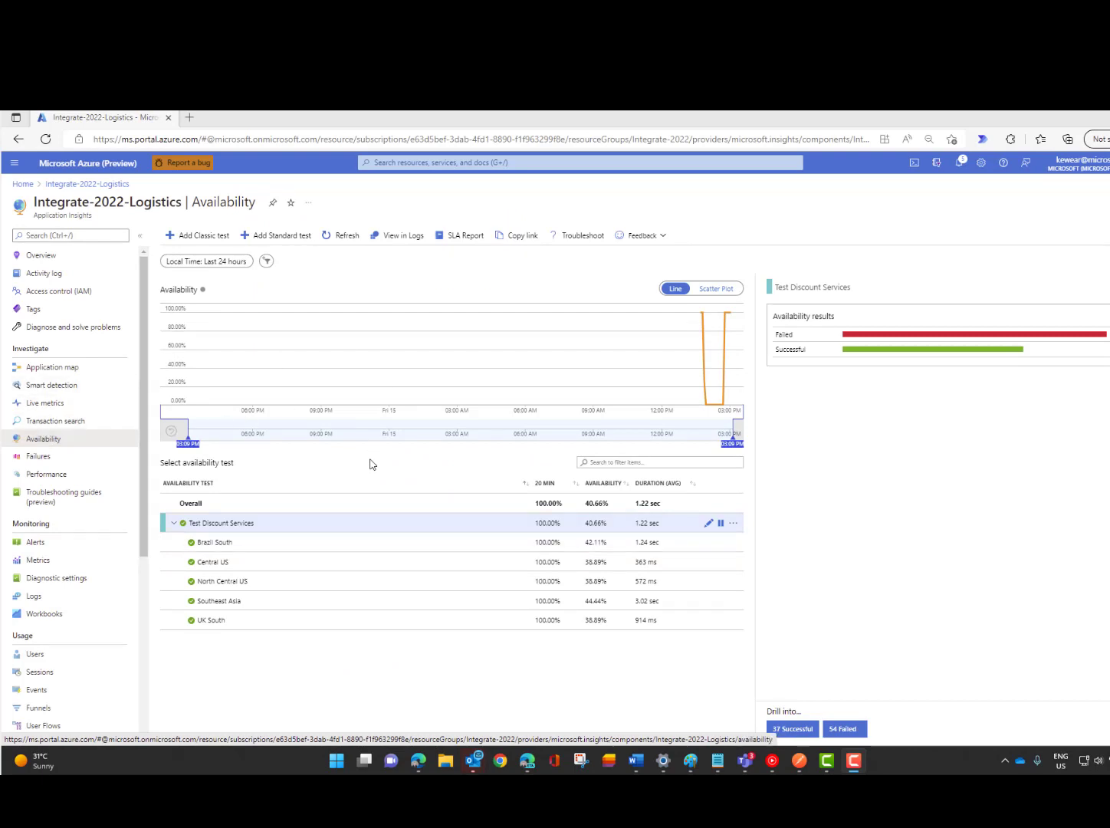
Go from the Test Discount Services availability row to its alert rules page.
left_click(171, 527)
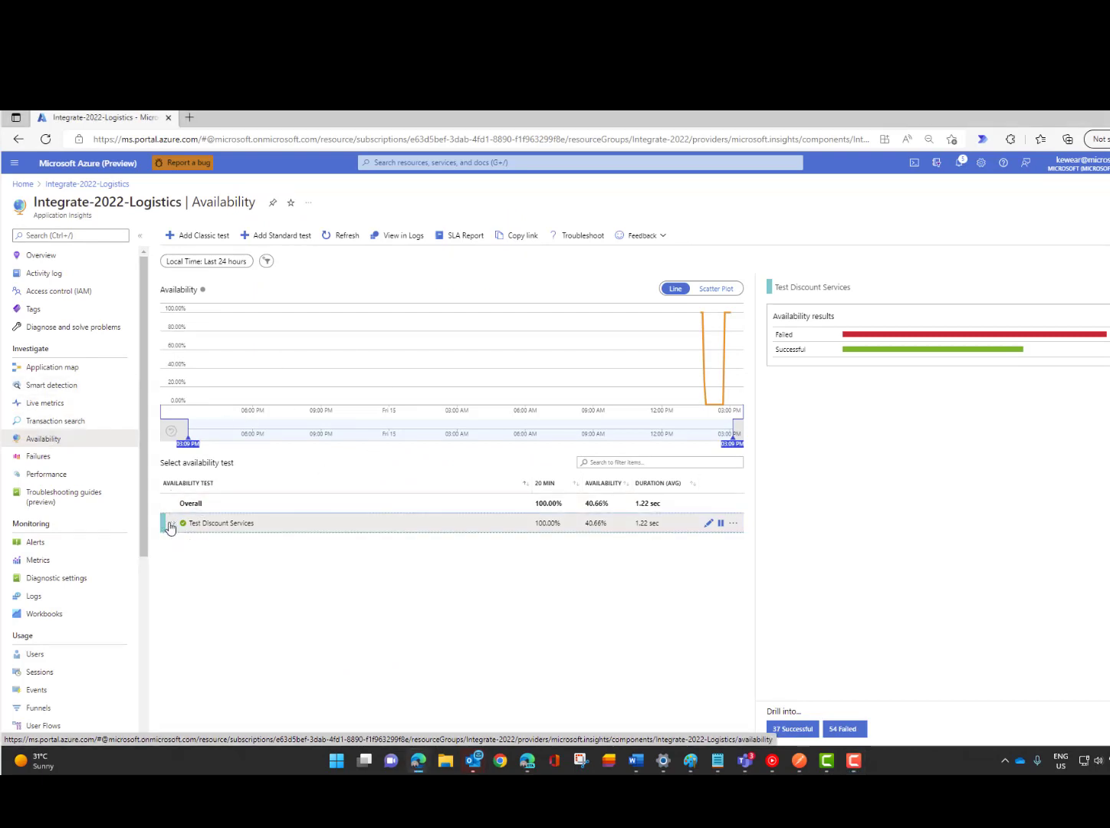
left_click(175, 523)
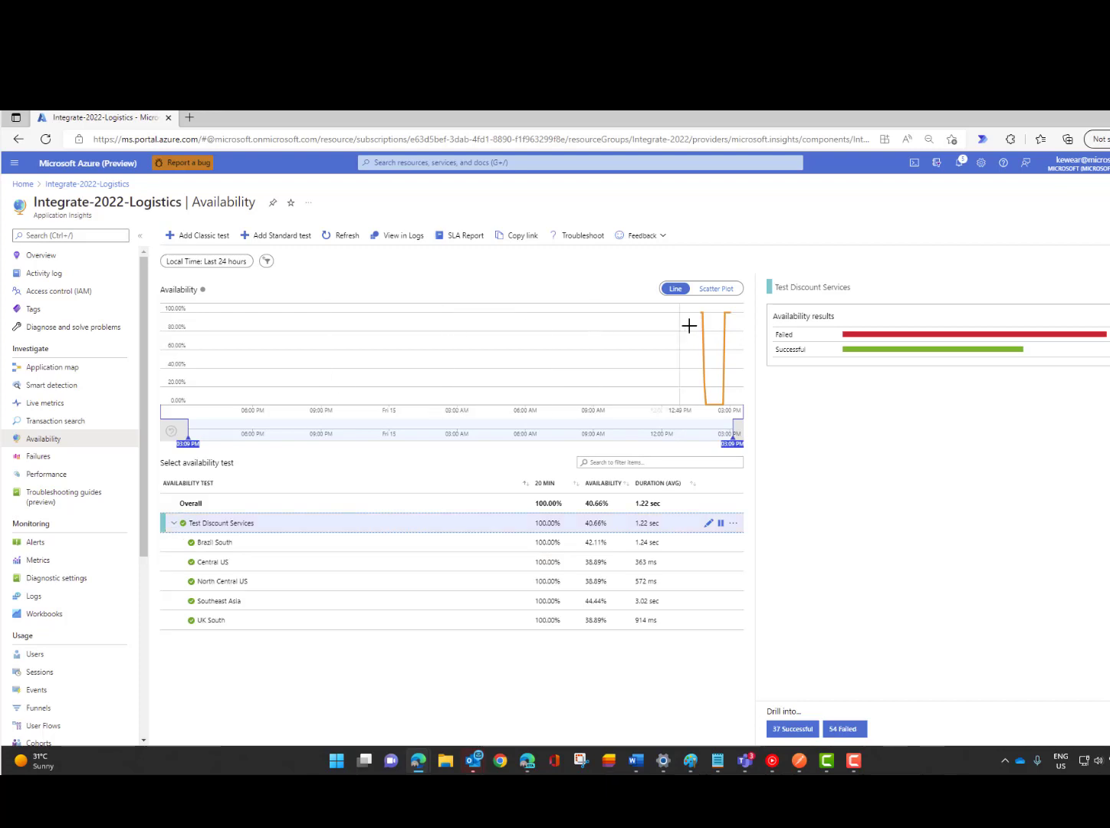
mouse_move(242, 521)
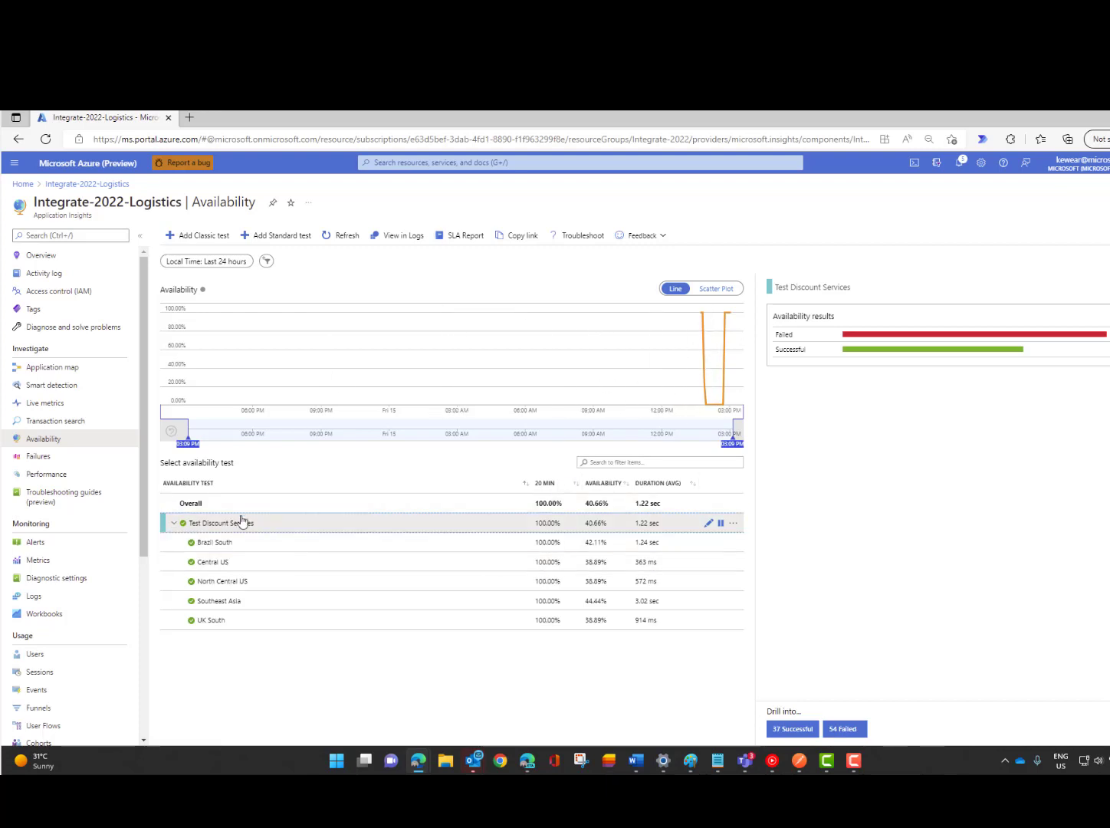
mouse_move(712, 553)
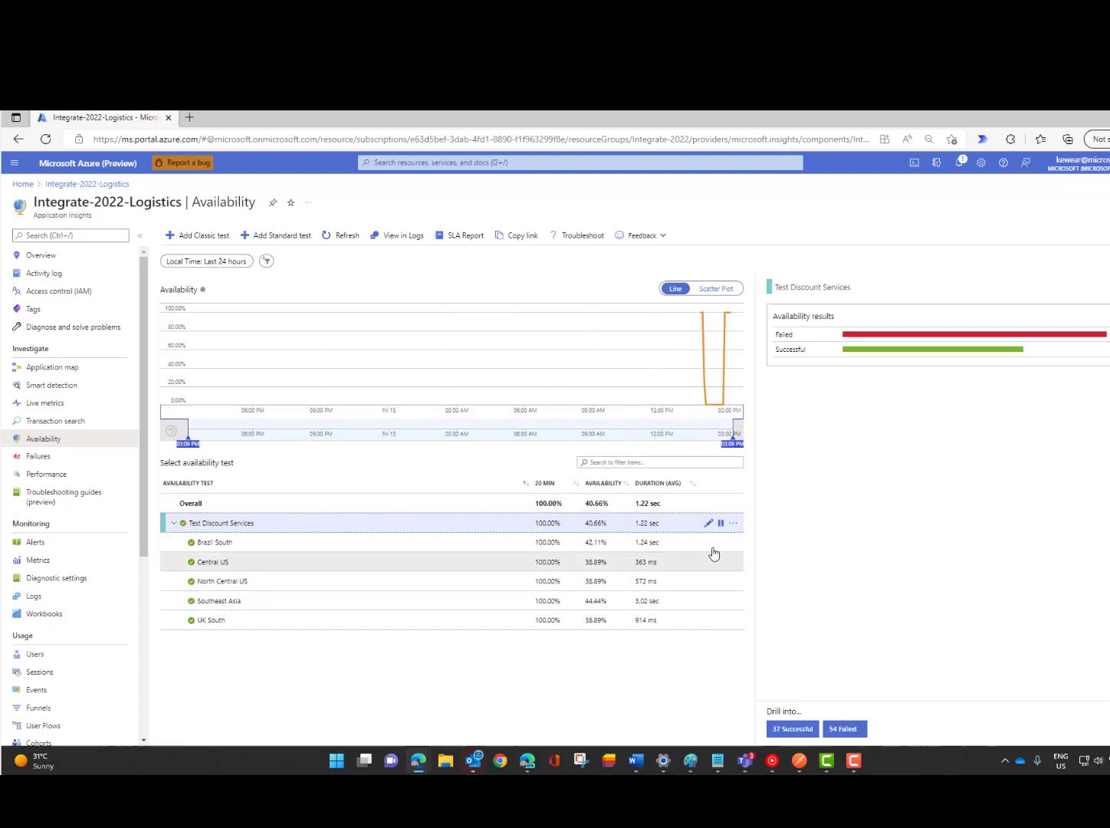
left_click(732, 523)
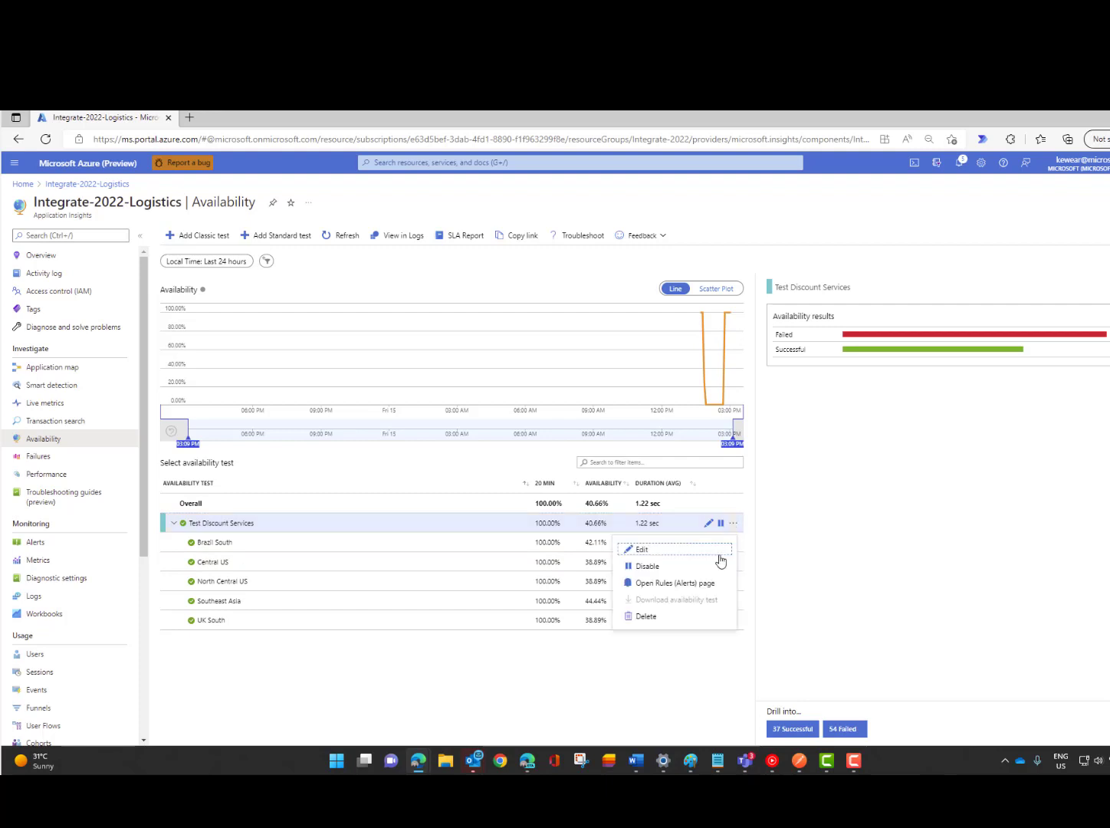
left_click(678, 583)
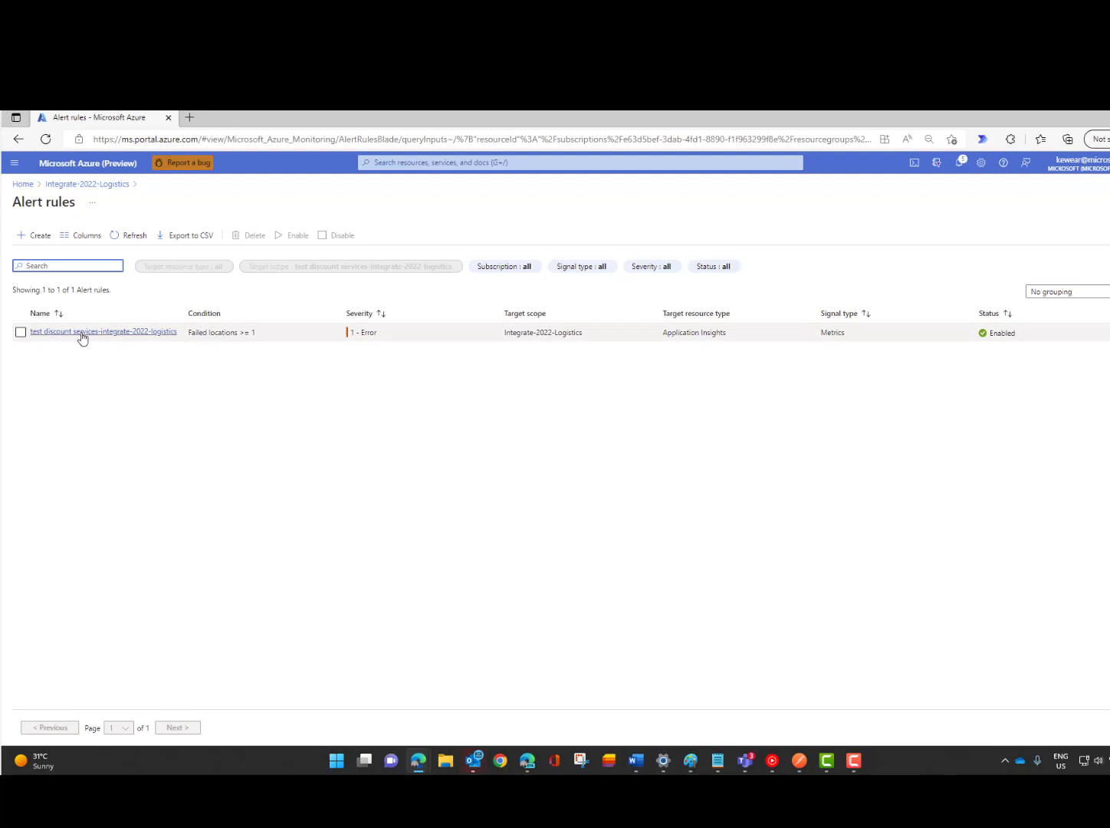
Open the test discount services alert rule and its failed-locations condition signal logic.
left_click(104, 331)
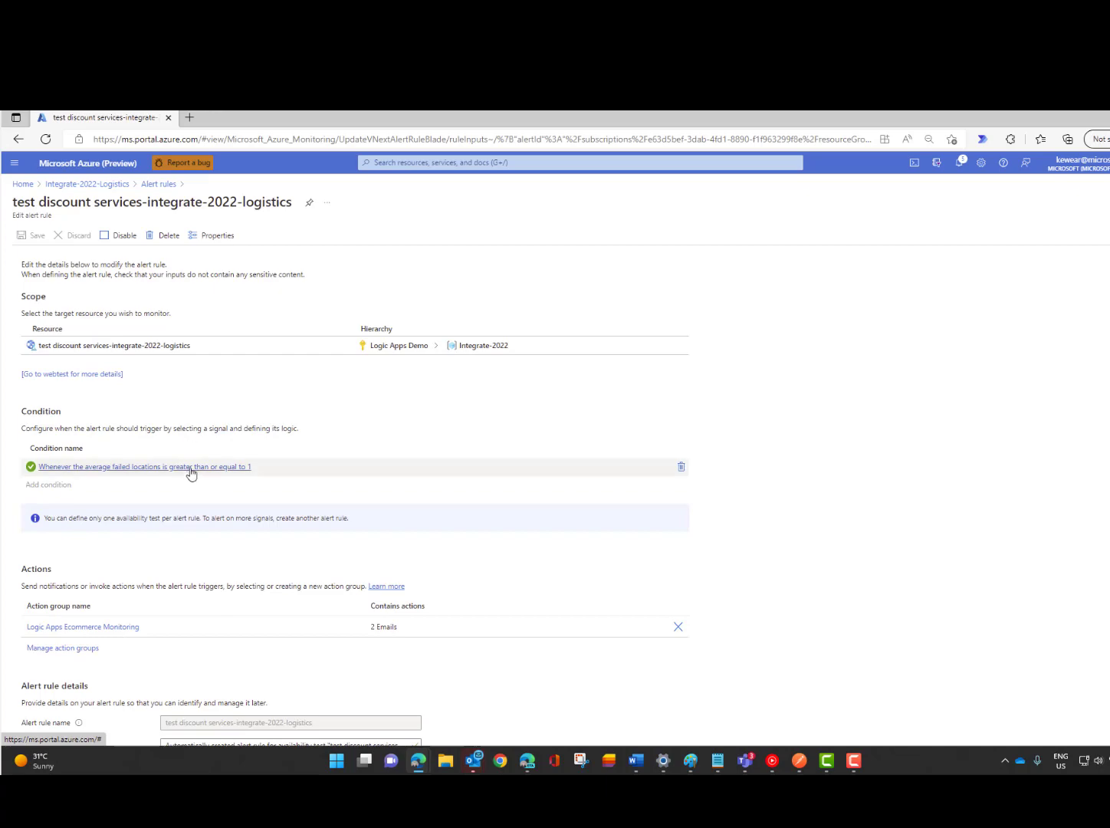
left_click(145, 466)
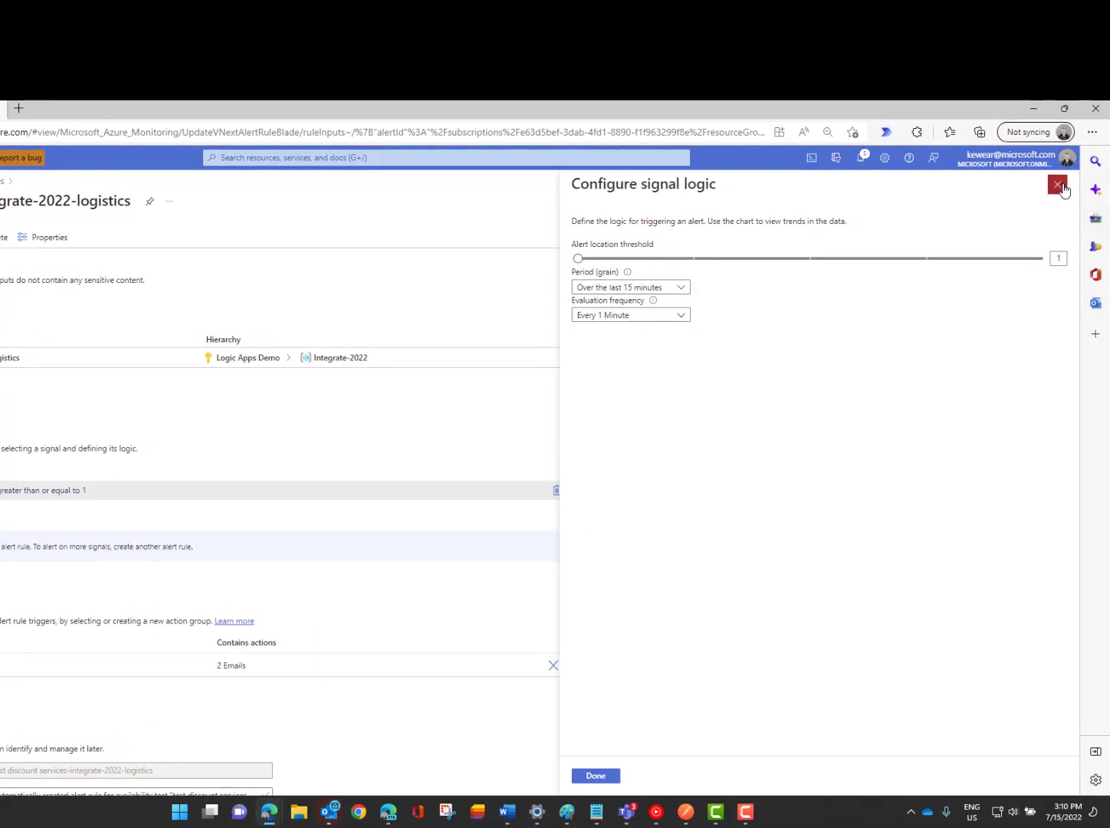
Review the signal logic pane unchanged and close it back to the alert rule edit page.
left_click(1058, 184)
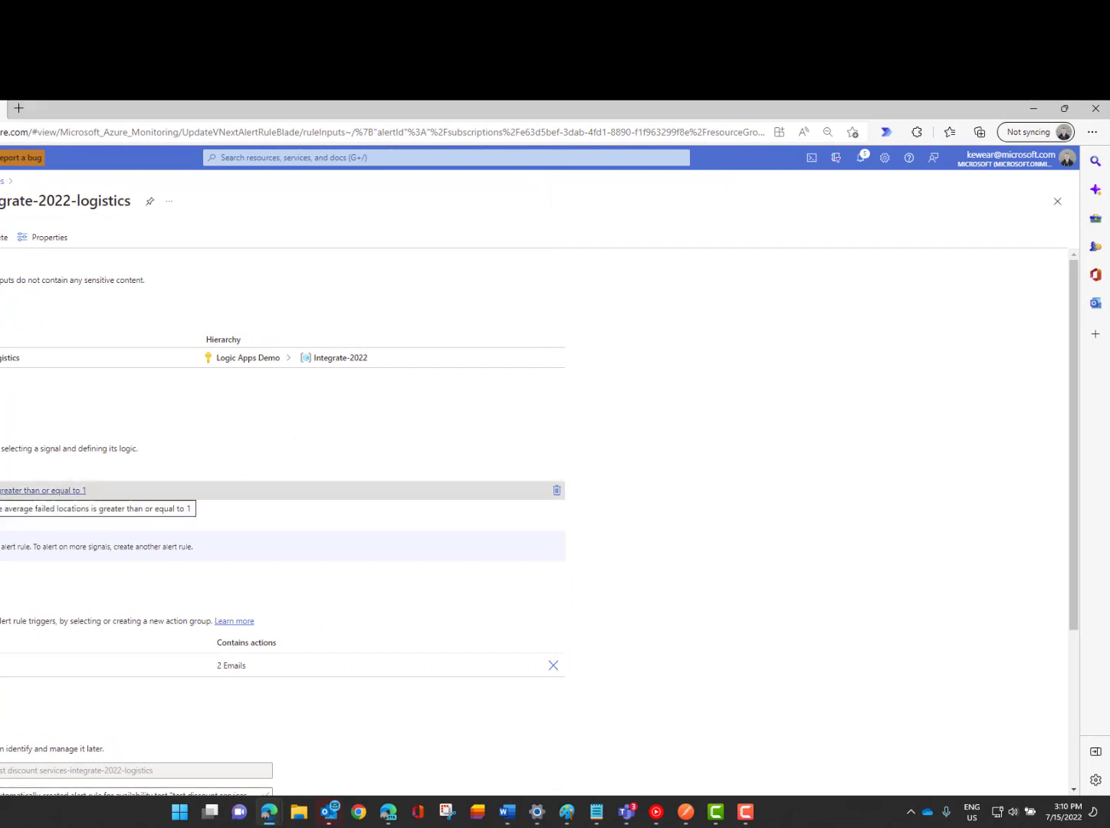
mouse_move(54, 494)
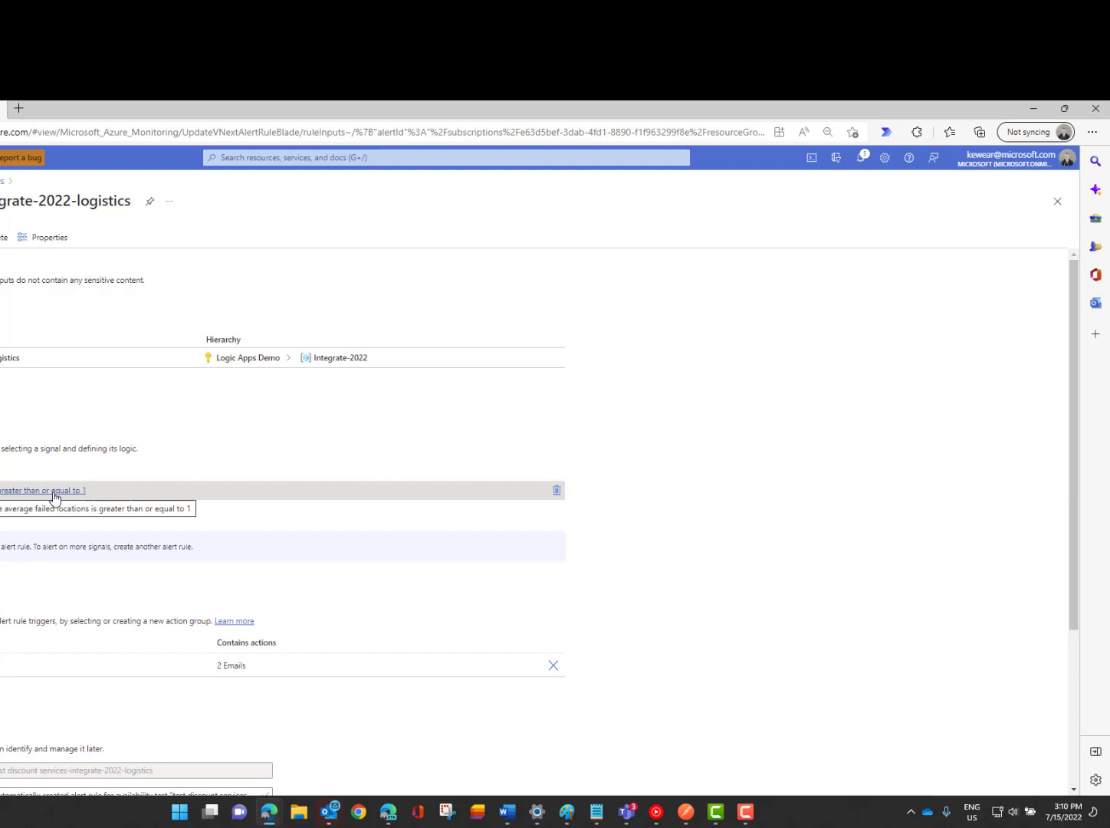
left_click(43, 490)
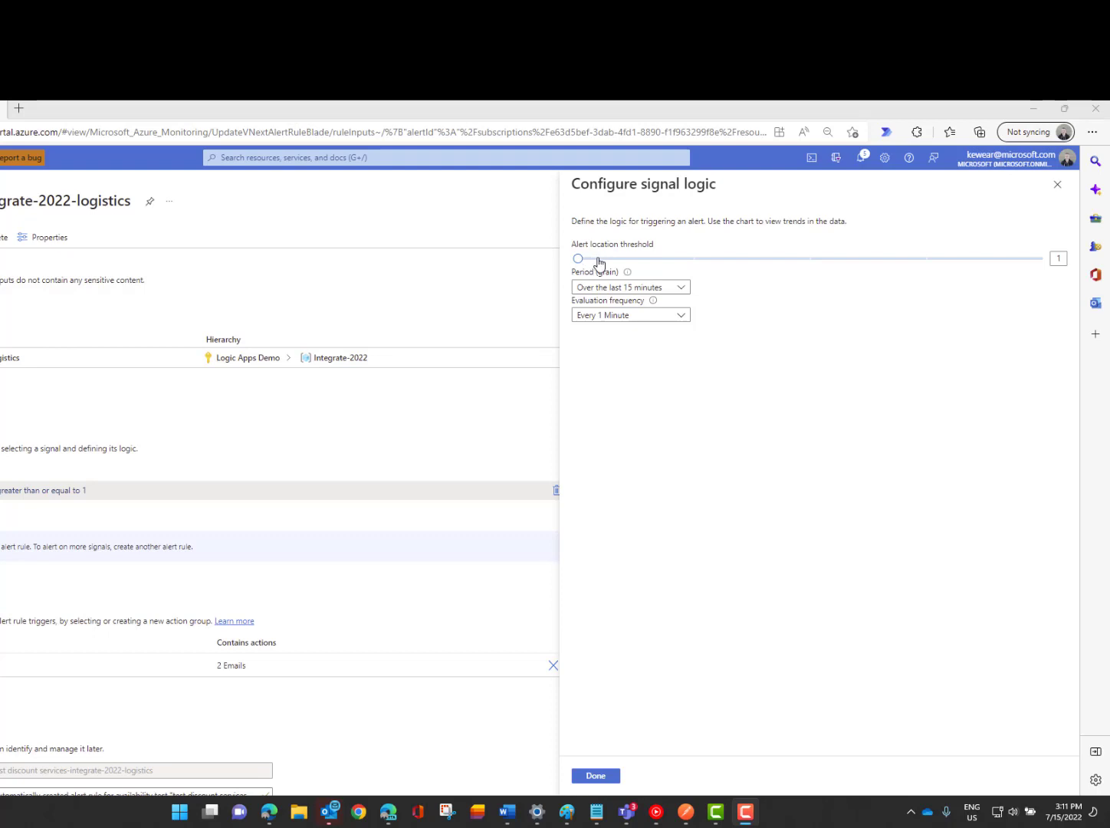
mouse_move(645, 253)
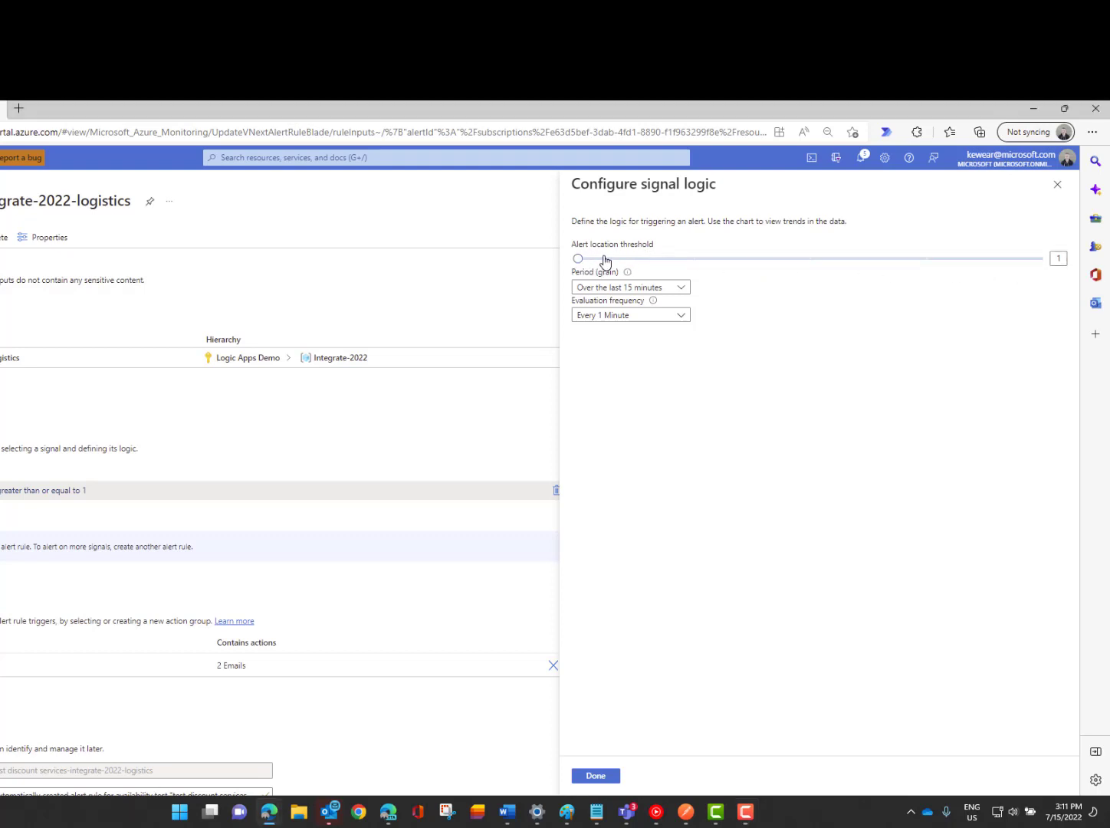
mouse_move(595, 264)
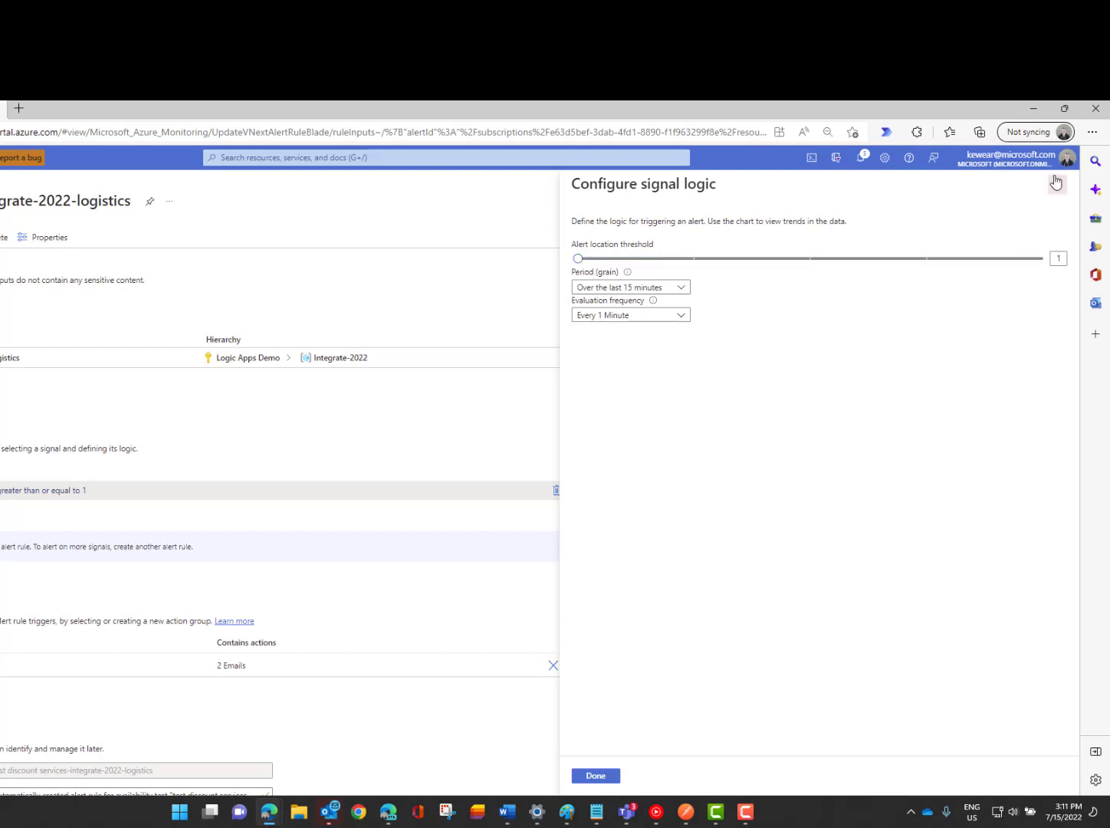
mouse_move(1058, 184)
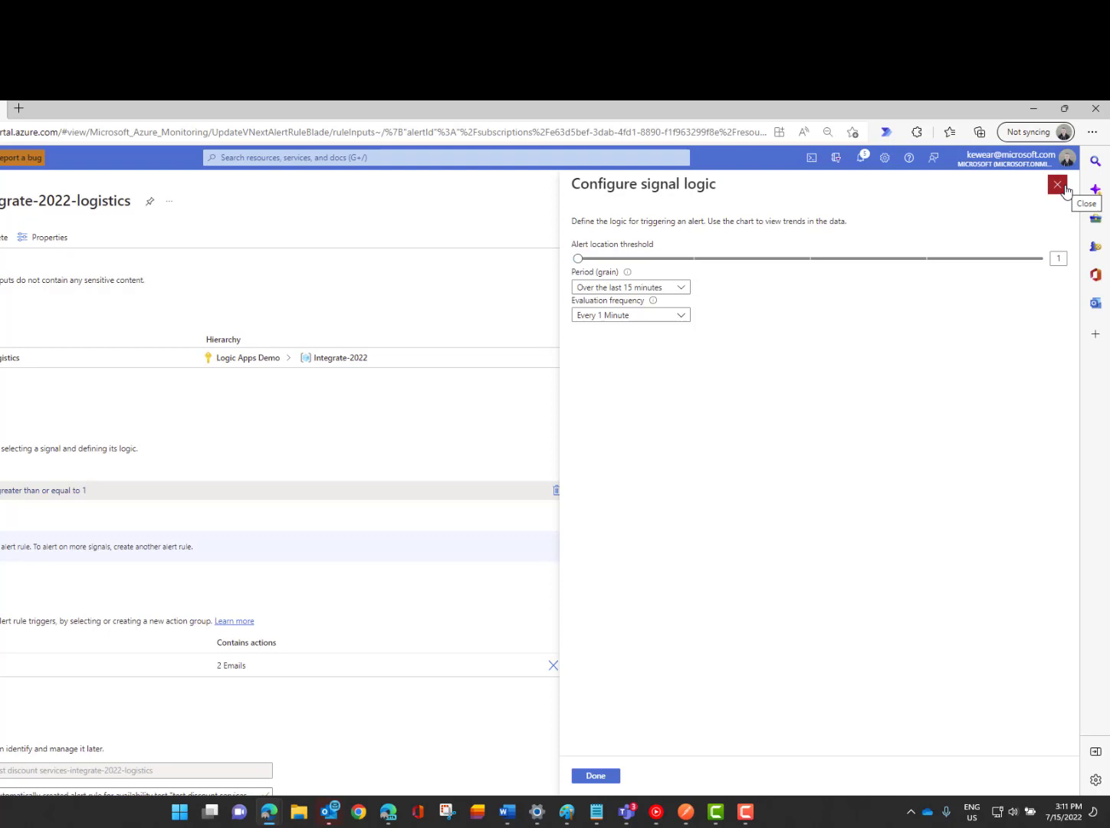
left_click(1057, 185)
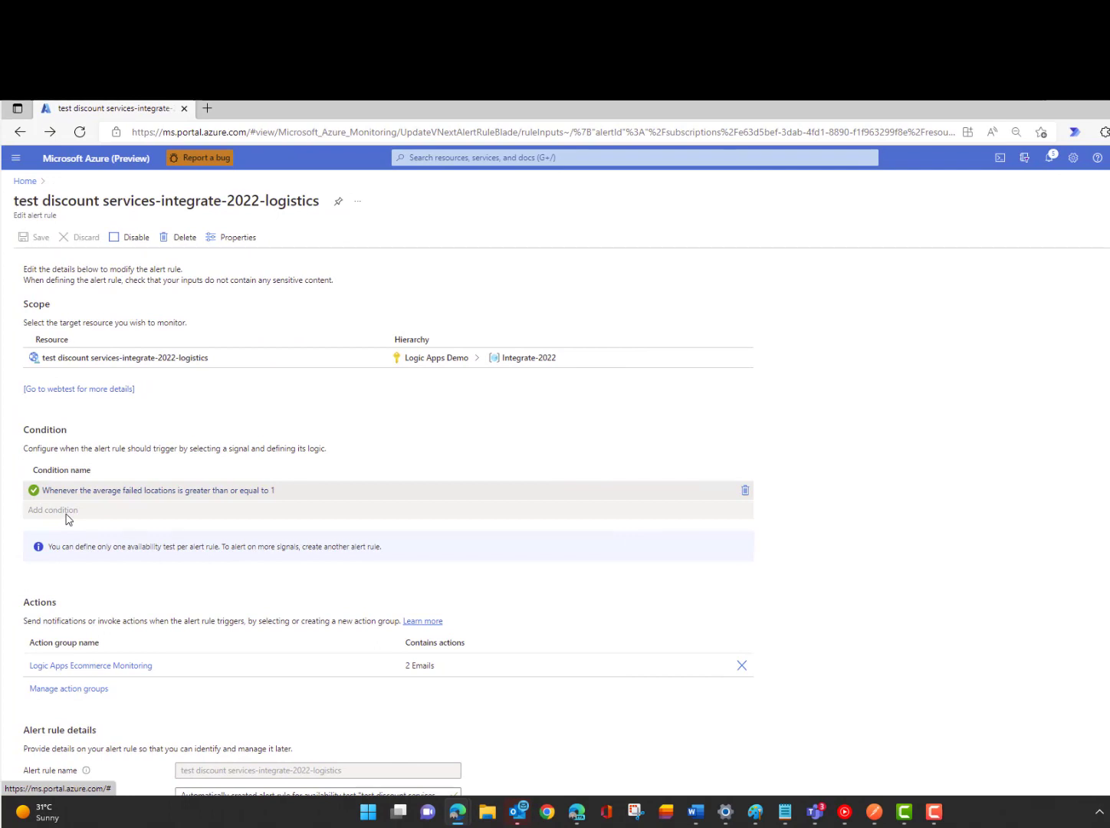
mouse_move(279, 479)
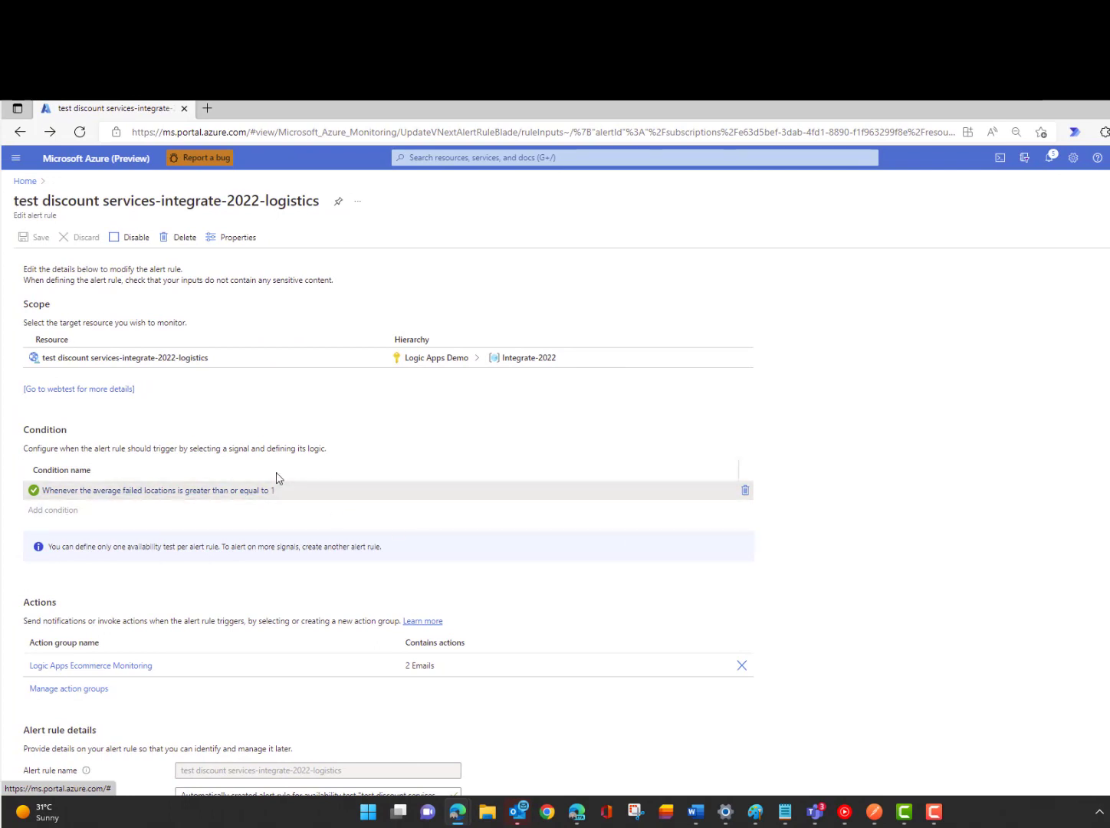
mouse_move(371, 592)
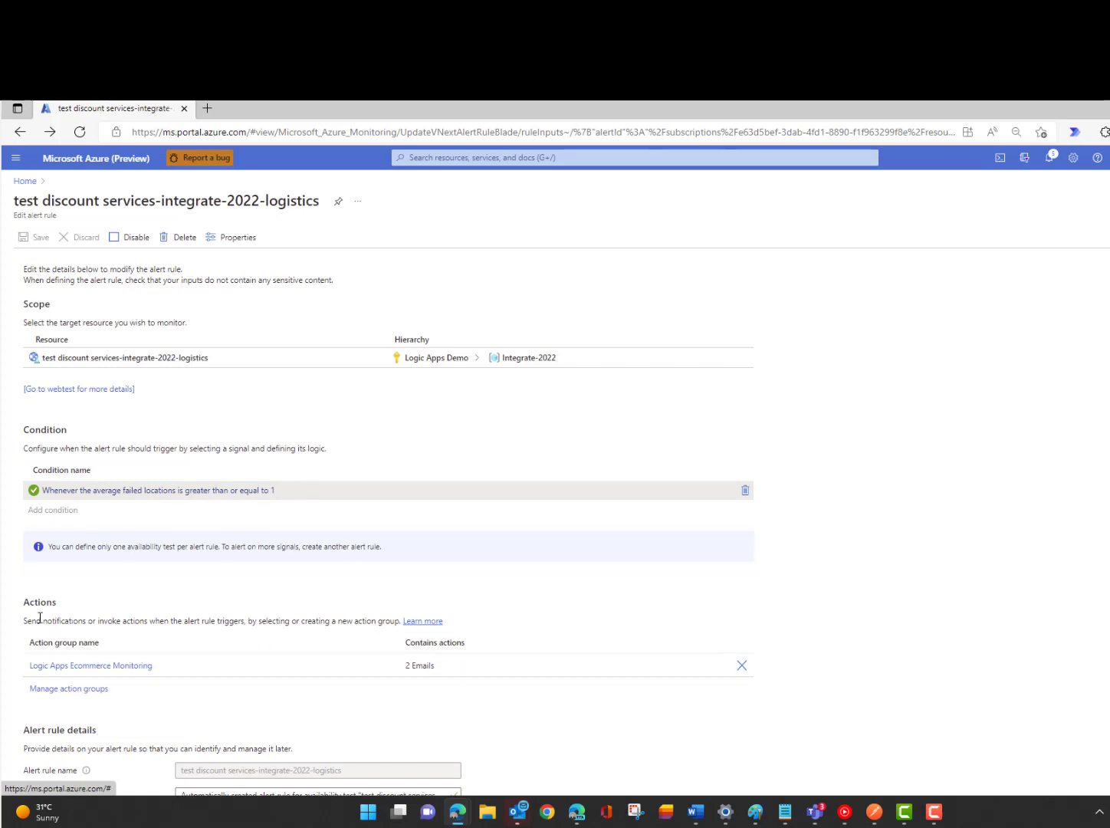
mouse_move(197, 641)
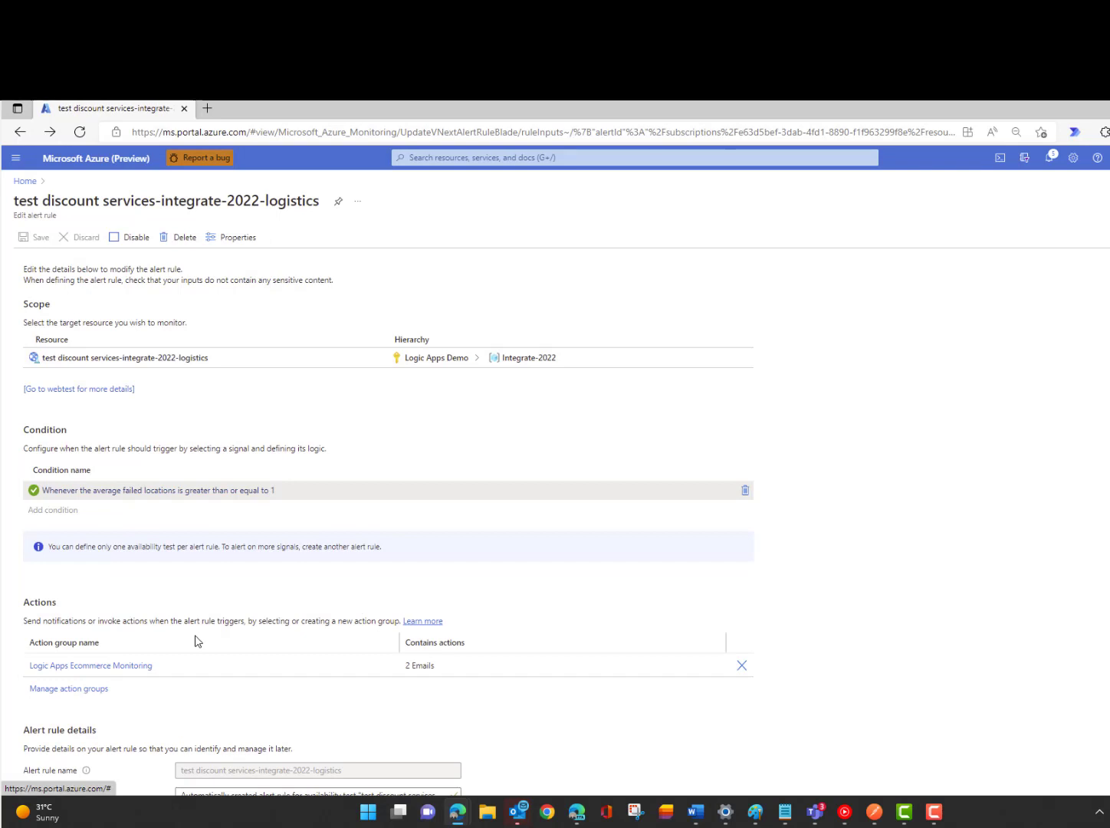
mouse_move(118, 673)
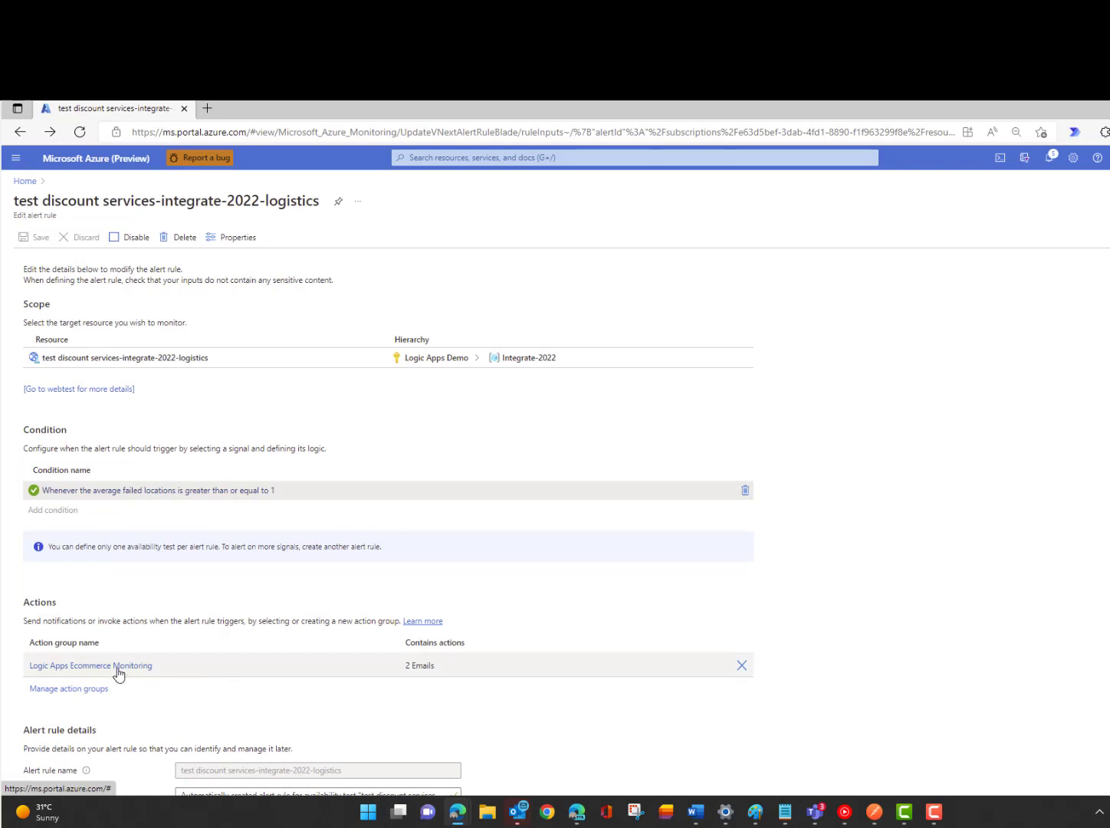
In the Logic Apps Ecommerce Monitoring action group, start a new ITSM action.
left_click(89, 665)
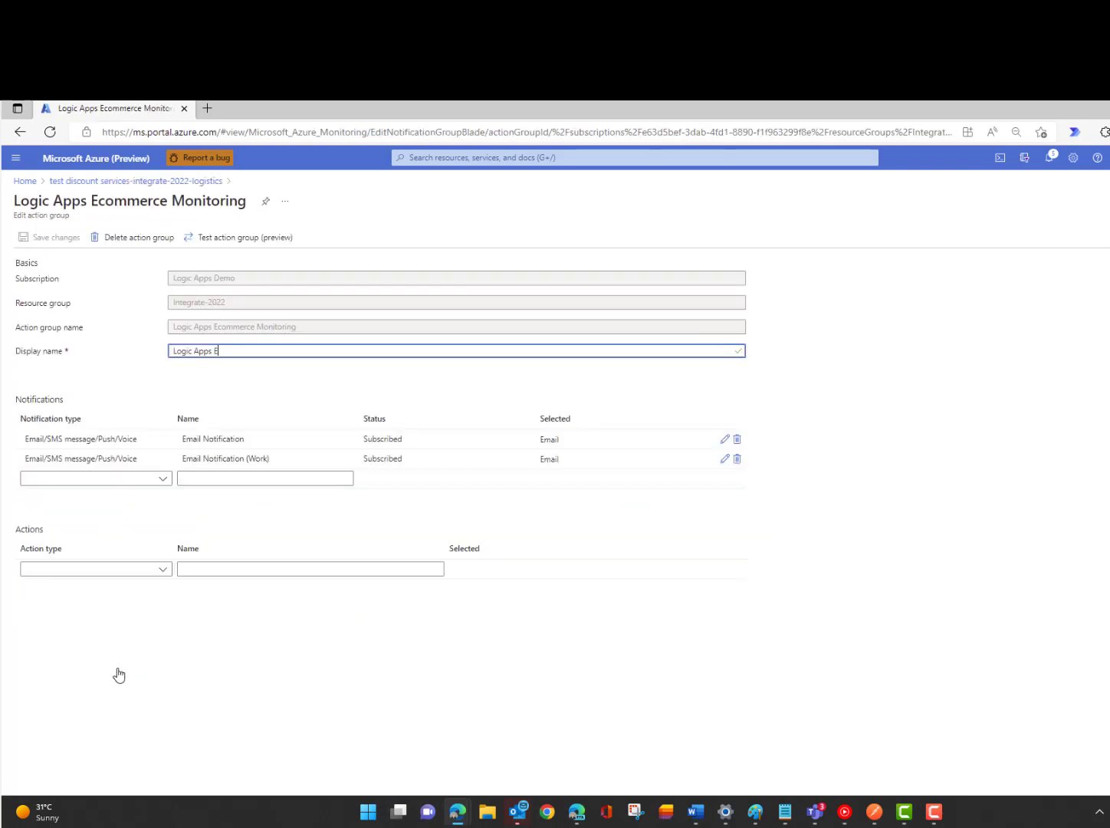
mouse_move(141, 605)
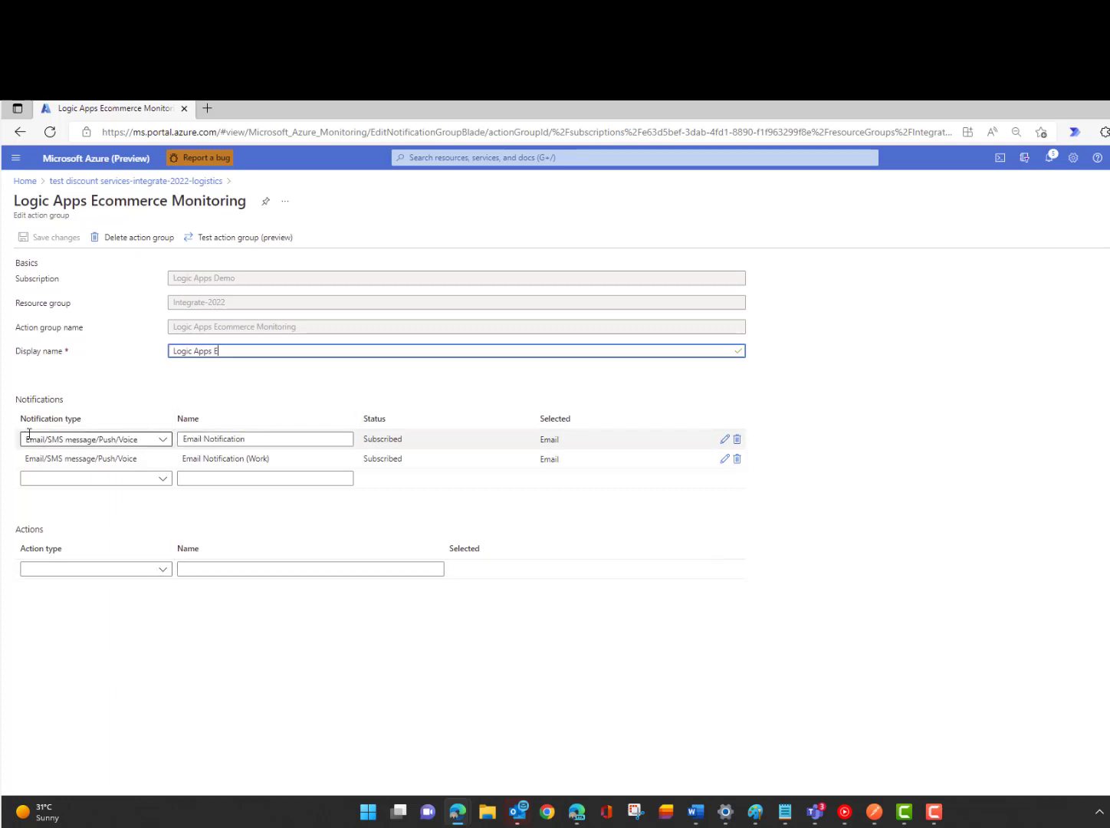
left_click(264, 458)
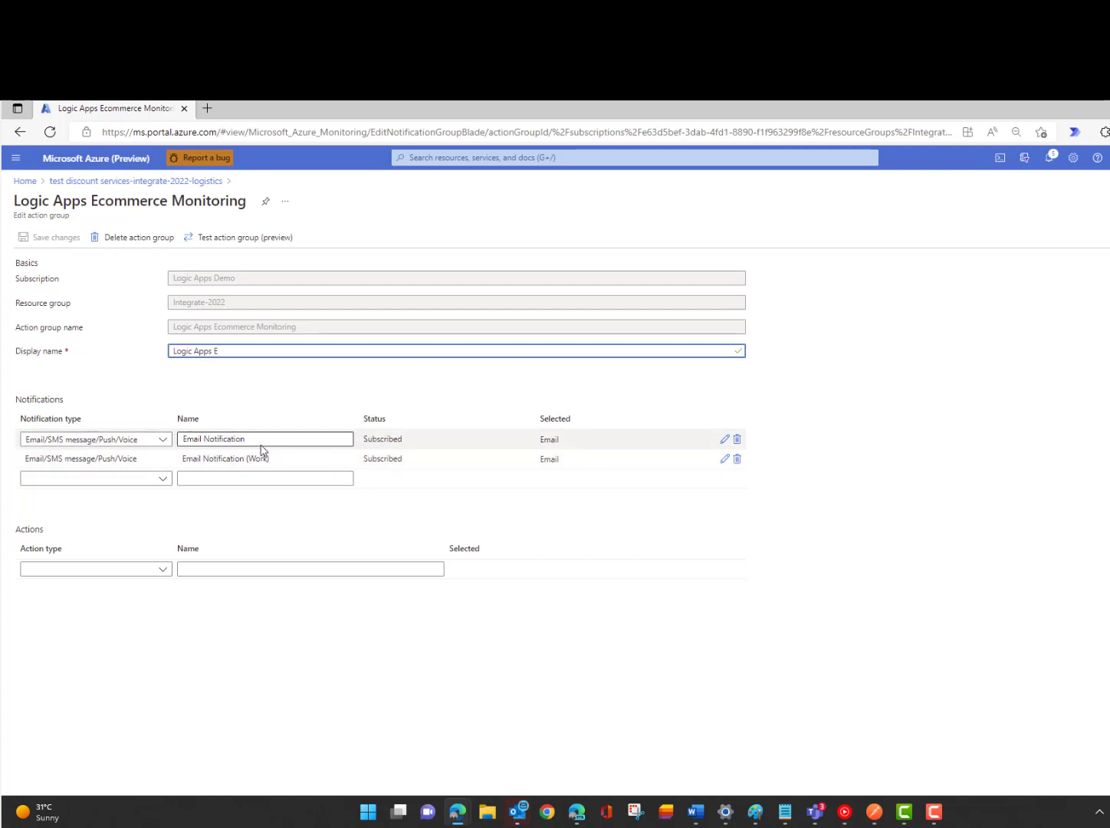
left_click(264, 459)
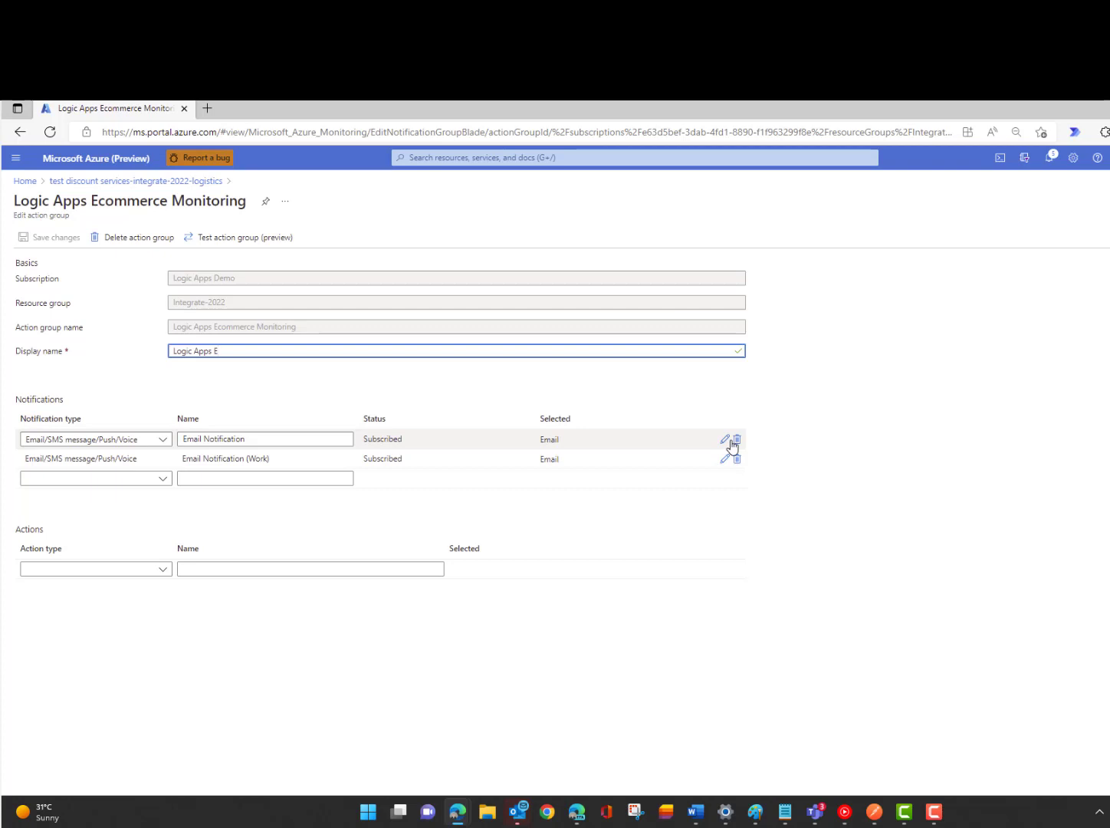
left_click(95, 567)
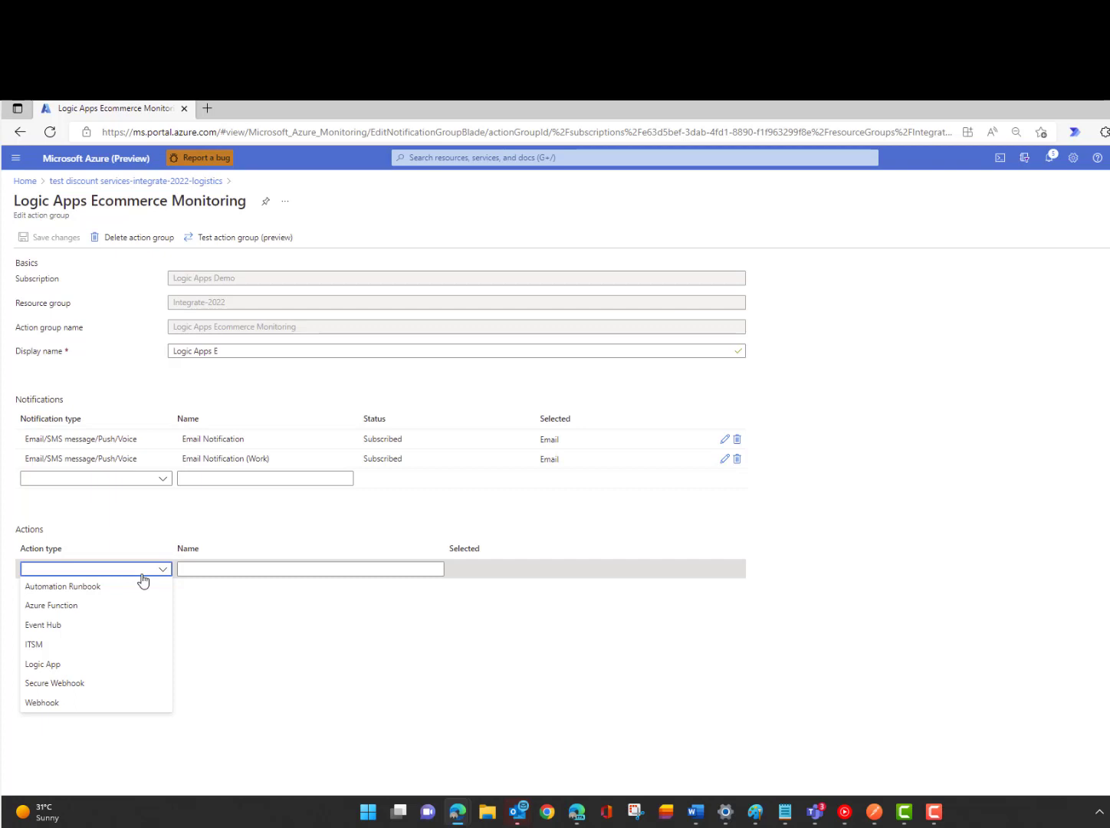
mouse_move(31, 647)
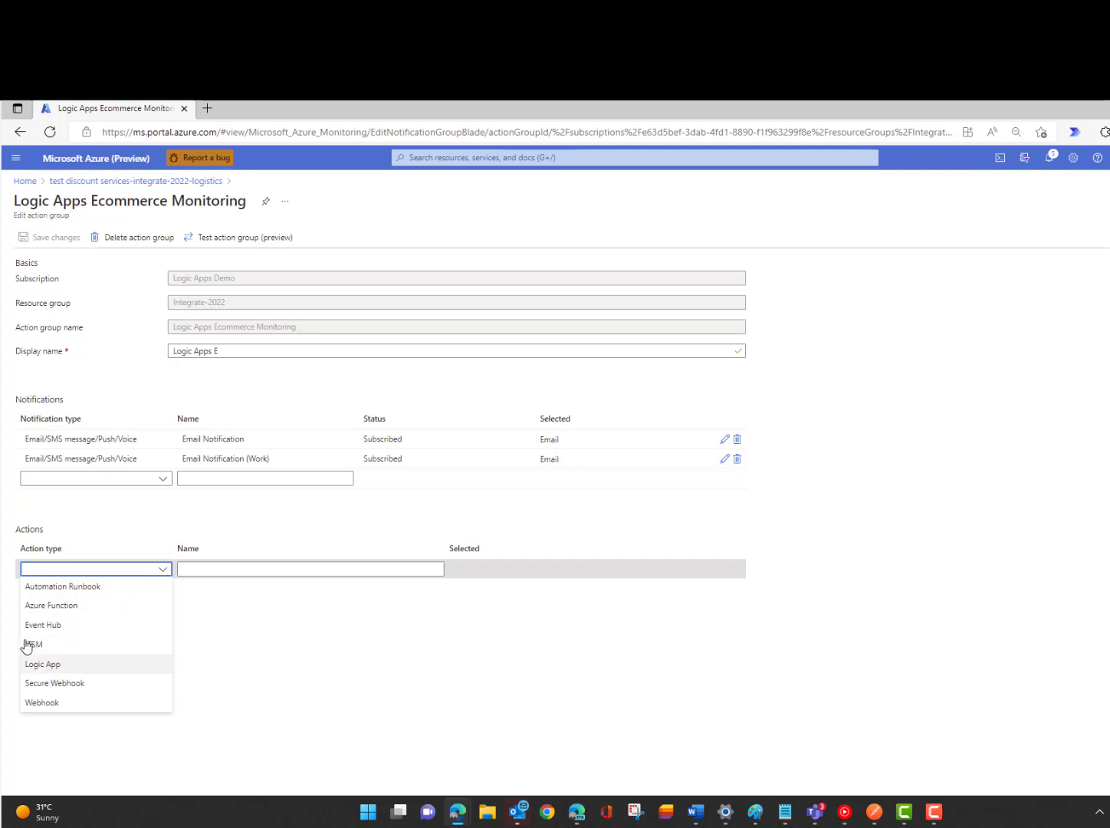
left_click(32, 644)
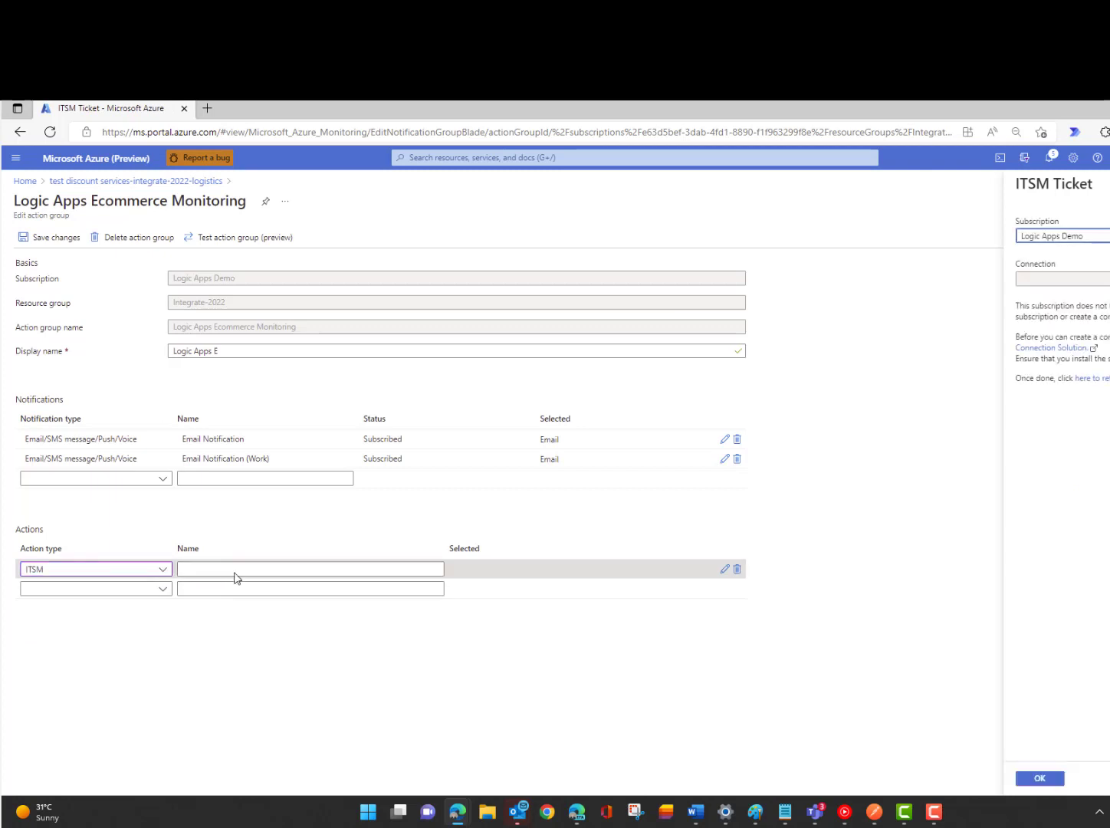
Leave the action group via the breadcrumb, triggering the discard-edits prompt.
left_click(95, 567)
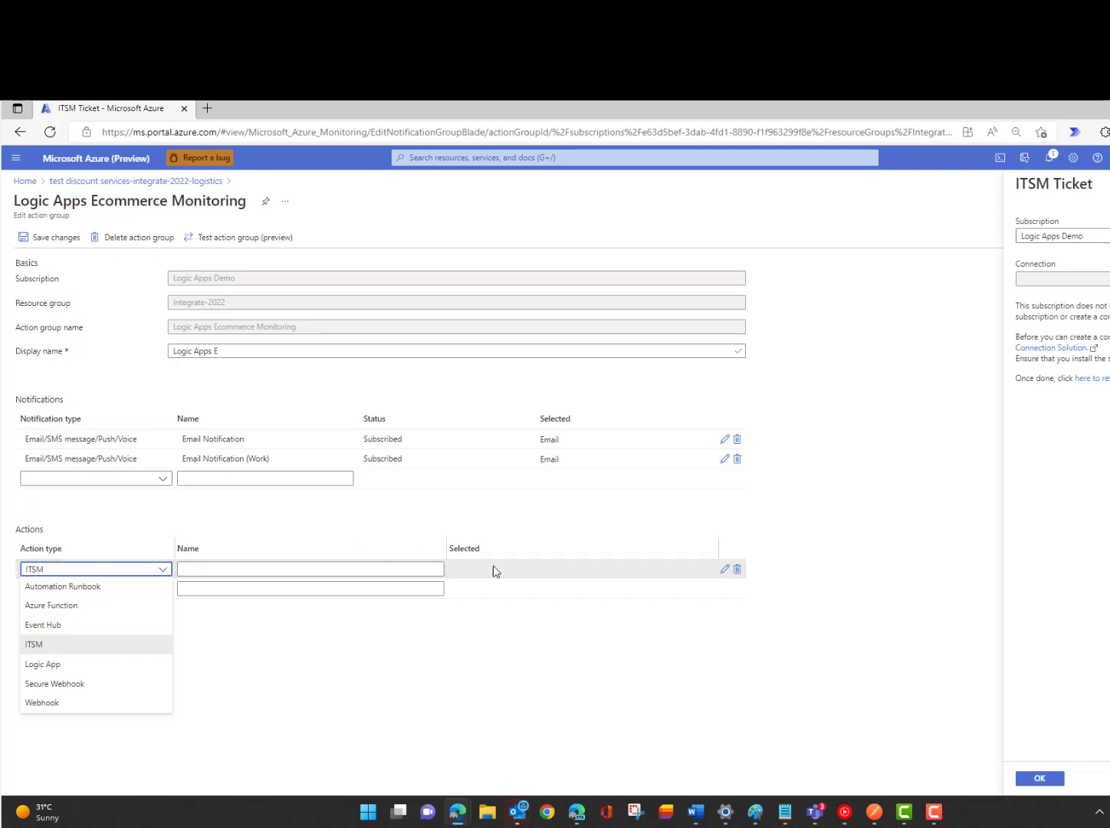
mouse_move(954, 715)
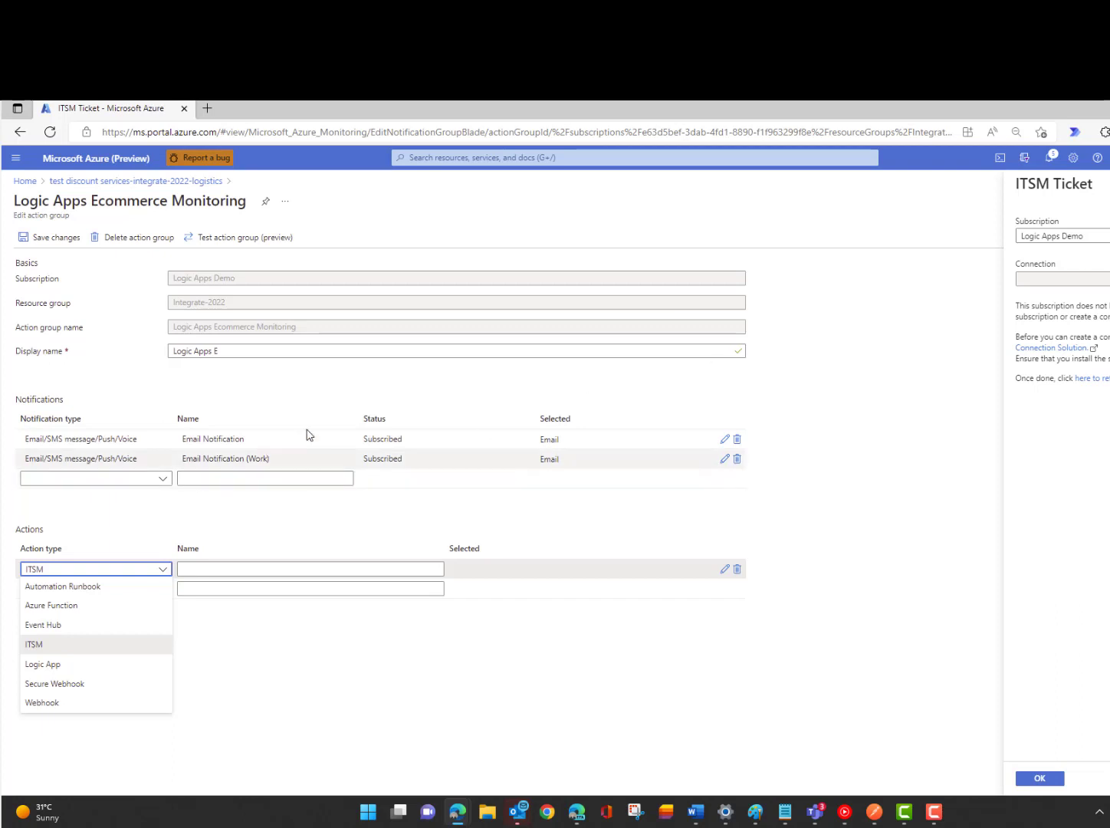
left_click(135, 181)
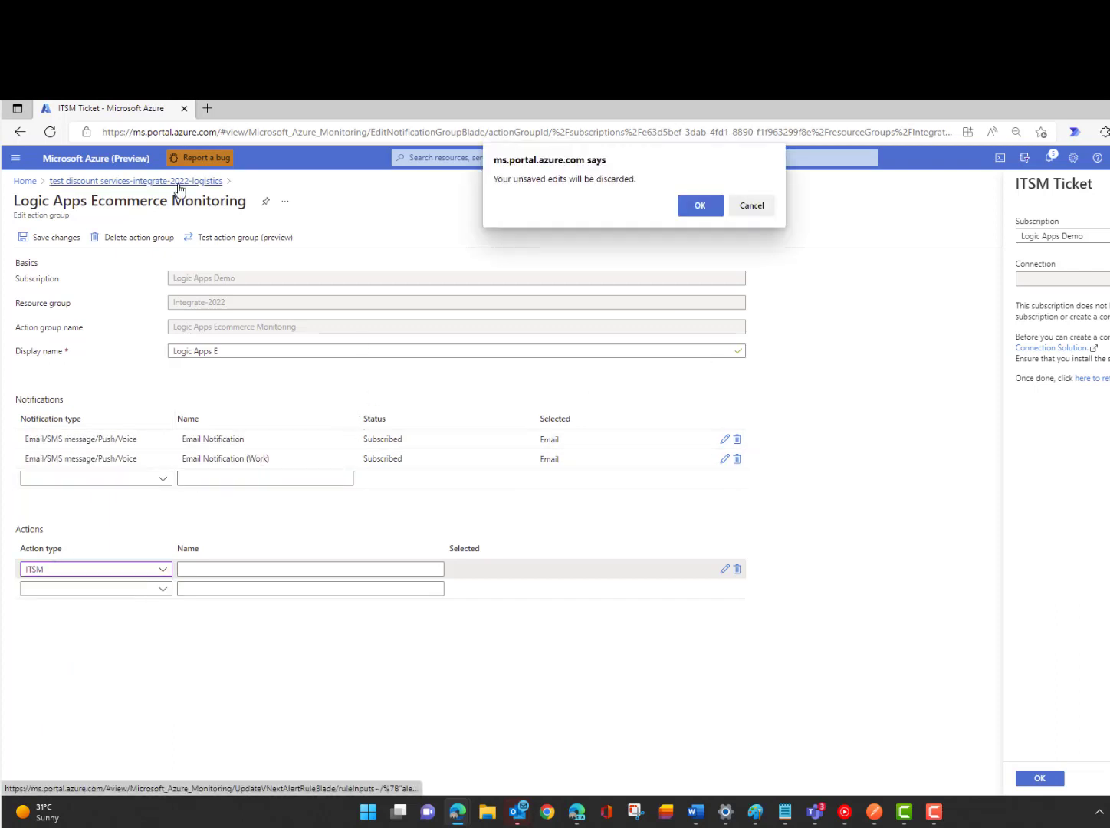
Discard the action group edits and show Test Discount Services availability per region.
left_click(699, 206)
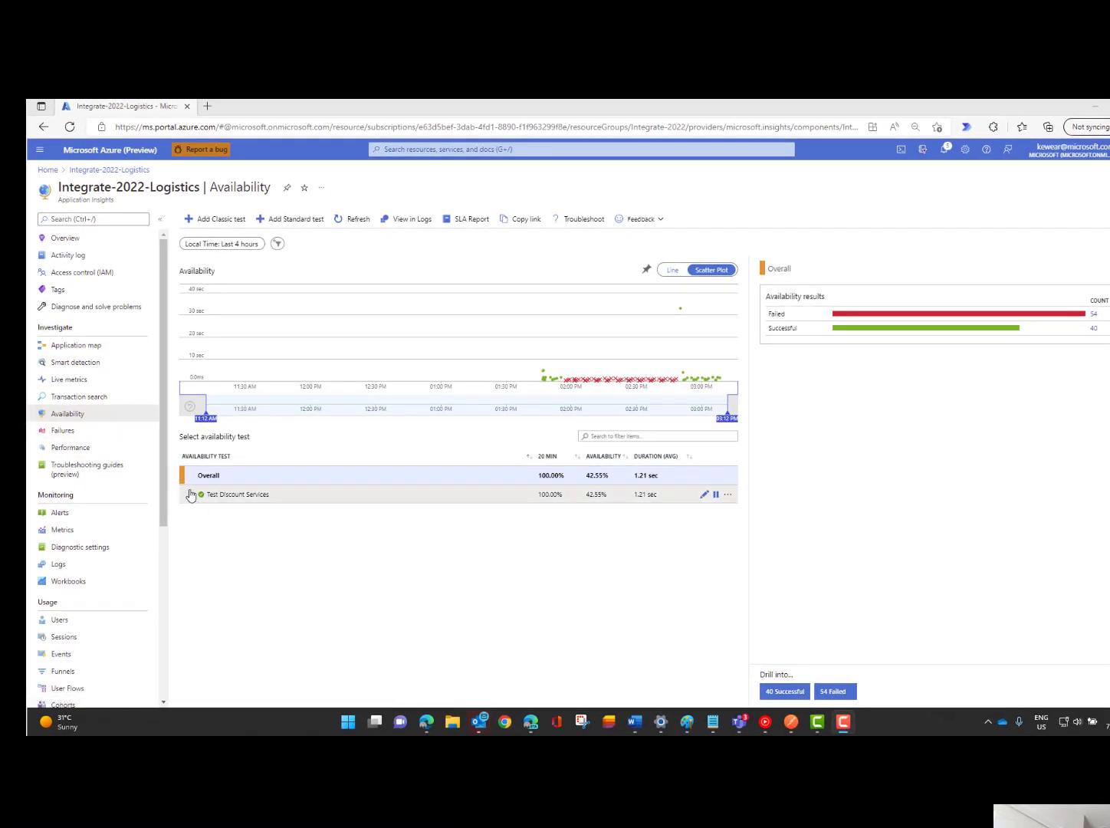
left_click(190, 494)
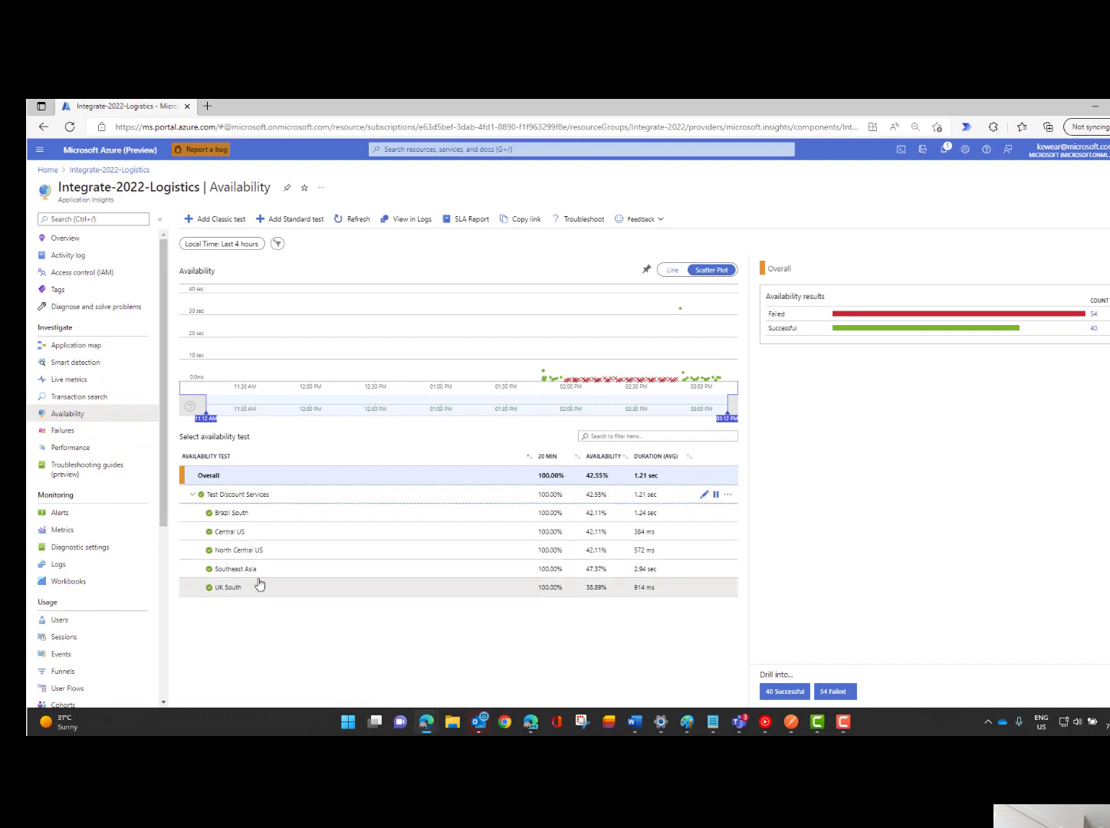
mouse_move(299, 553)
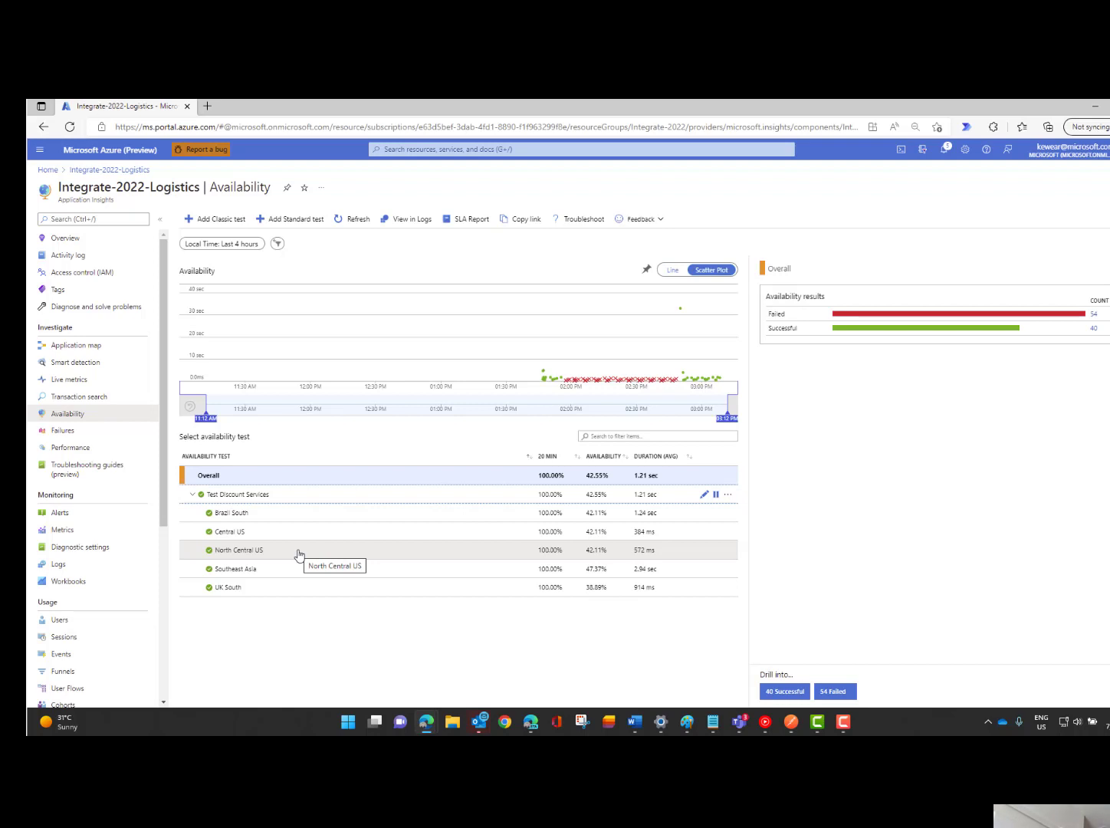
mouse_move(368, 503)
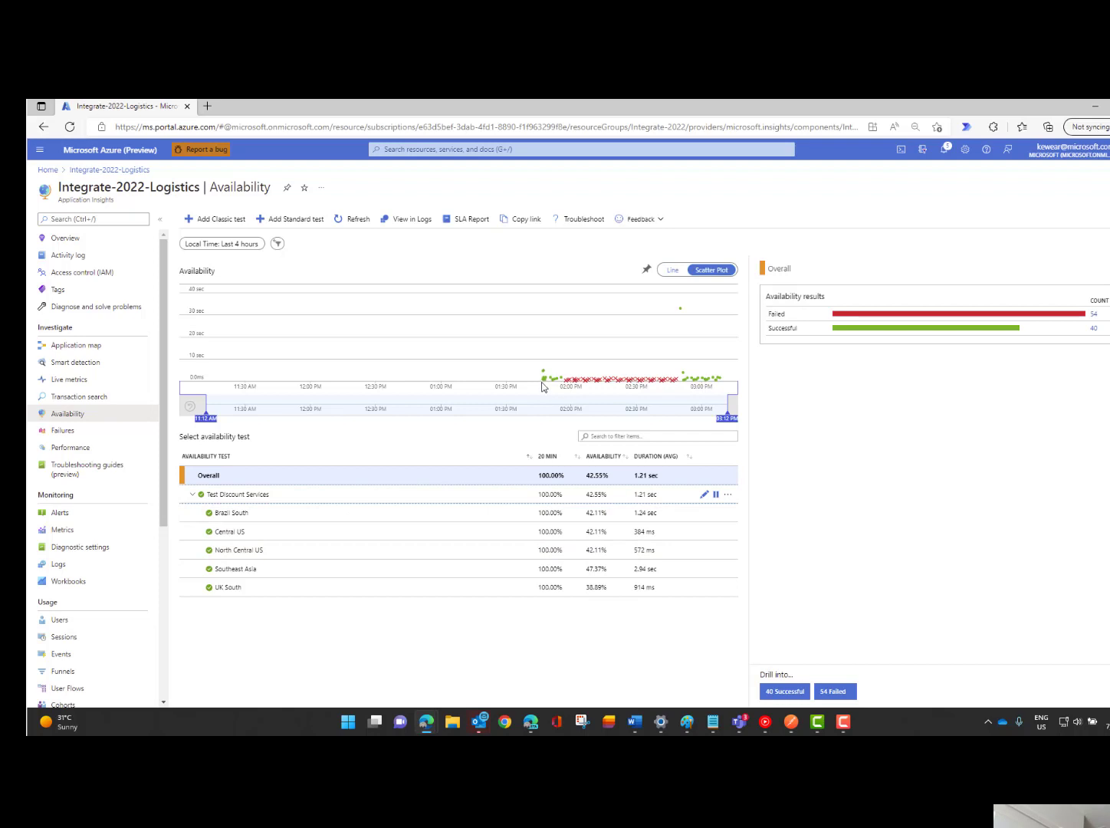
mouse_move(546, 375)
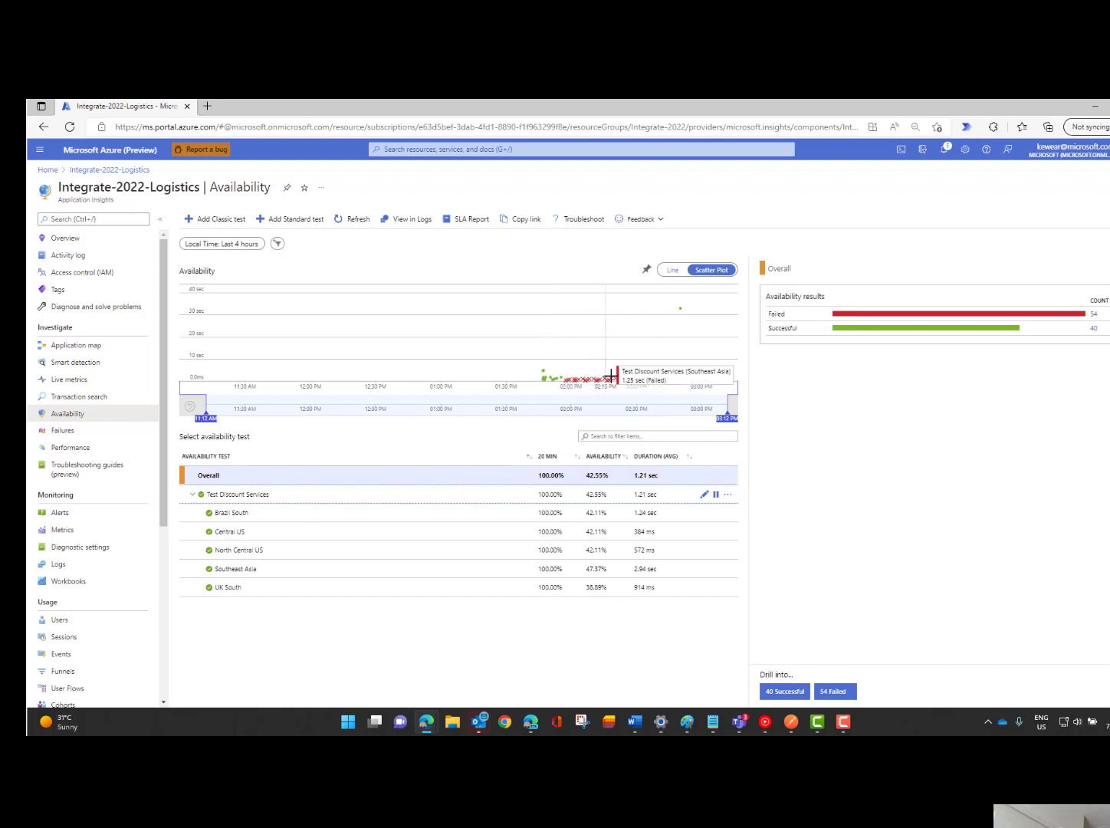
mouse_move(598, 383)
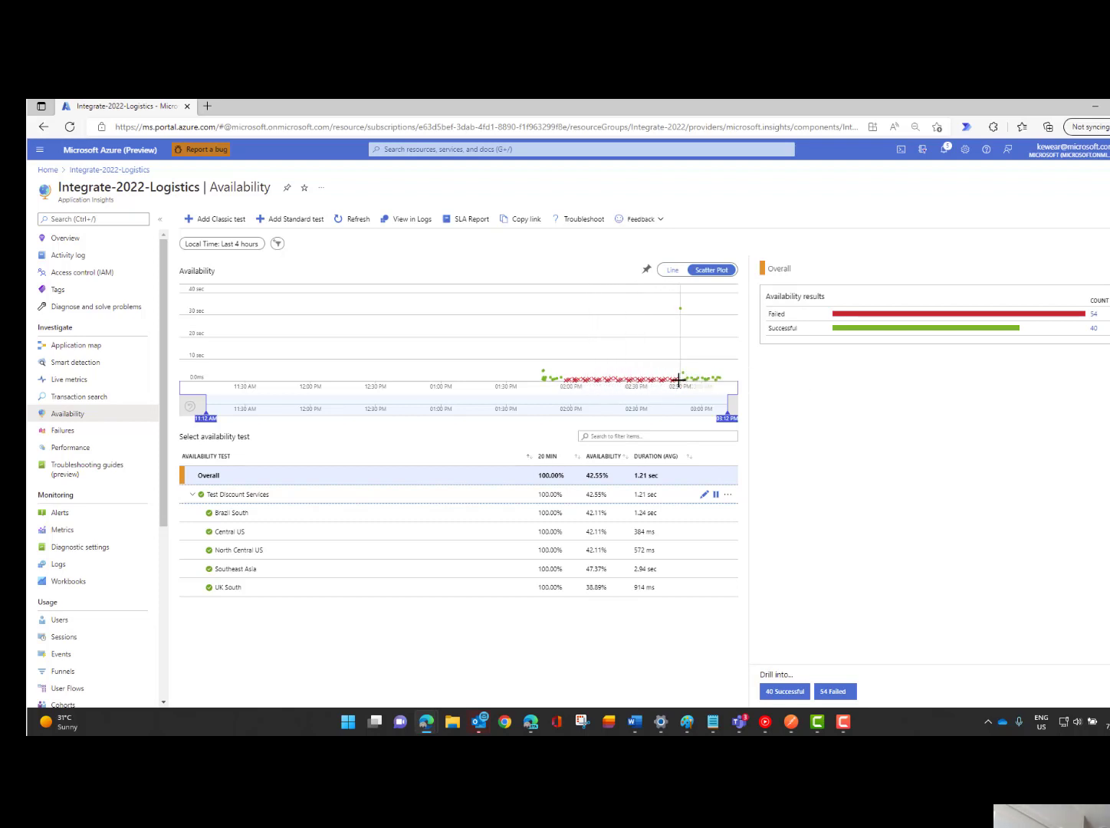
mouse_move(601, 384)
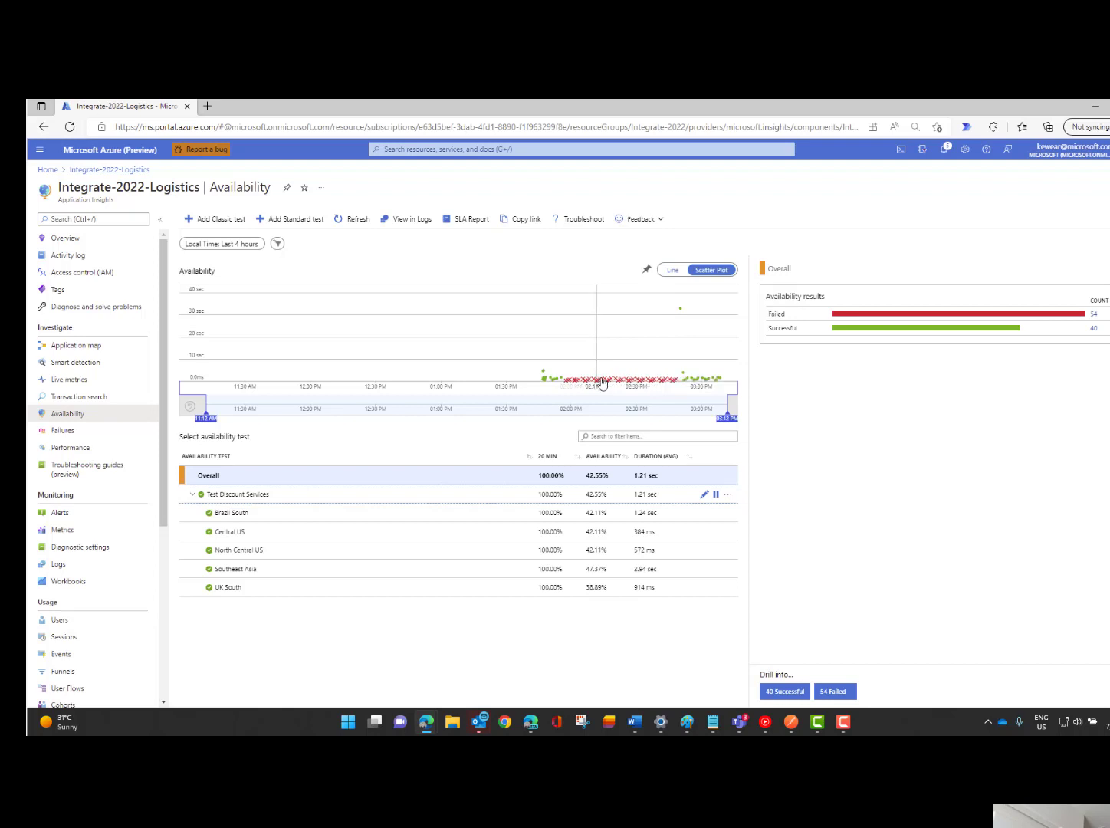
mouse_move(640, 386)
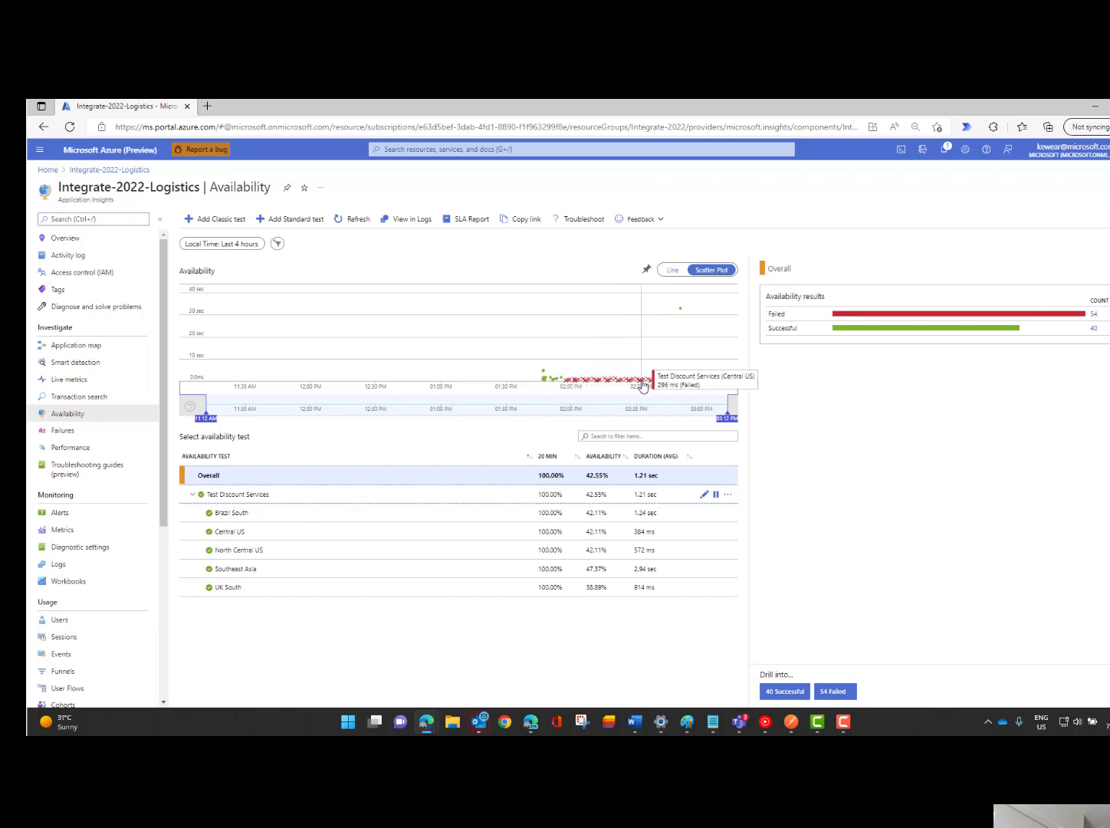
mouse_move(713, 387)
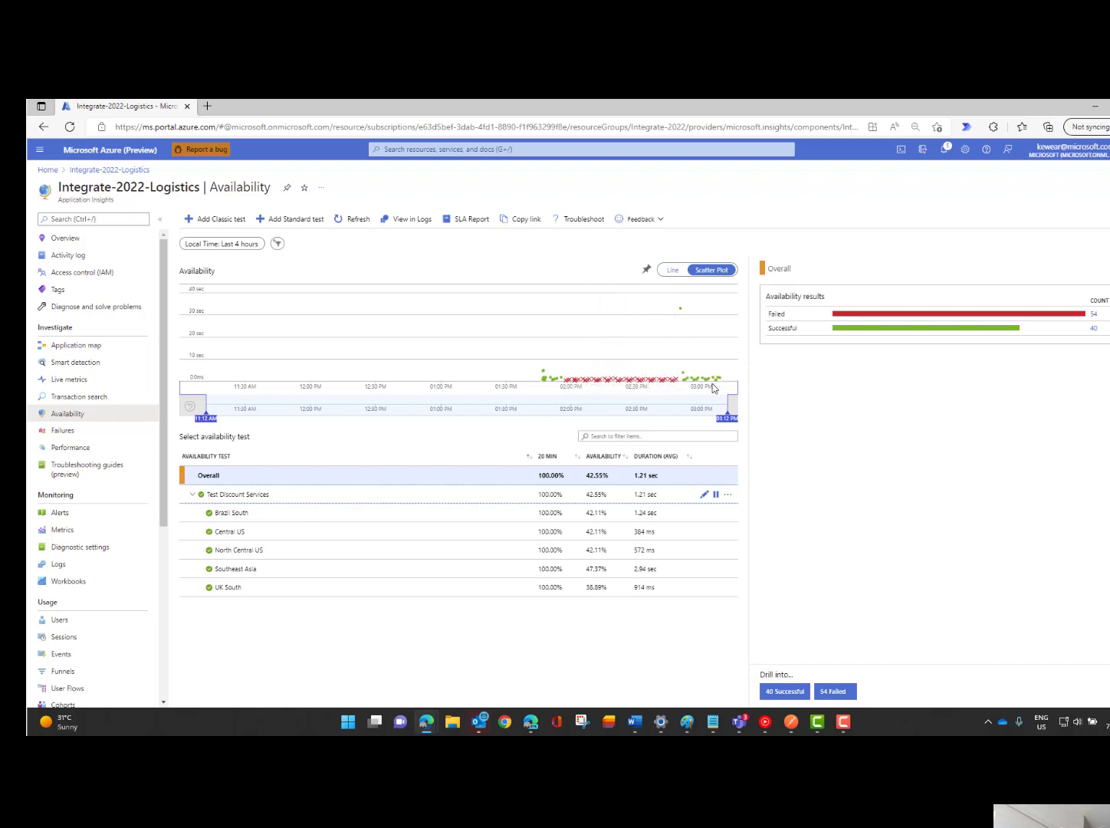
mouse_move(699, 380)
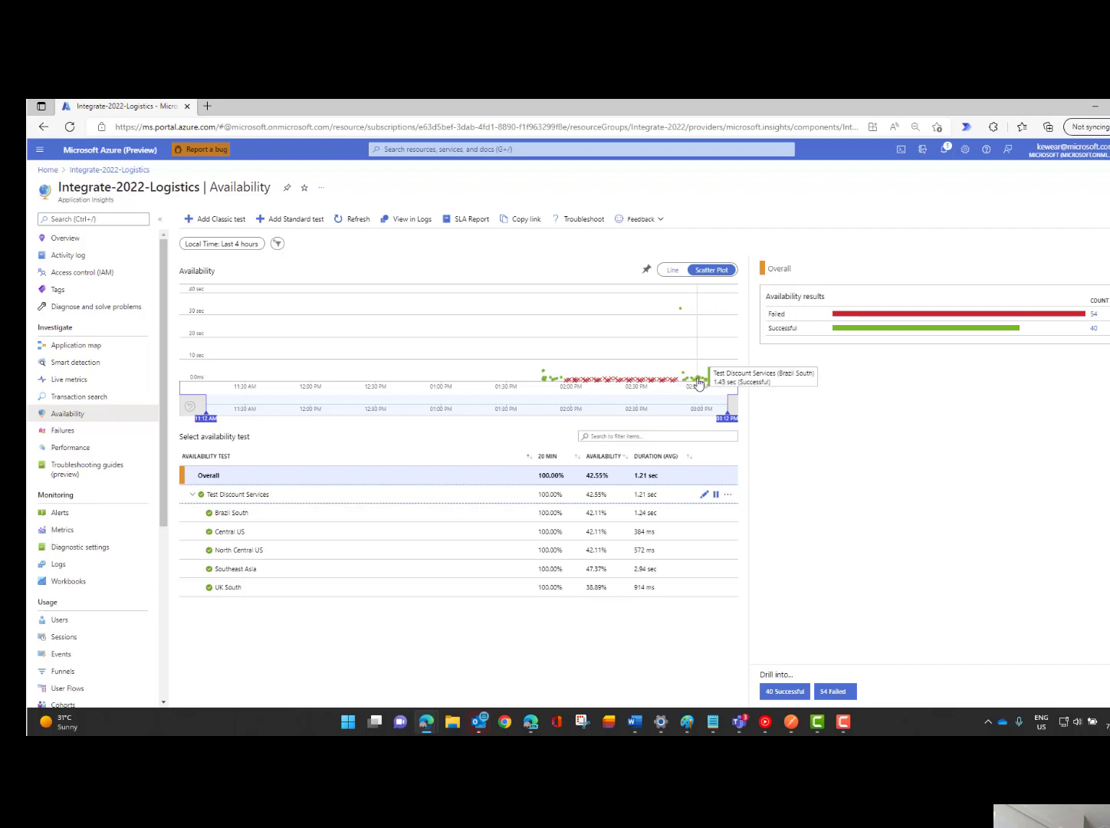
mouse_move(706, 383)
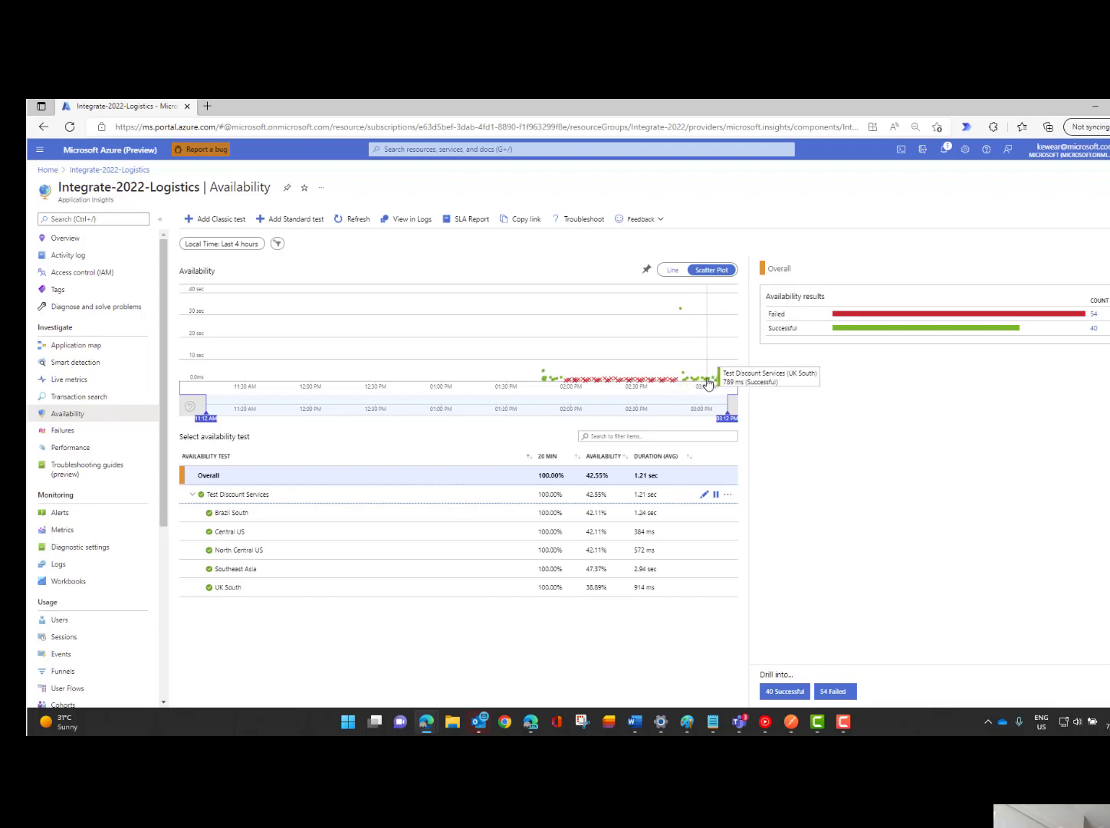
mouse_move(698, 383)
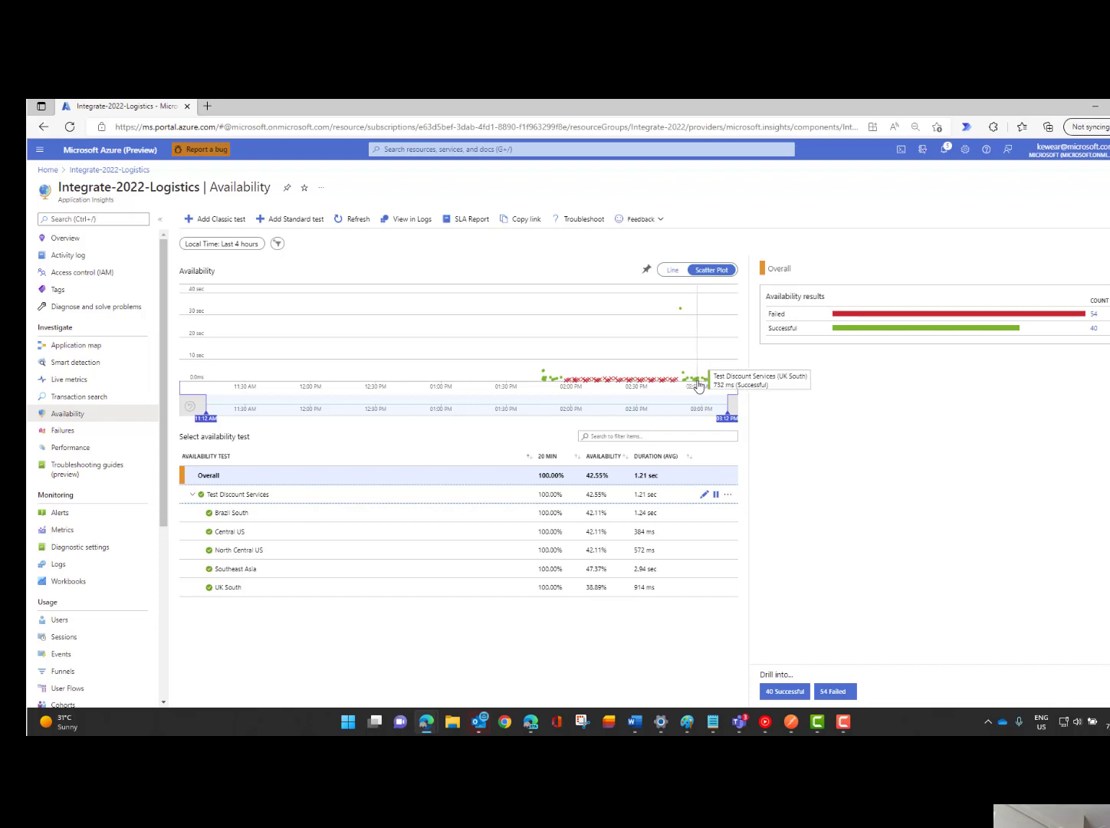
Show the resolved test discount services alert's details from the resource's Alerts list.
left_click(59, 512)
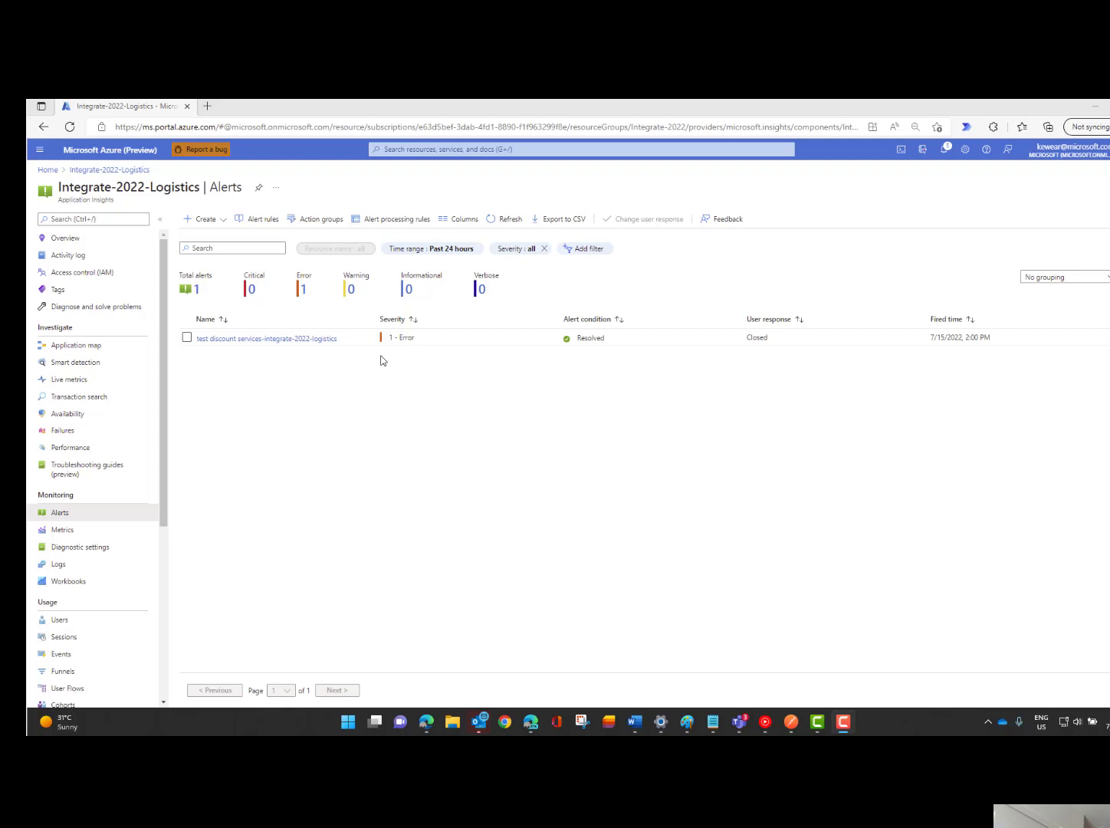
mouse_move(212, 342)
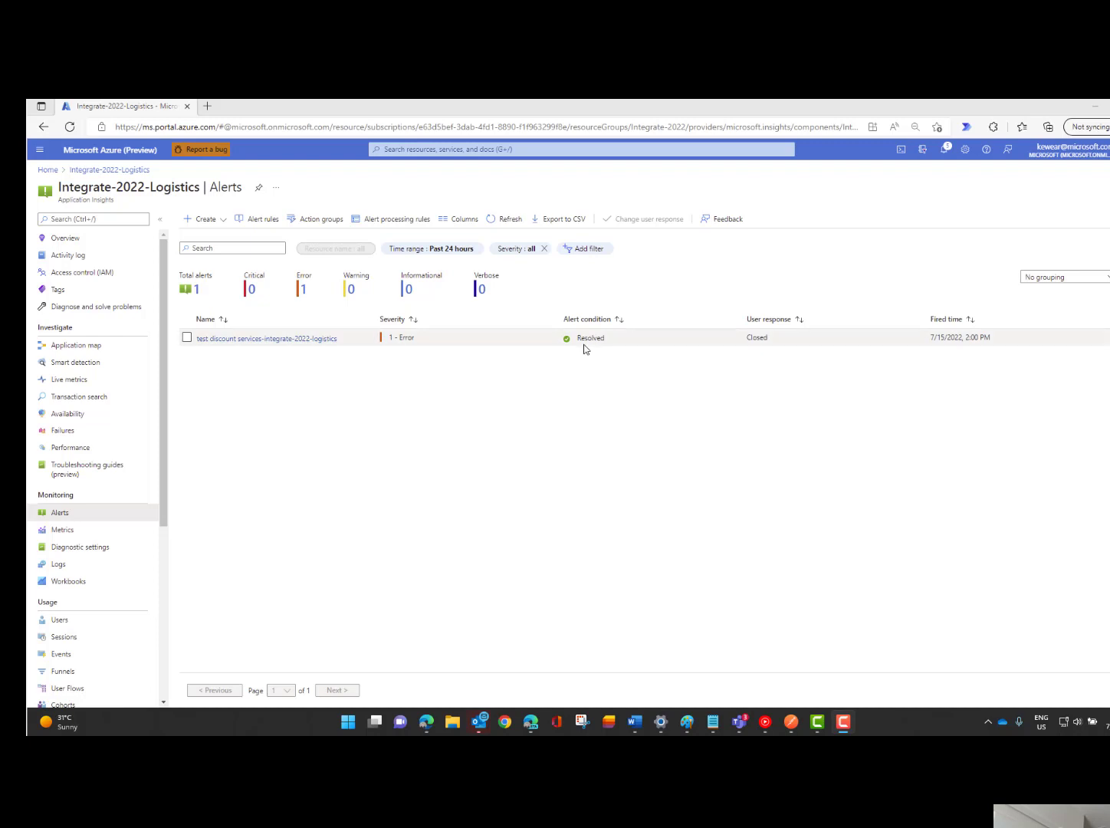
mouse_move(500, 341)
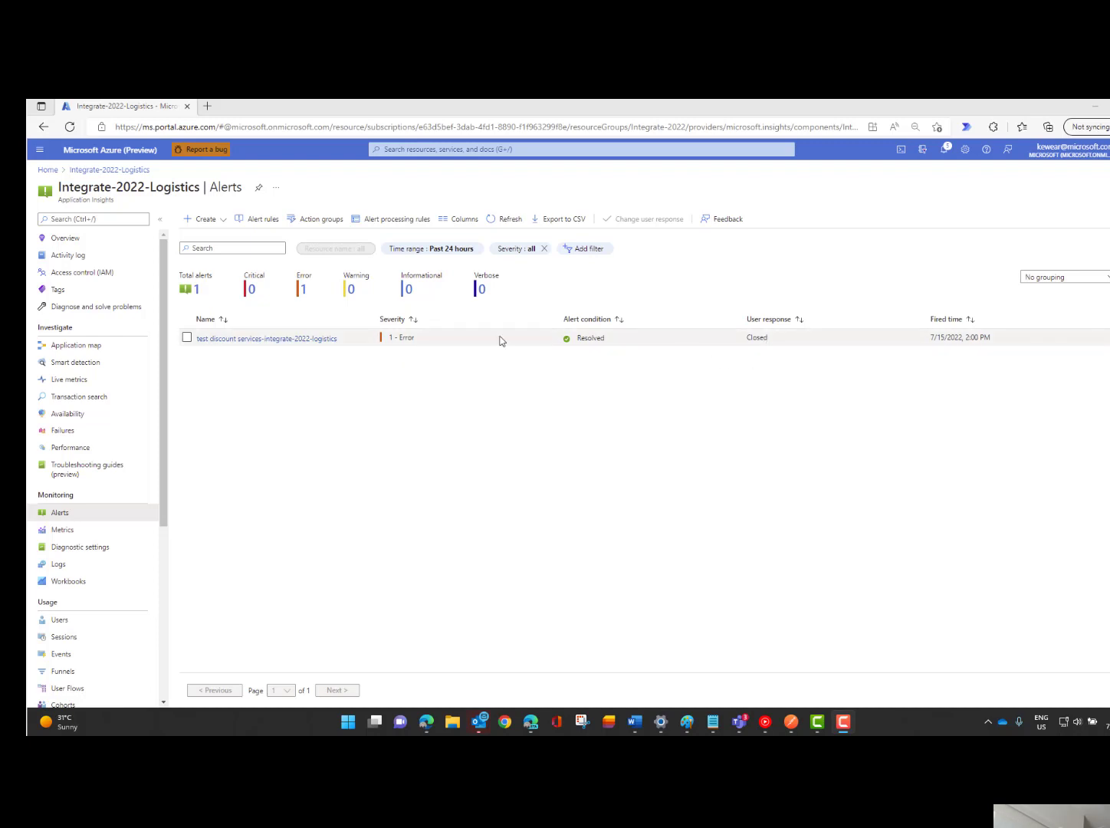
left_click(267, 337)
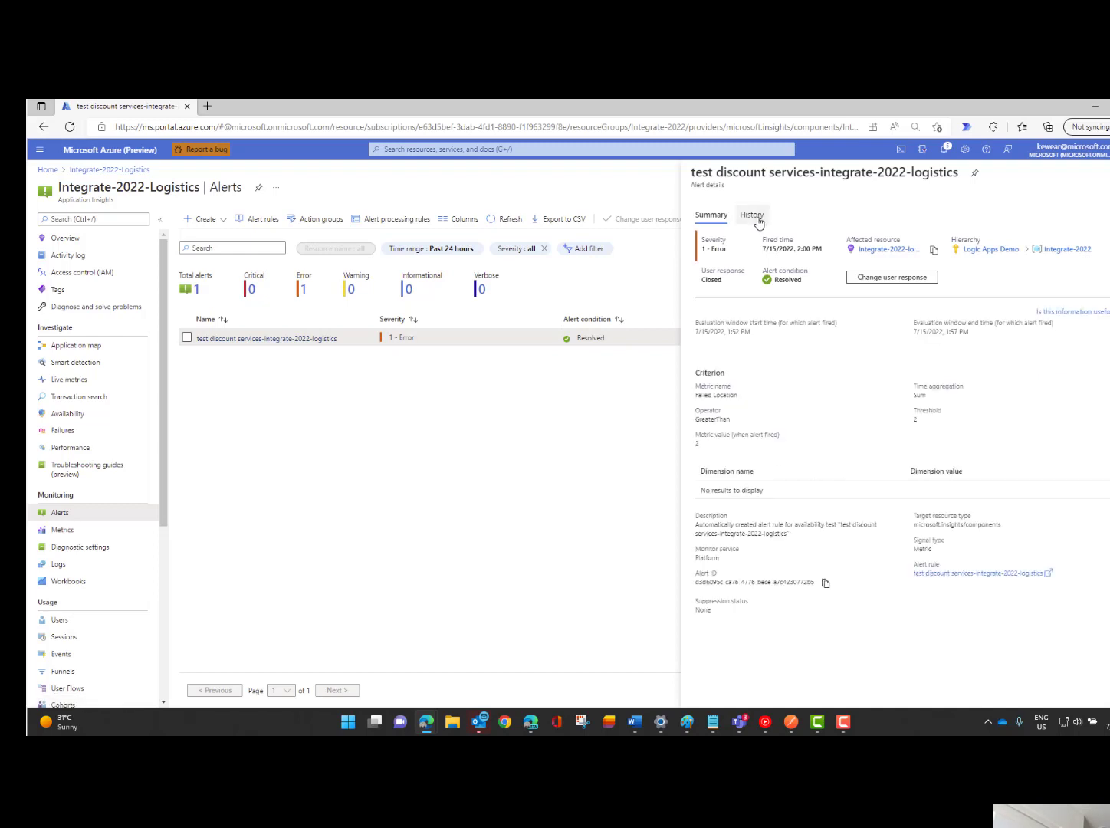
left_click(752, 215)
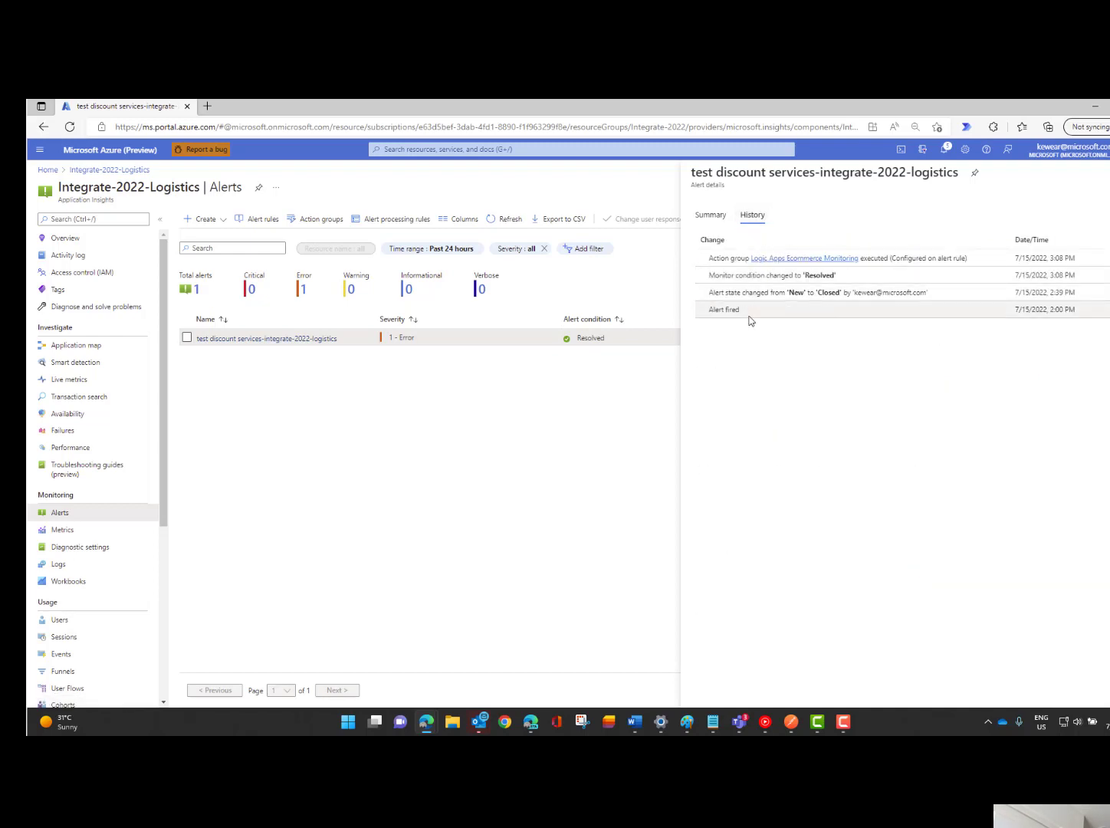
mouse_move(723, 310)
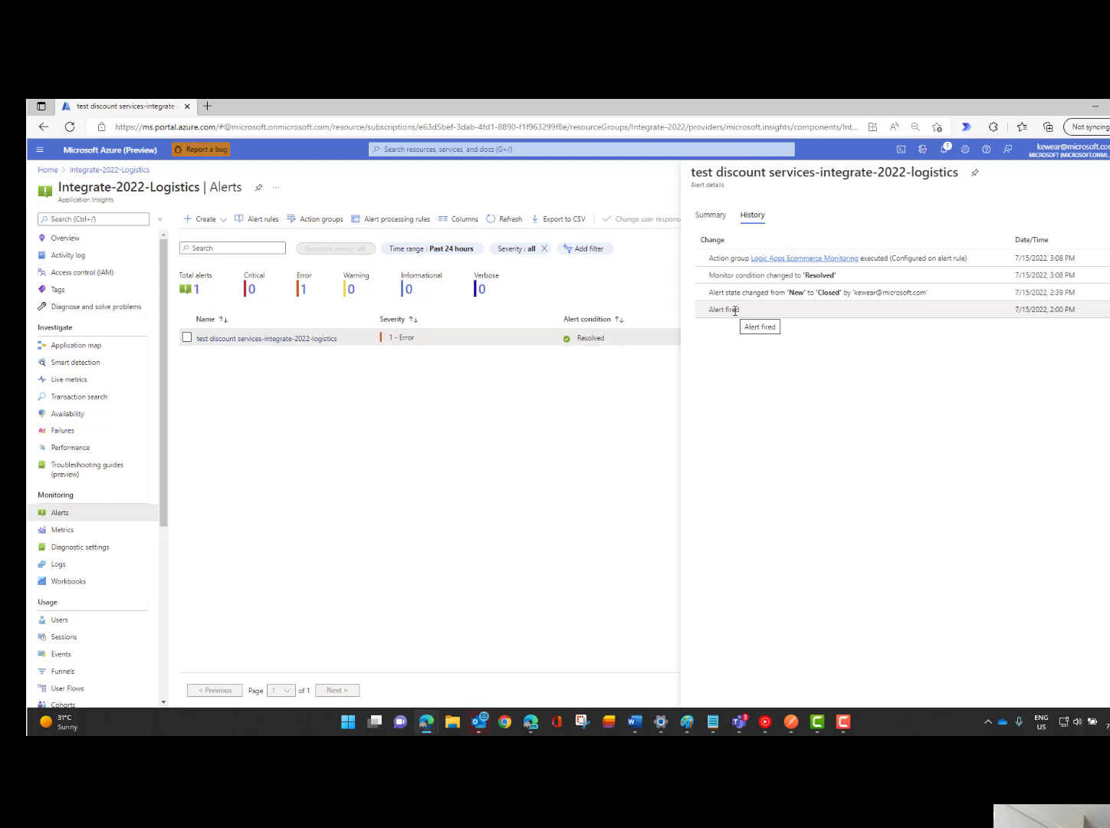
mouse_move(1043, 313)
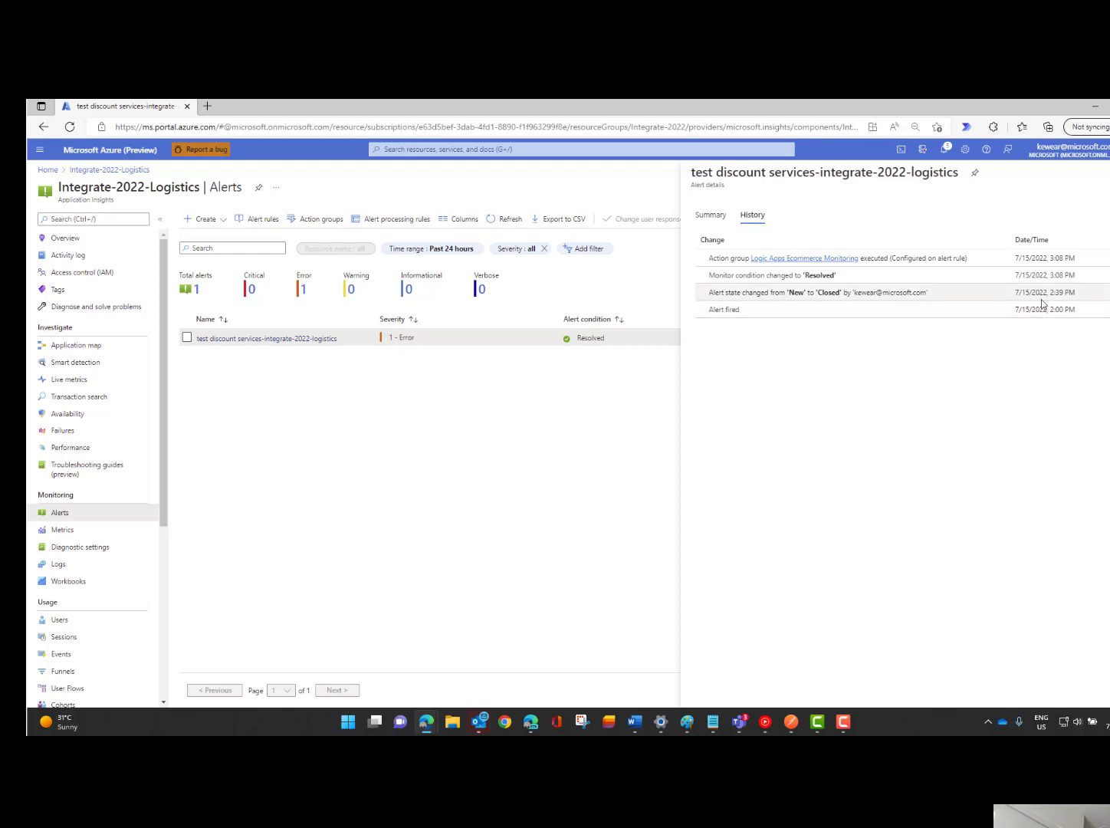
mouse_move(754, 291)
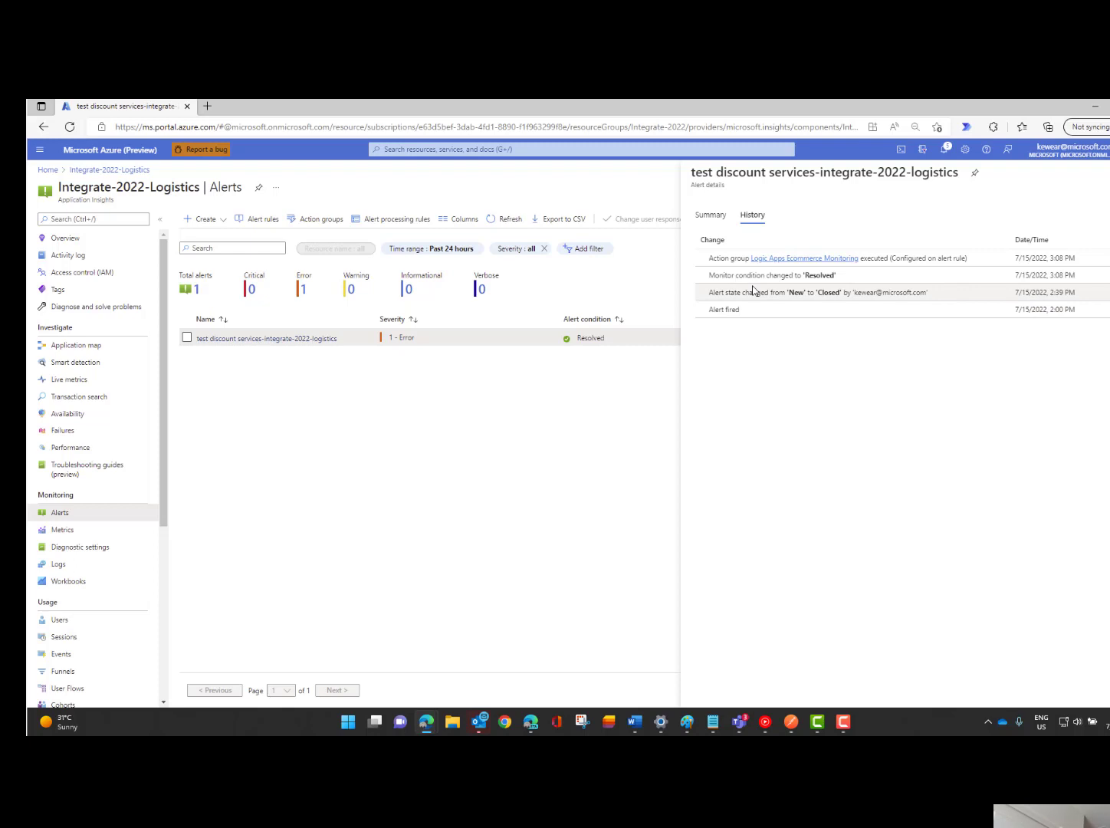
mouse_move(831, 288)
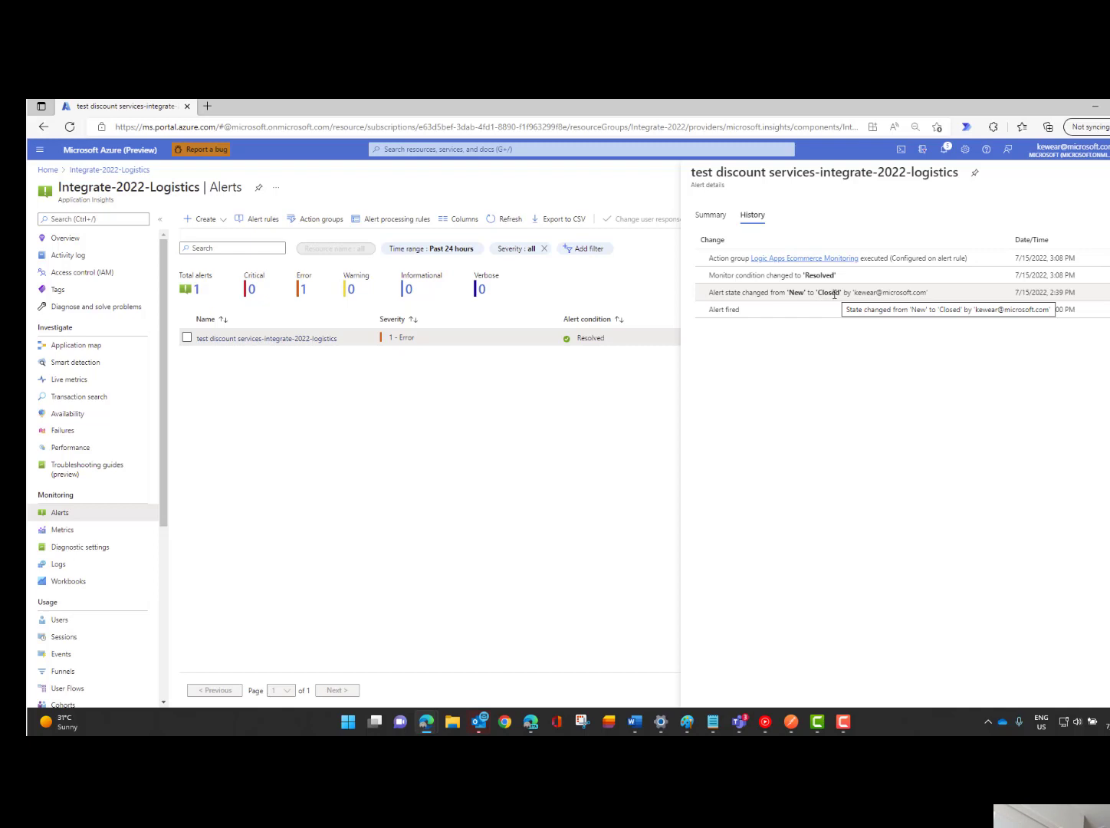
mouse_move(785, 275)
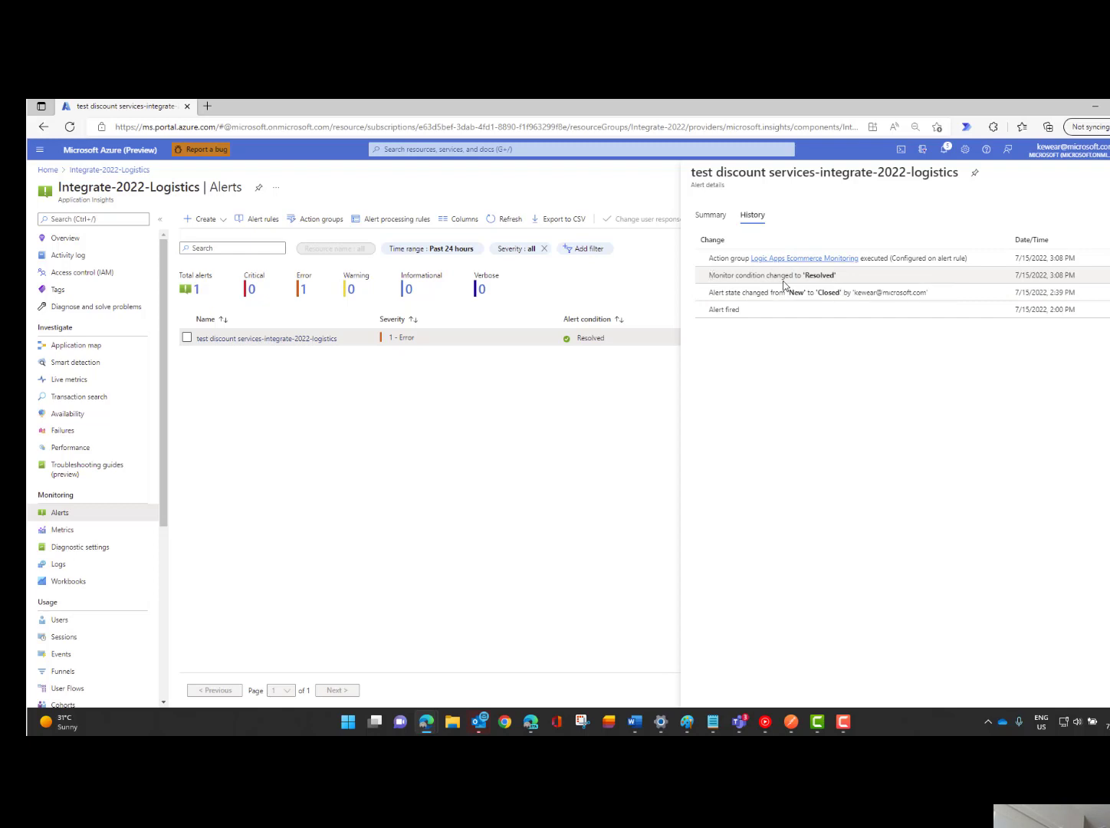
mouse_move(823, 288)
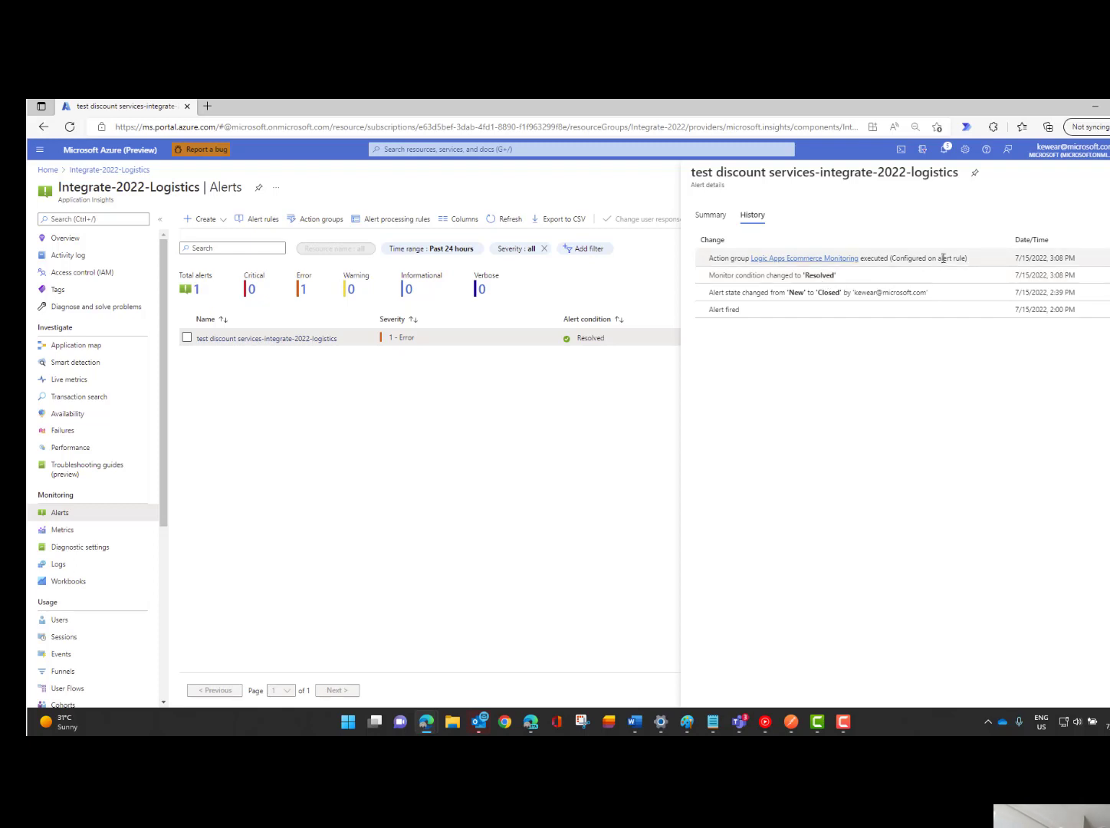
mouse_move(920, 258)
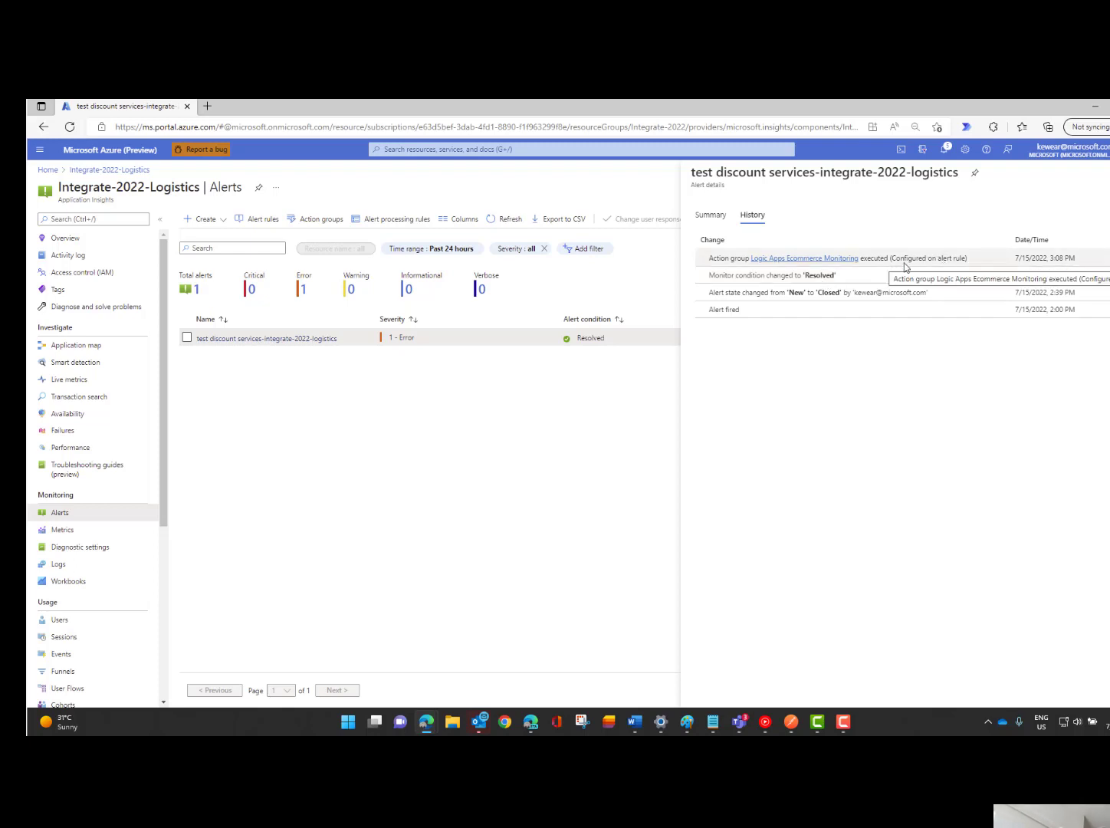
mouse_move(735, 240)
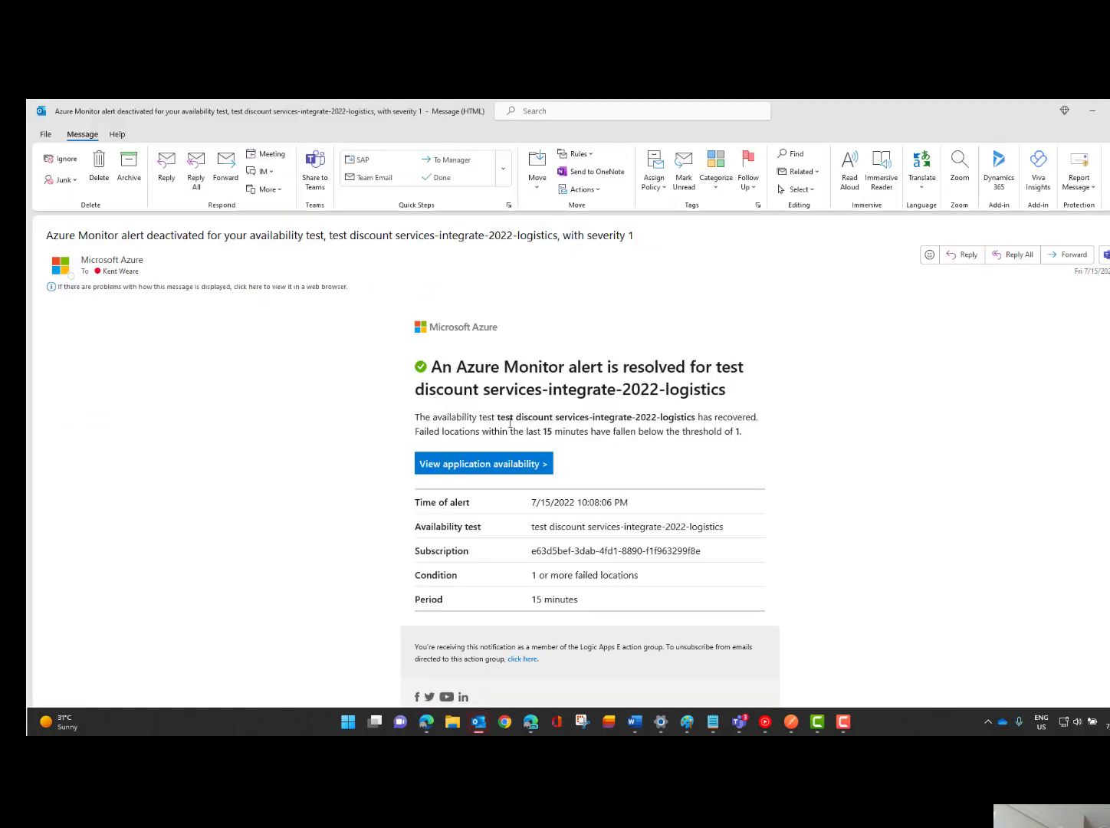
mouse_move(358, 495)
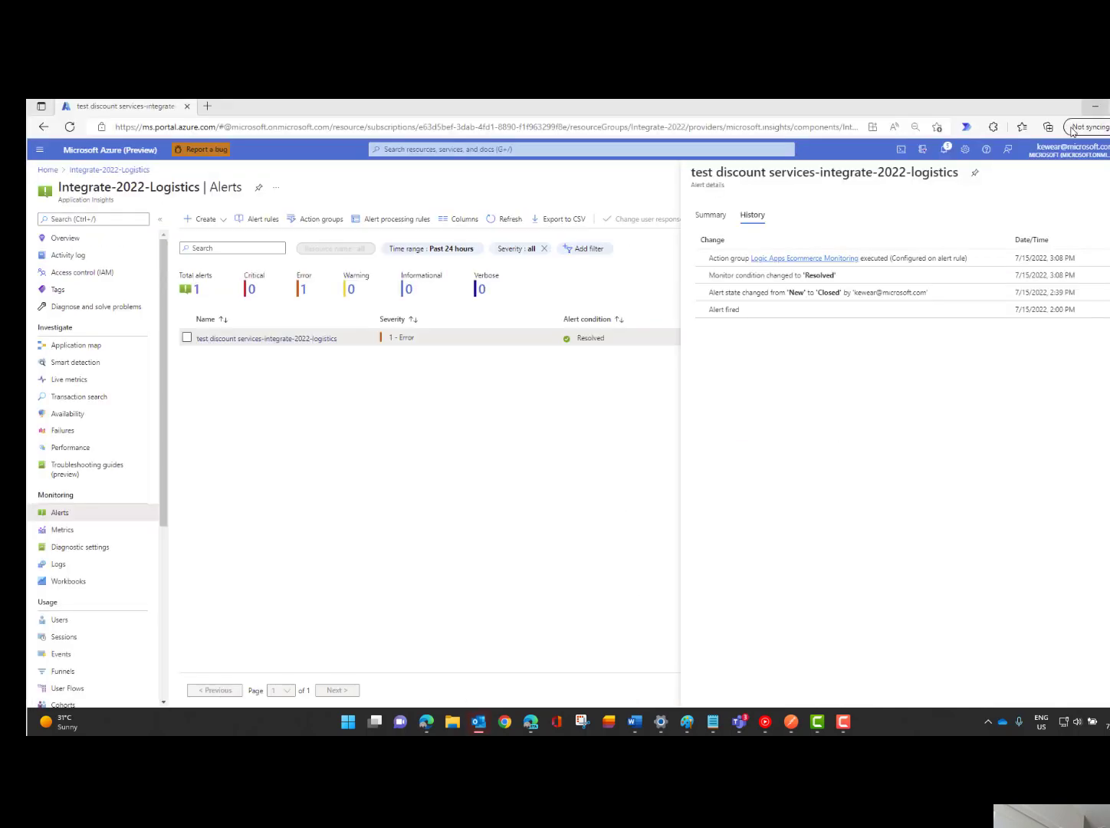
mouse_move(342, 390)
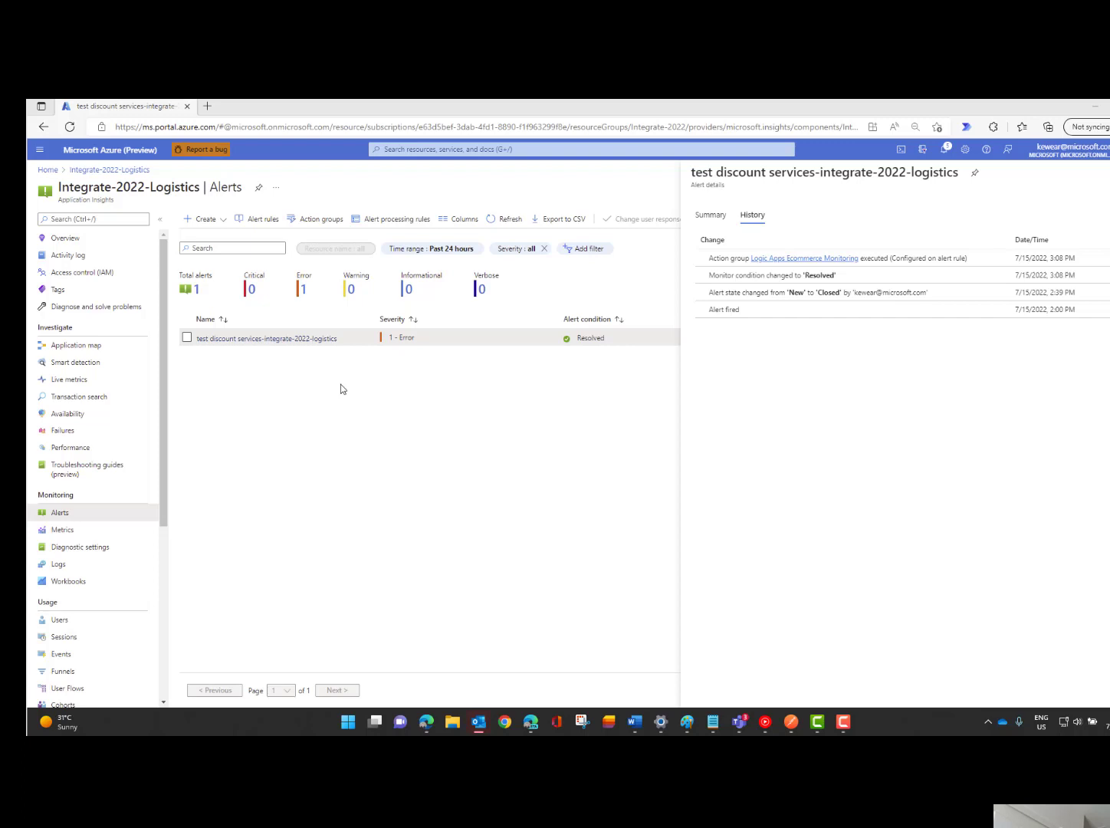
mouse_move(576, 408)
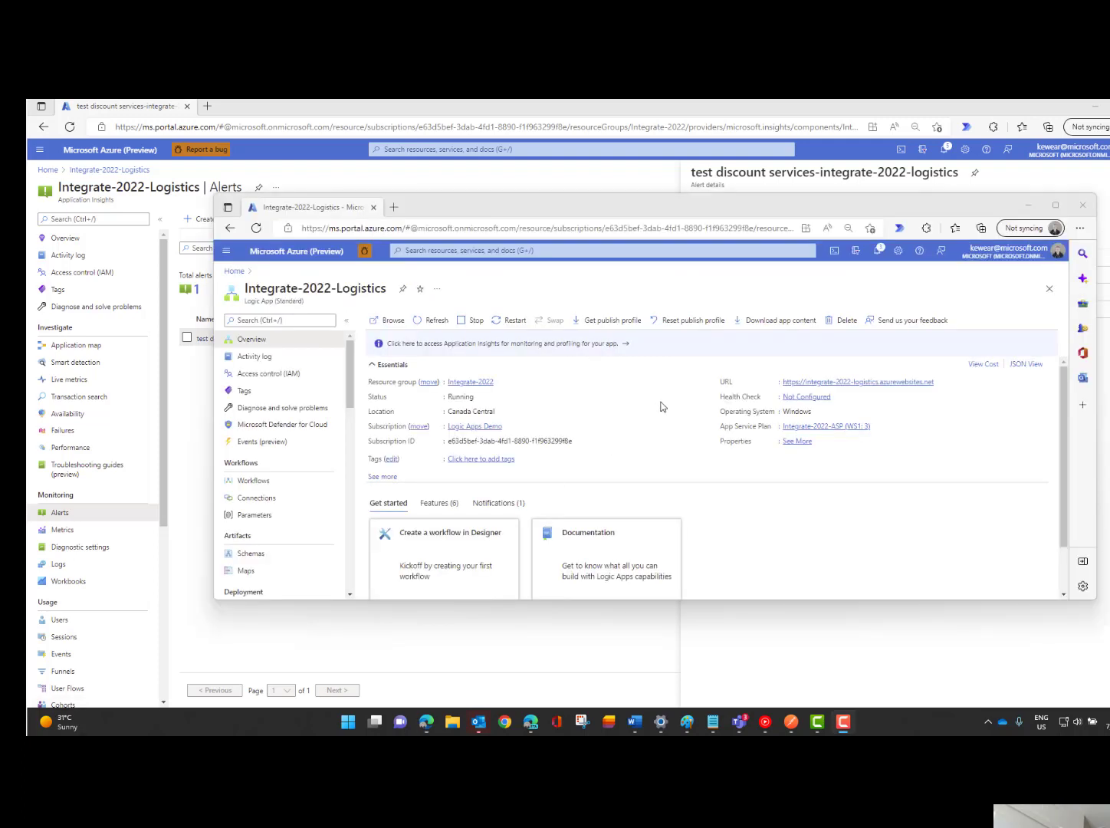
mouse_move(368, 282)
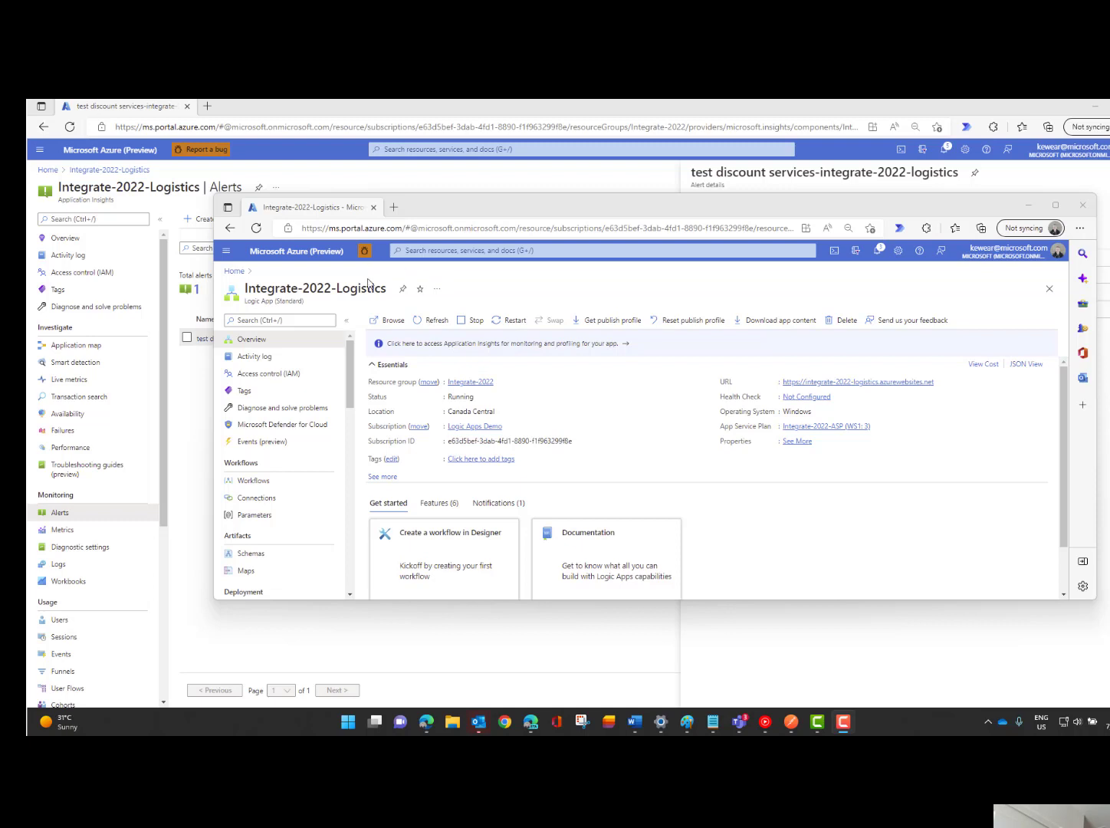
Stop the Integrate-2022-Logistics Logic App and show Test Discount Services results per location.
left_click(474, 319)
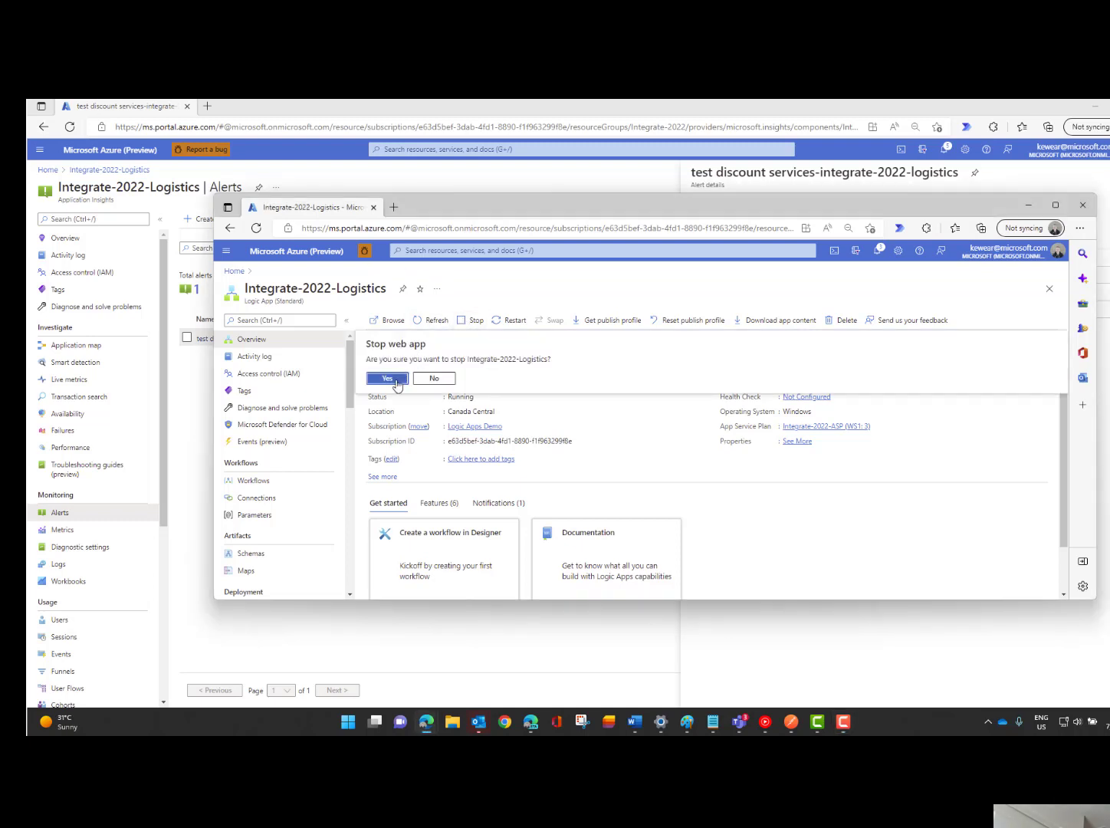
left_click(387, 377)
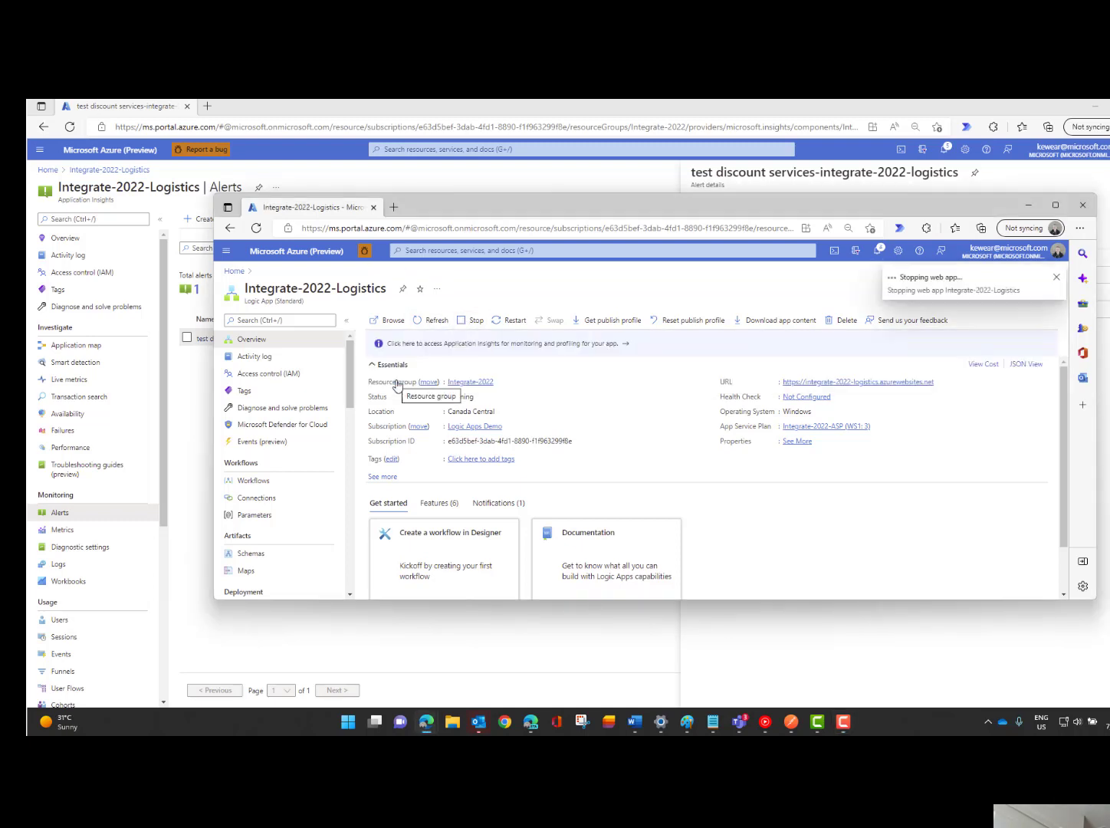
left_click(474, 319)
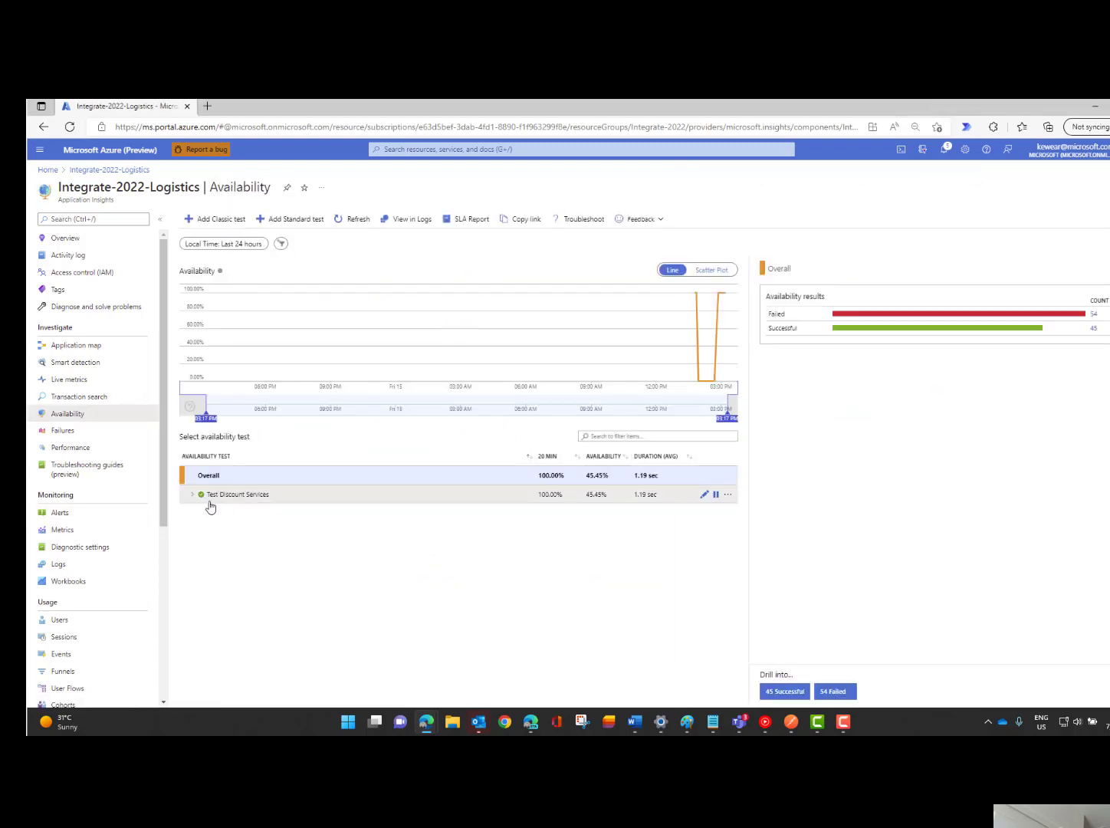
left_click(191, 493)
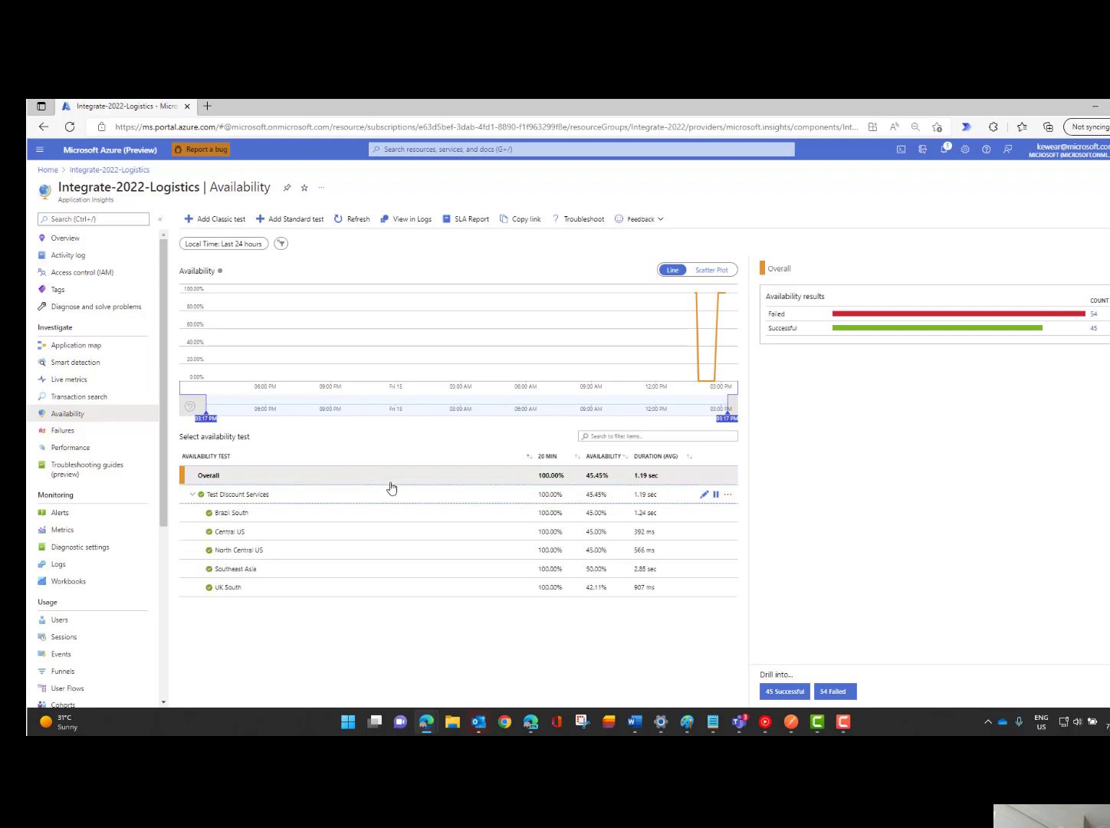
mouse_move(393, 487)
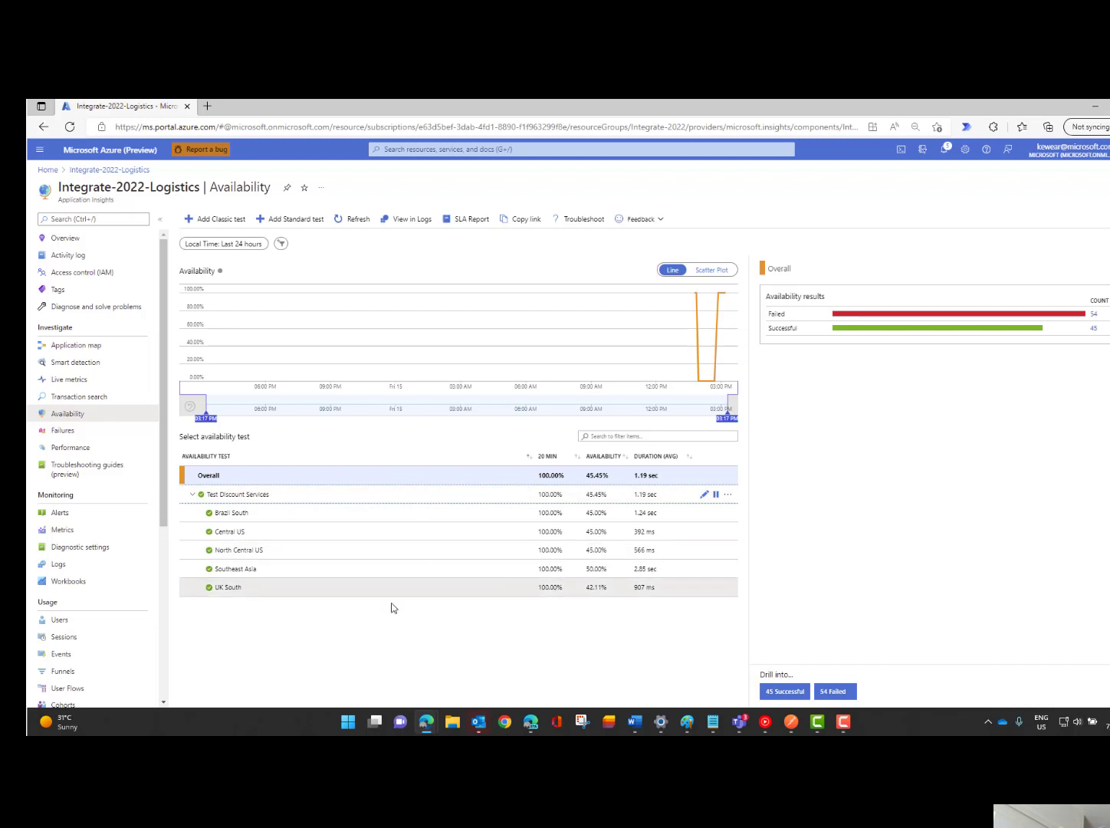
mouse_move(273, 632)
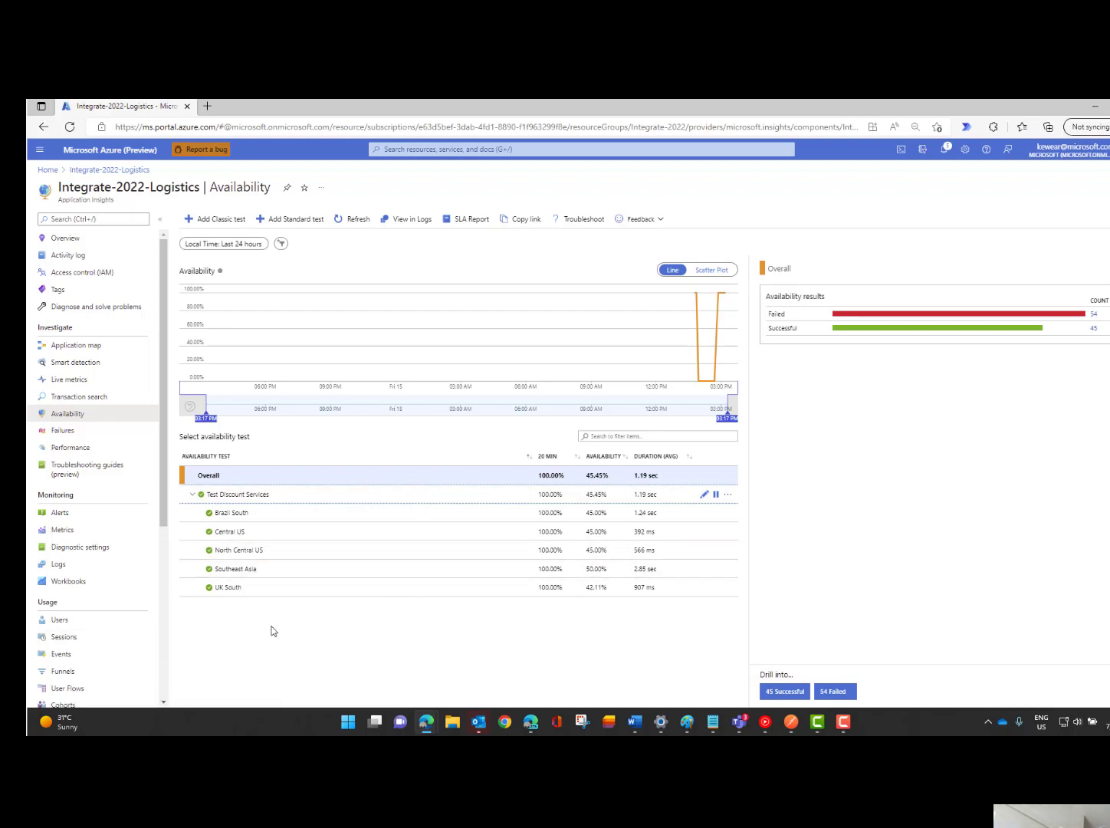
mouse_move(88, 647)
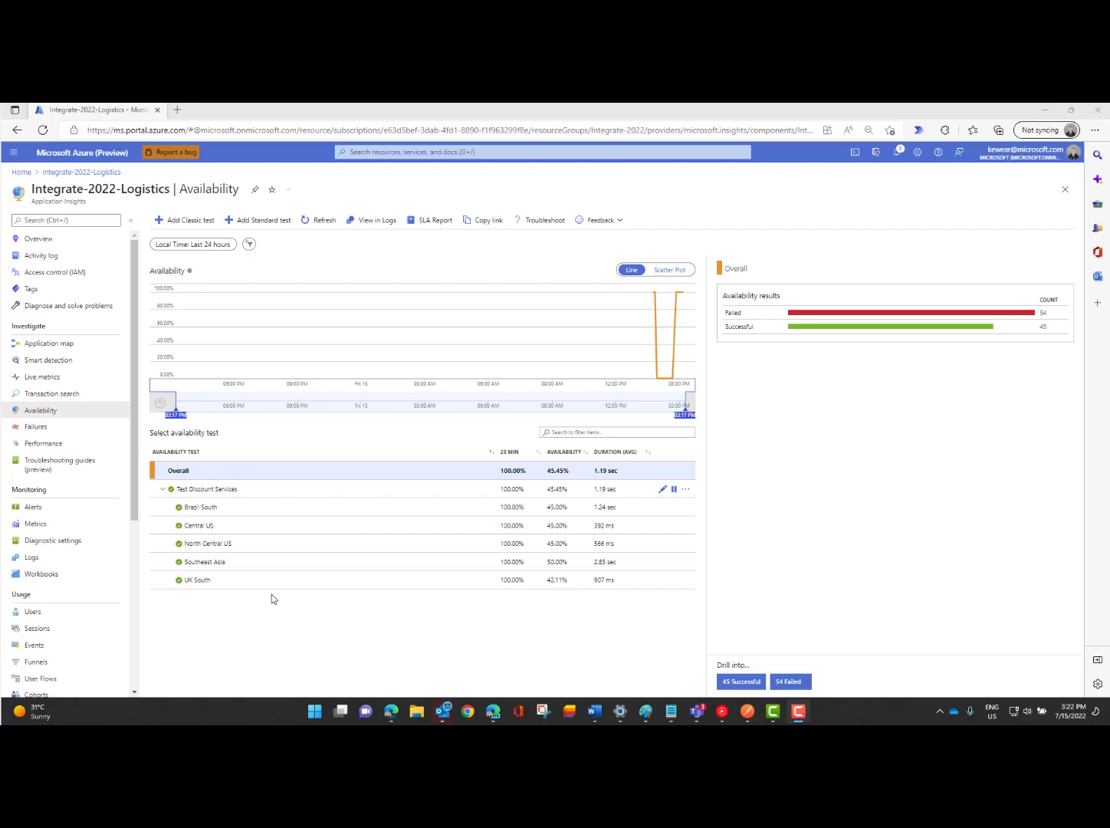
mouse_move(348, 282)
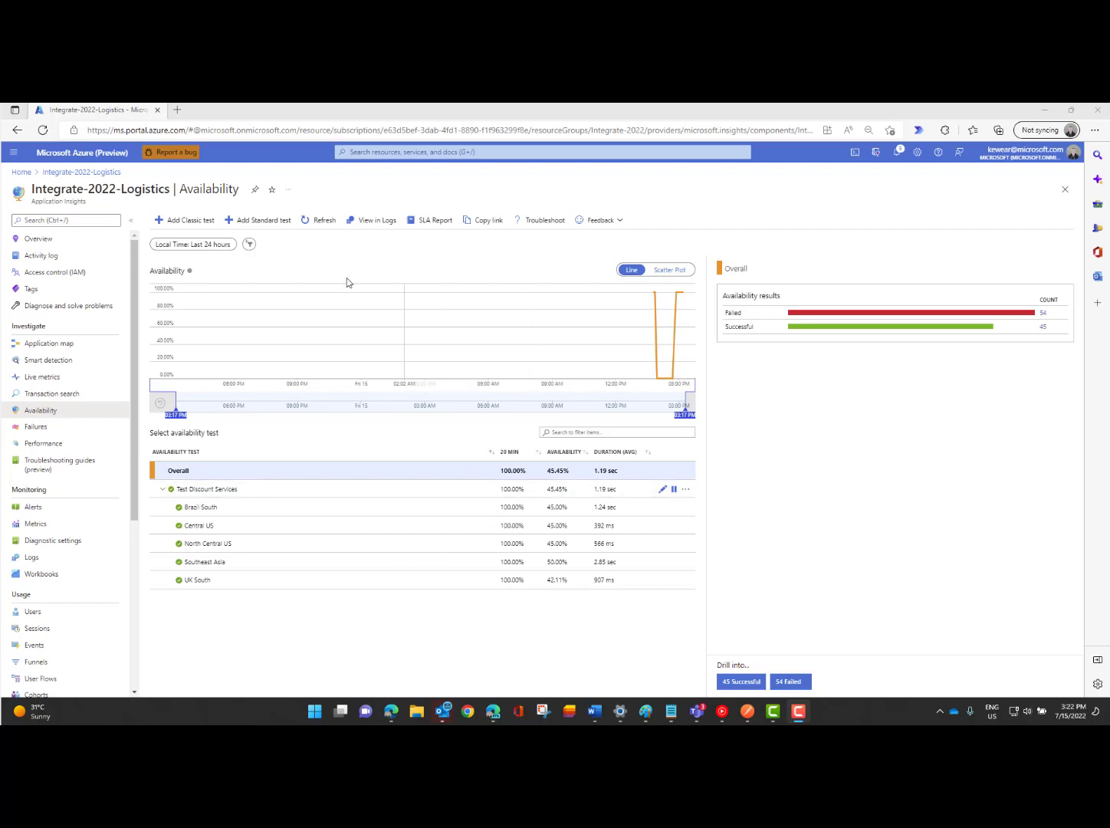
Refresh availability so Test Discount Services locations show the new failures.
left_click(318, 221)
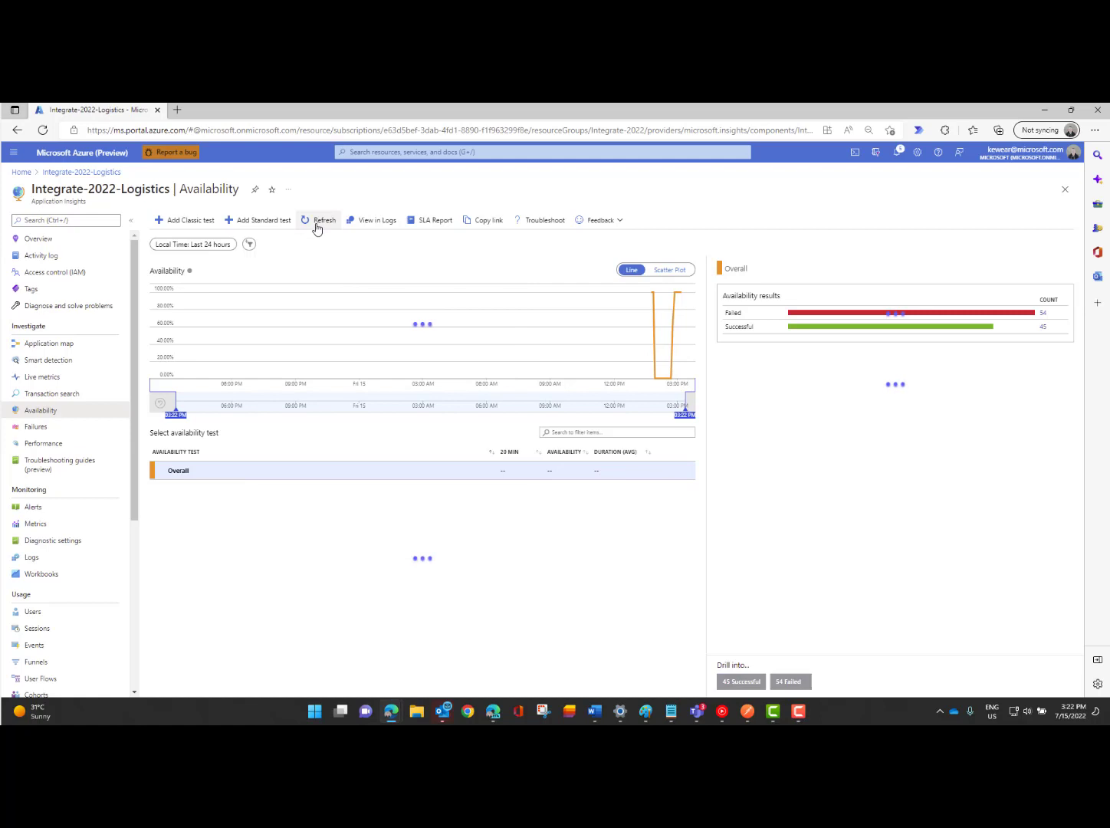
left_click(319, 221)
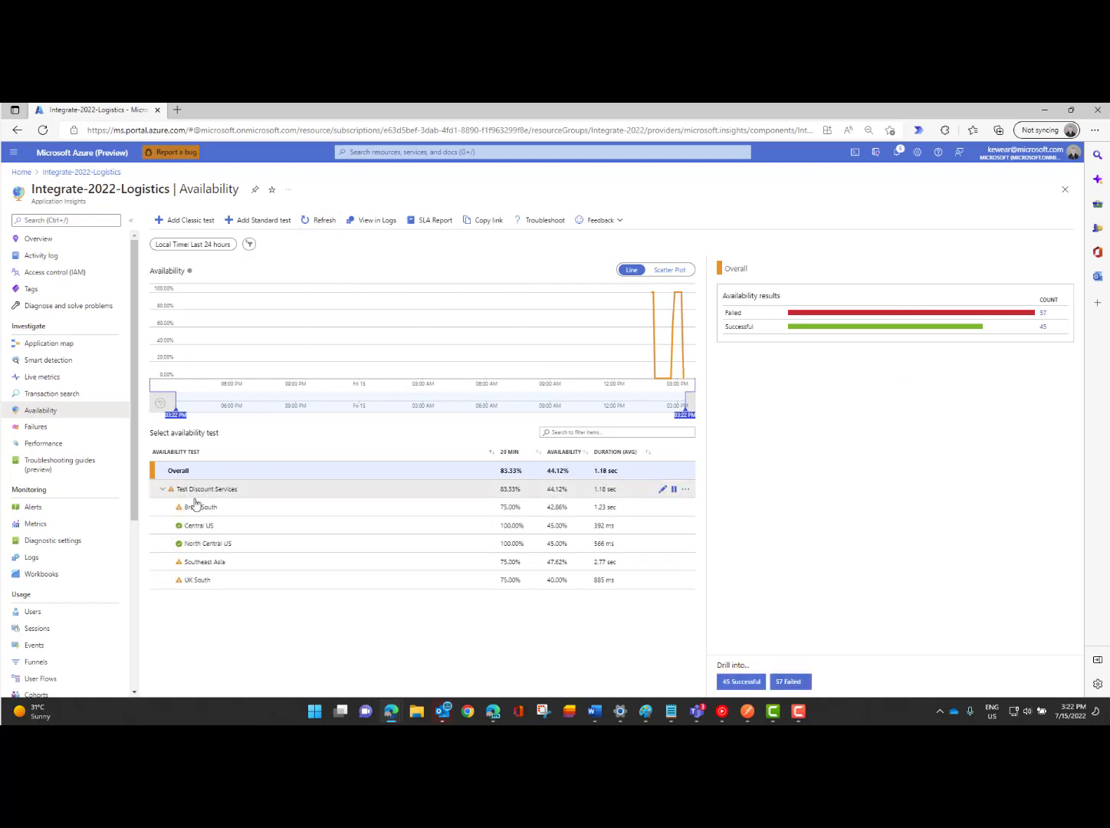
mouse_move(198, 506)
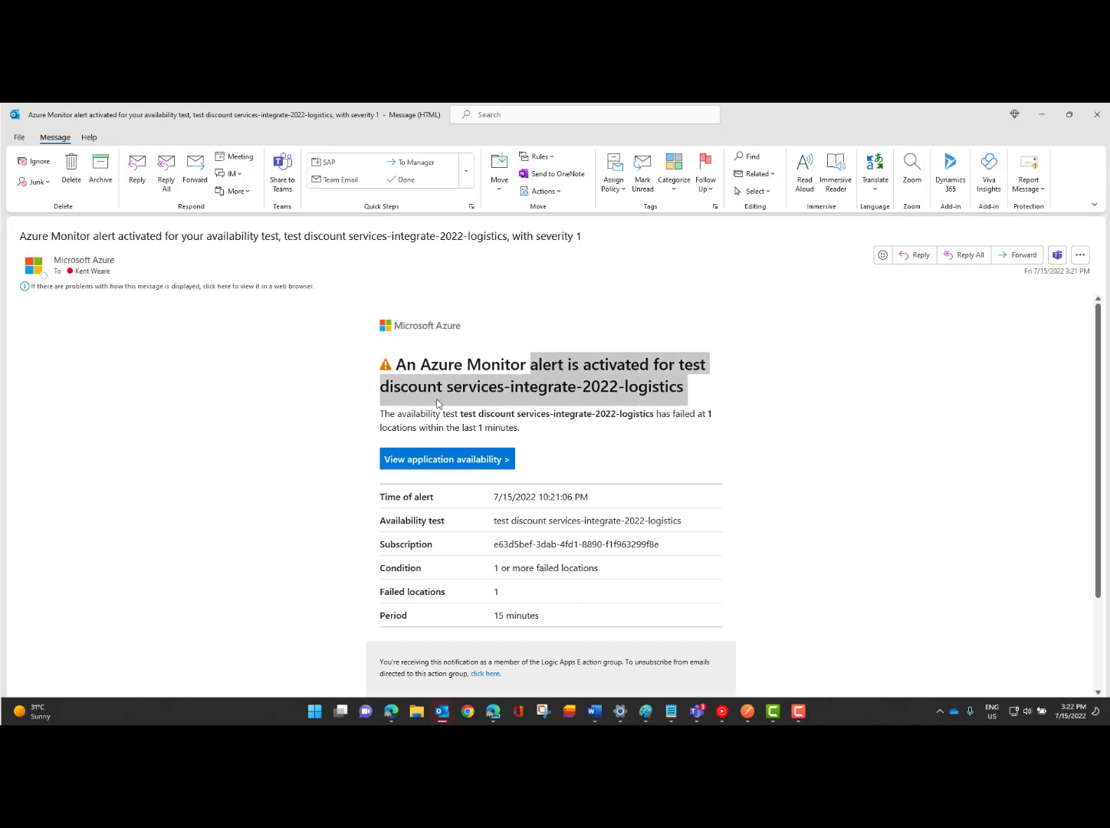
mouse_move(543, 417)
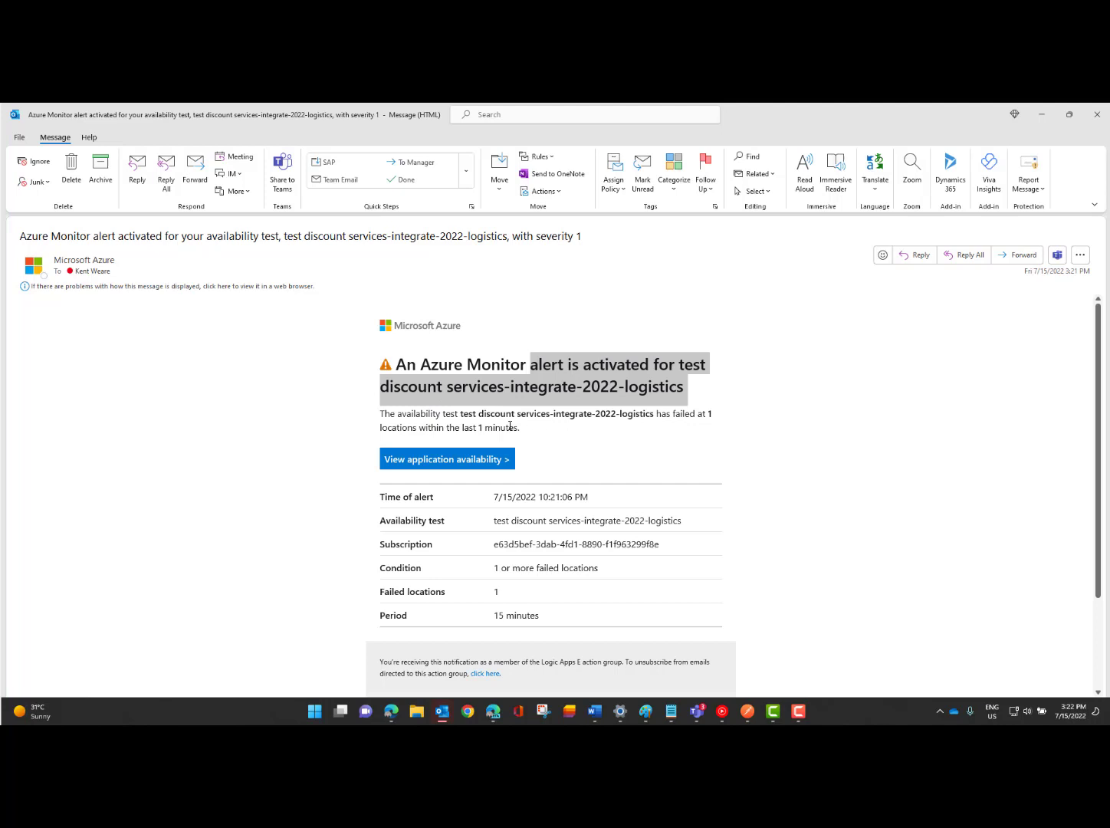
mouse_move(577, 476)
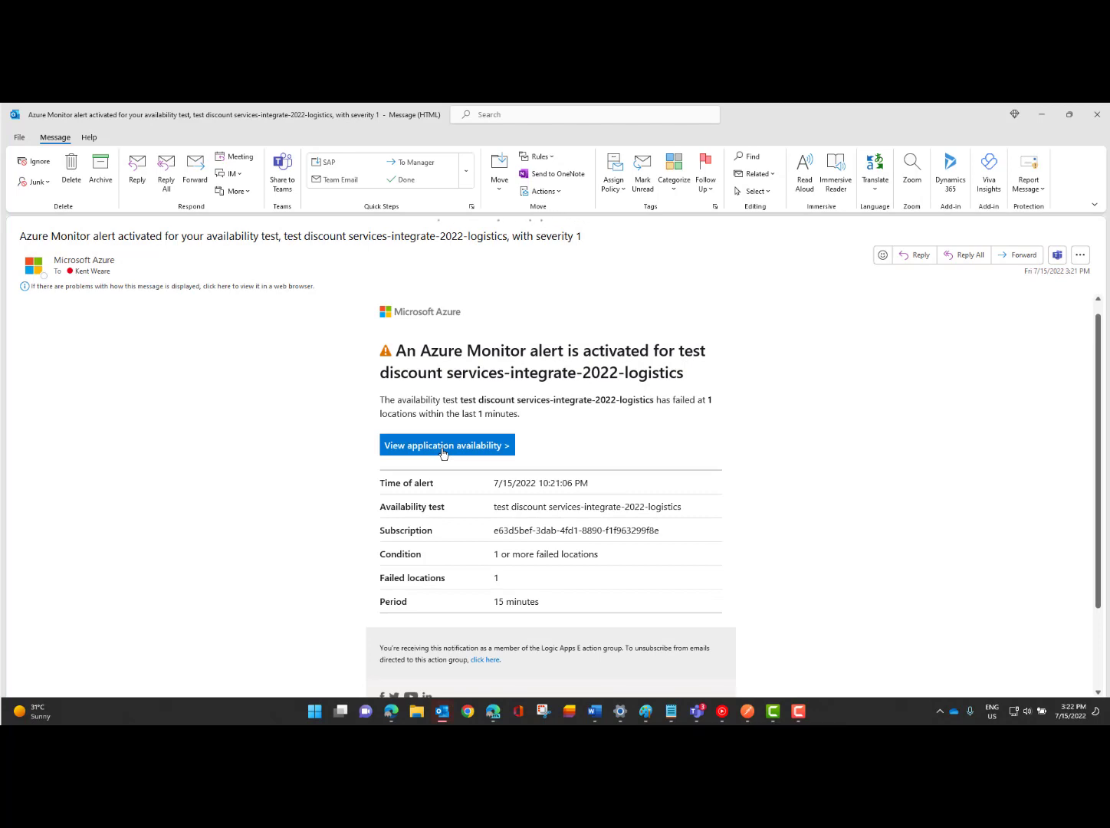
From the alert-activated email, go to the application availability view.
left_click(446, 444)
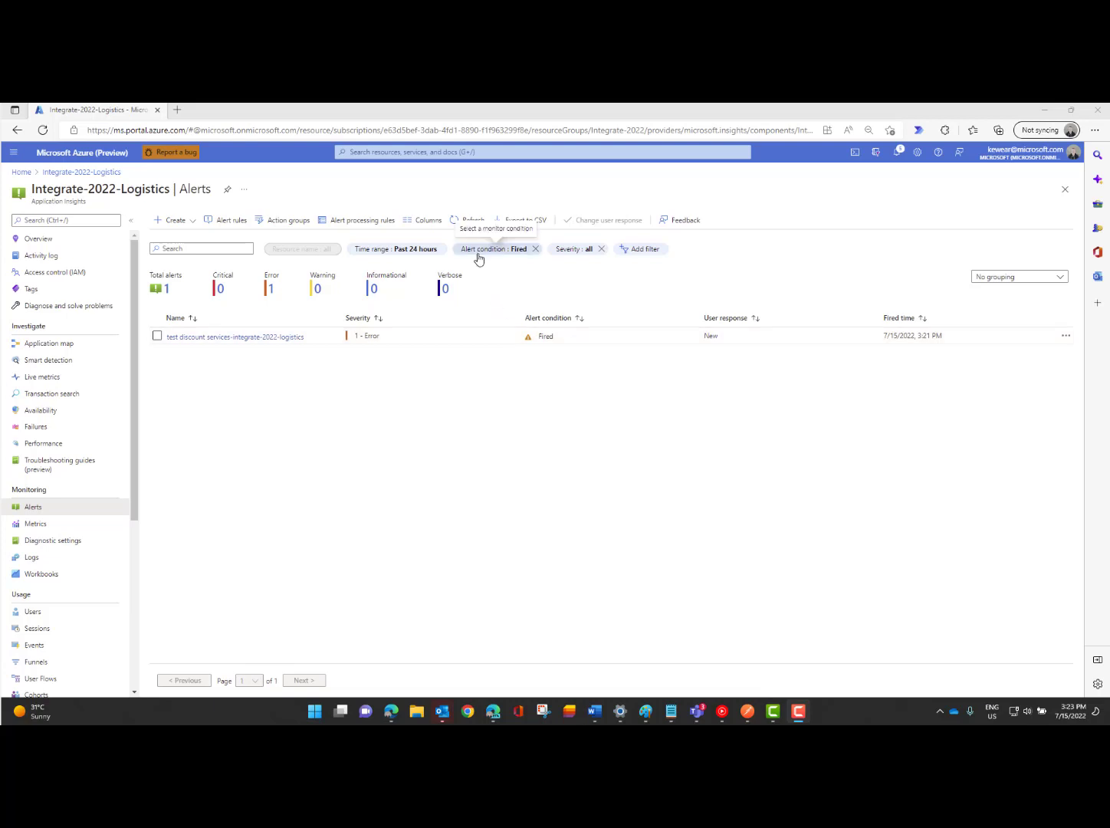
mouse_move(719, 351)
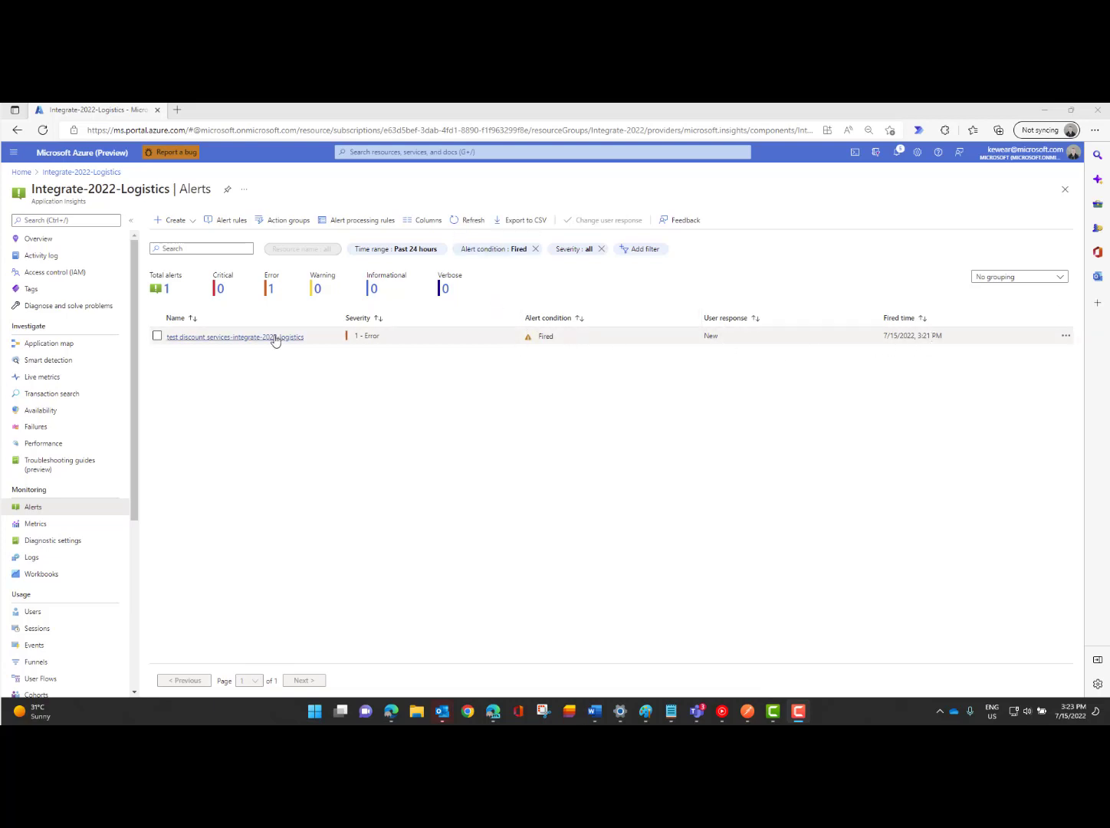
Set the test discount services alert to Acknowledged with comment 'Logic Apps instance is turned off'.
left_click(234, 335)
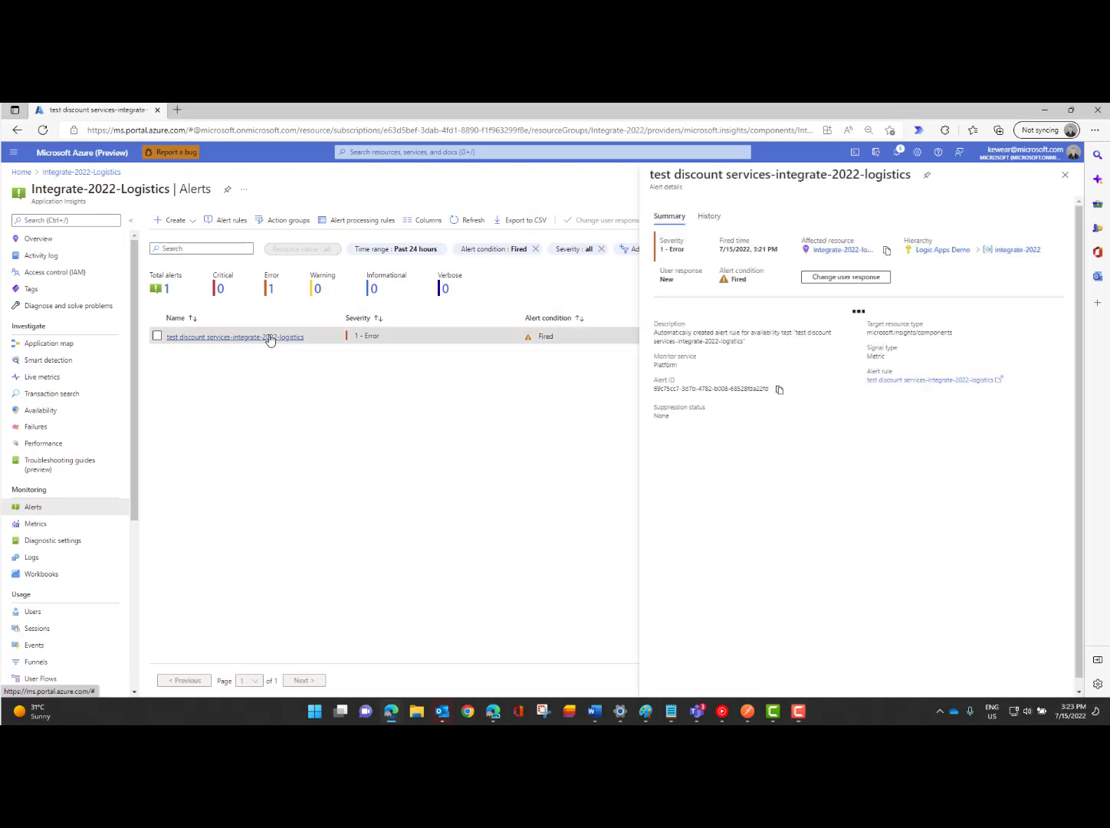
left_click(858, 311)
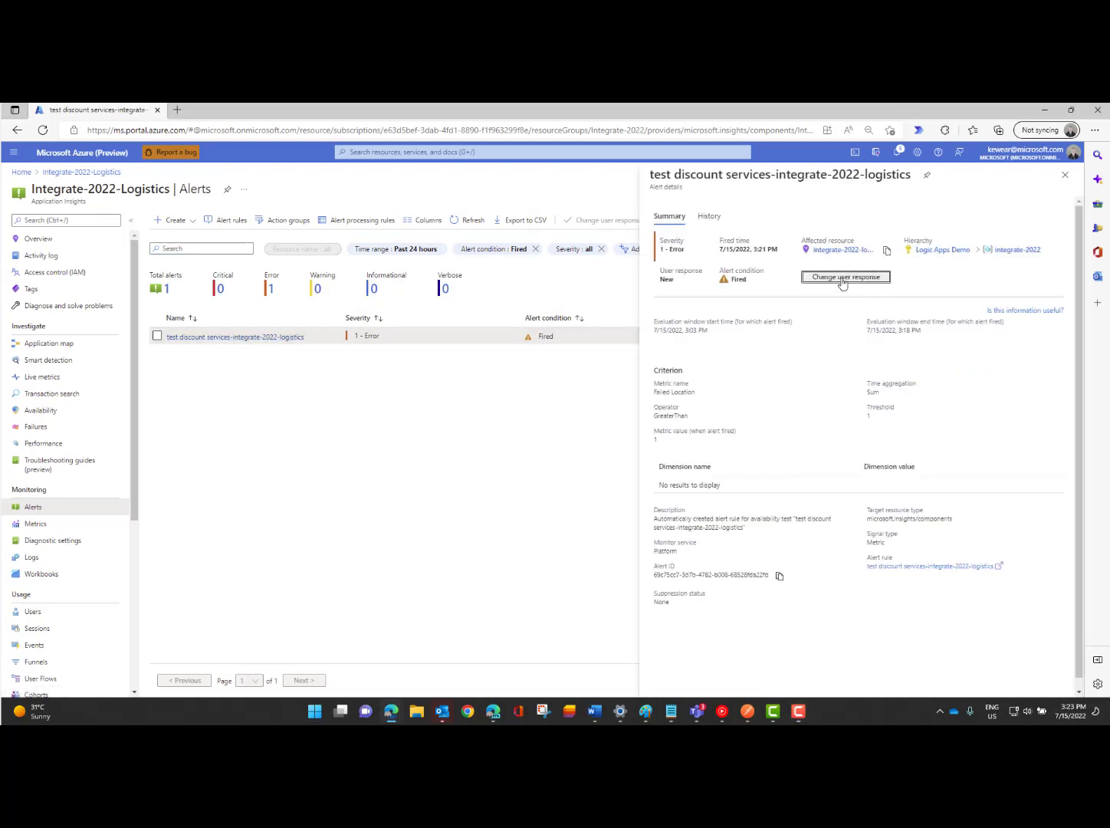
left_click(843, 275)
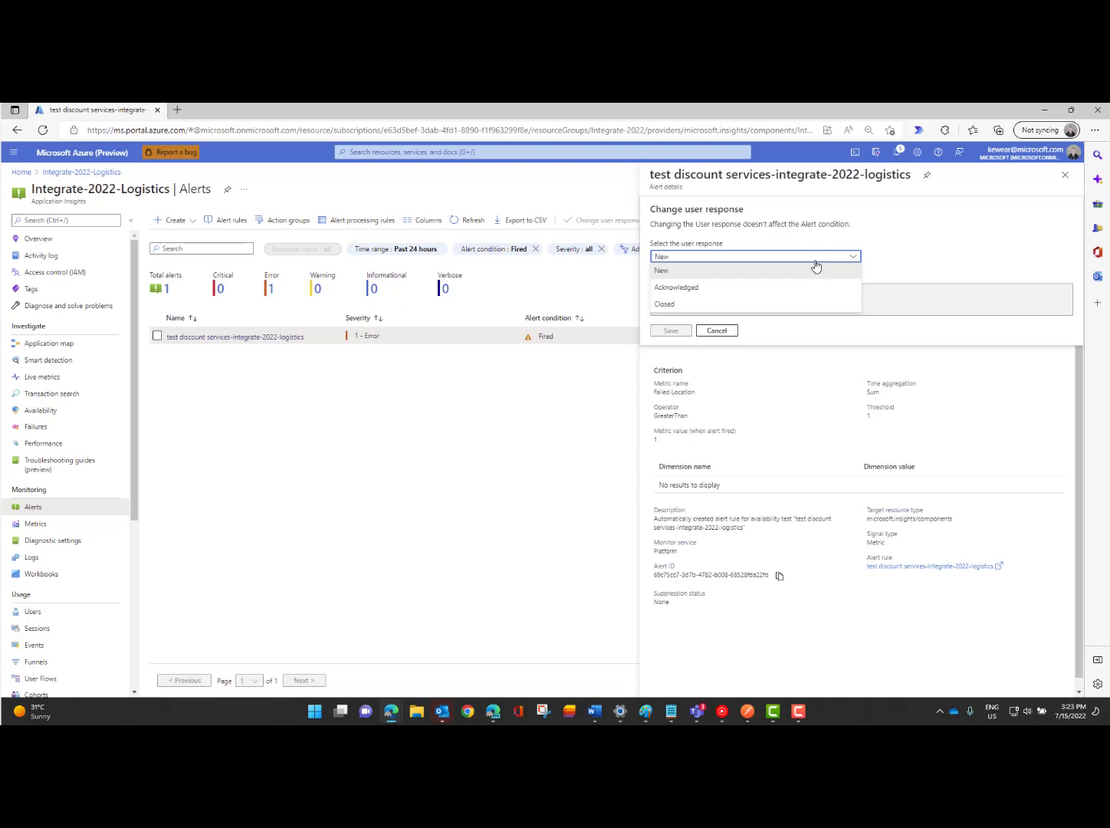
left_click(676, 288)
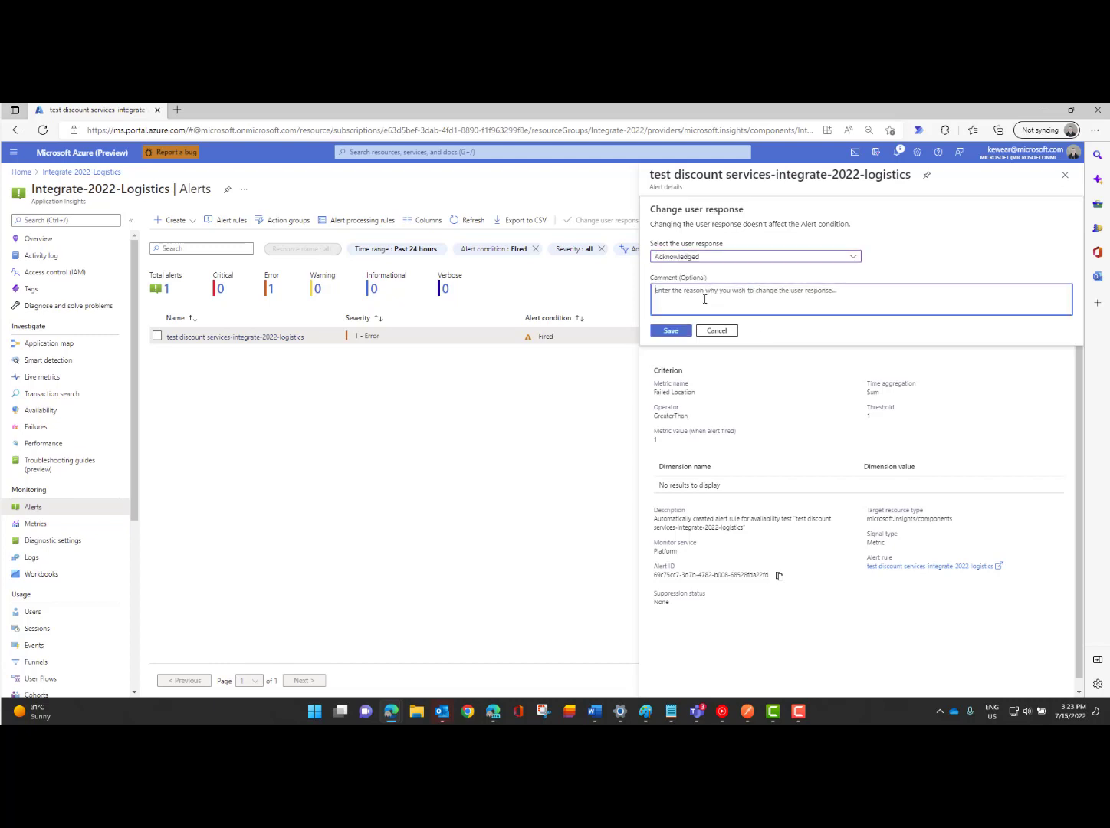
type("Logic Apps Instance is turned off")
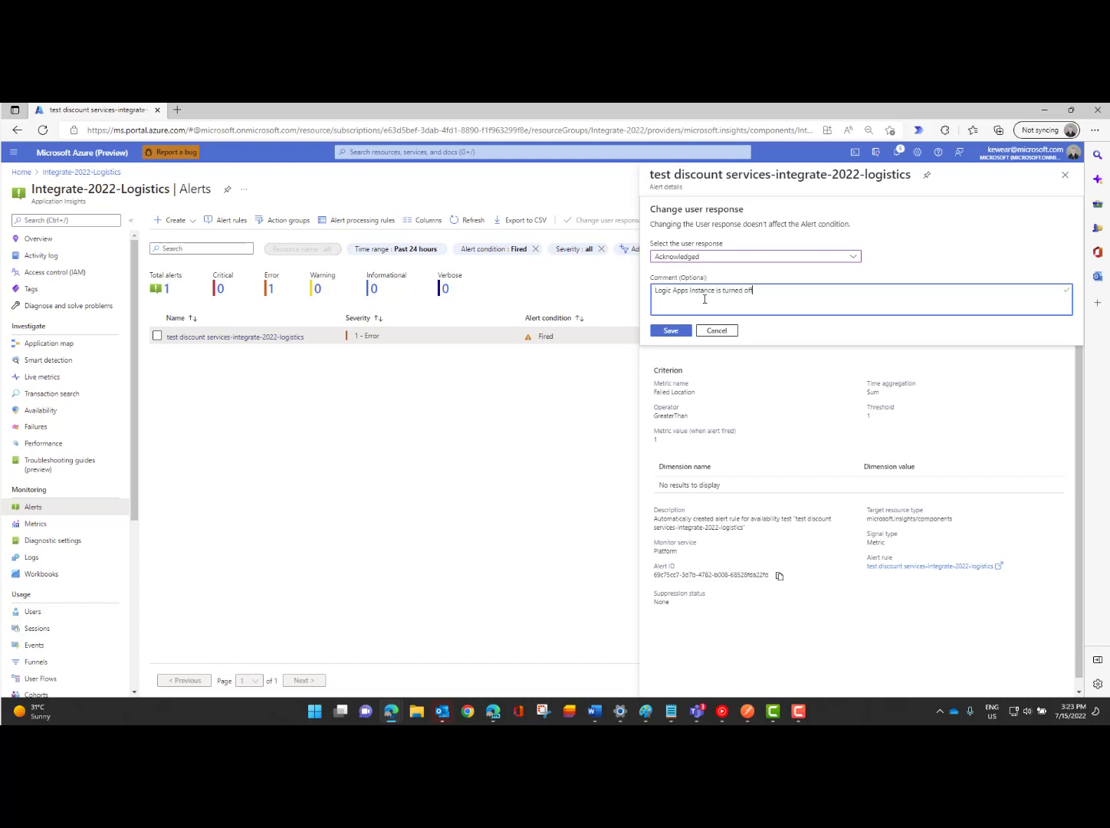
left_click(669, 331)
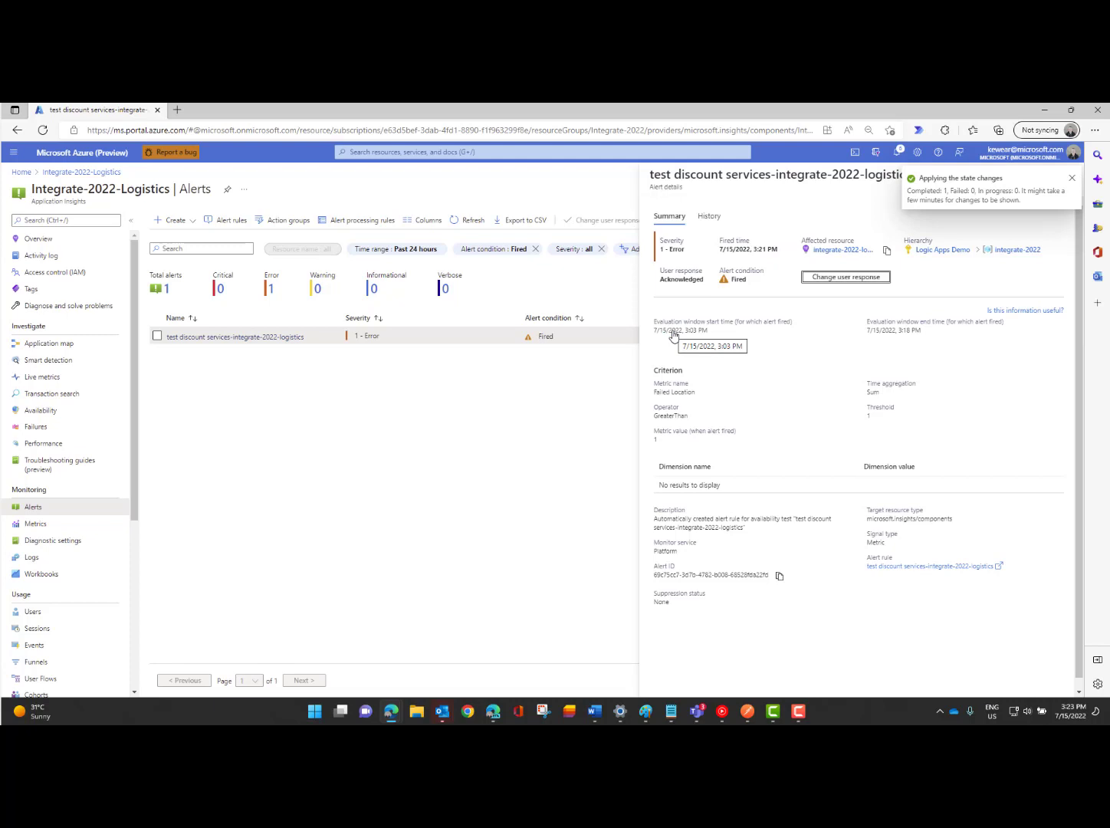
mouse_move(732, 301)
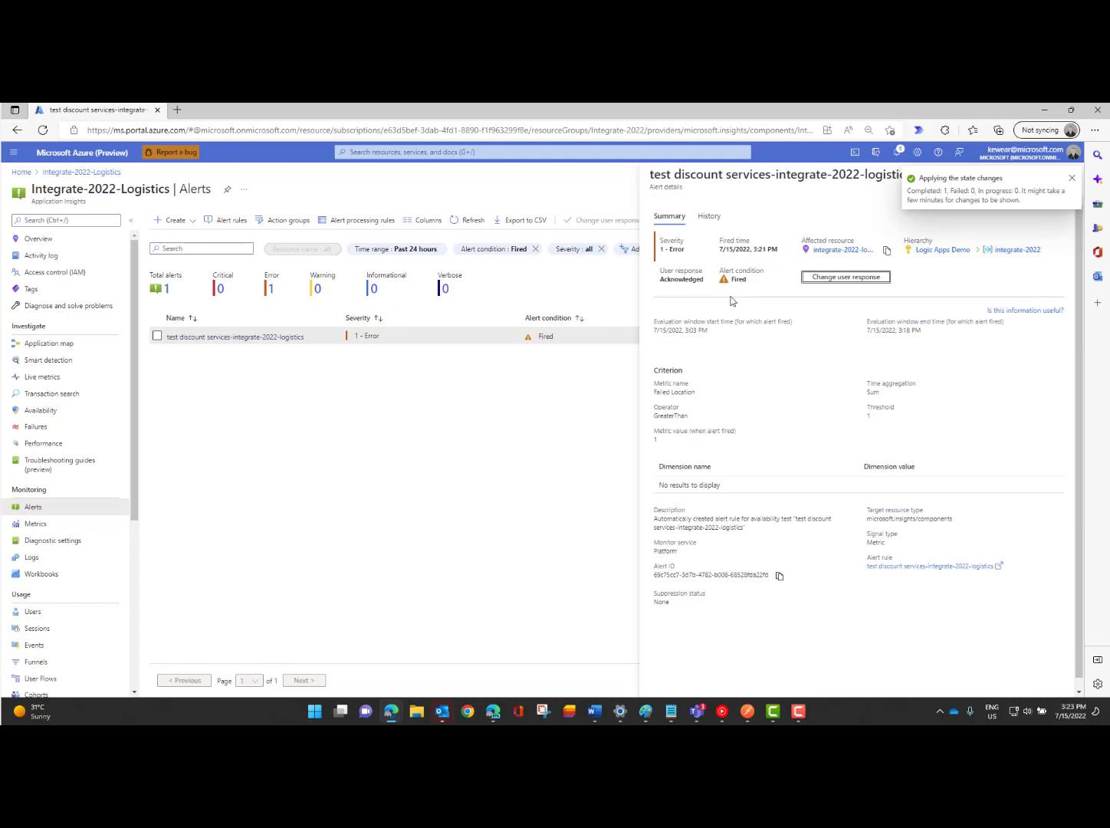
left_click(1071, 178)
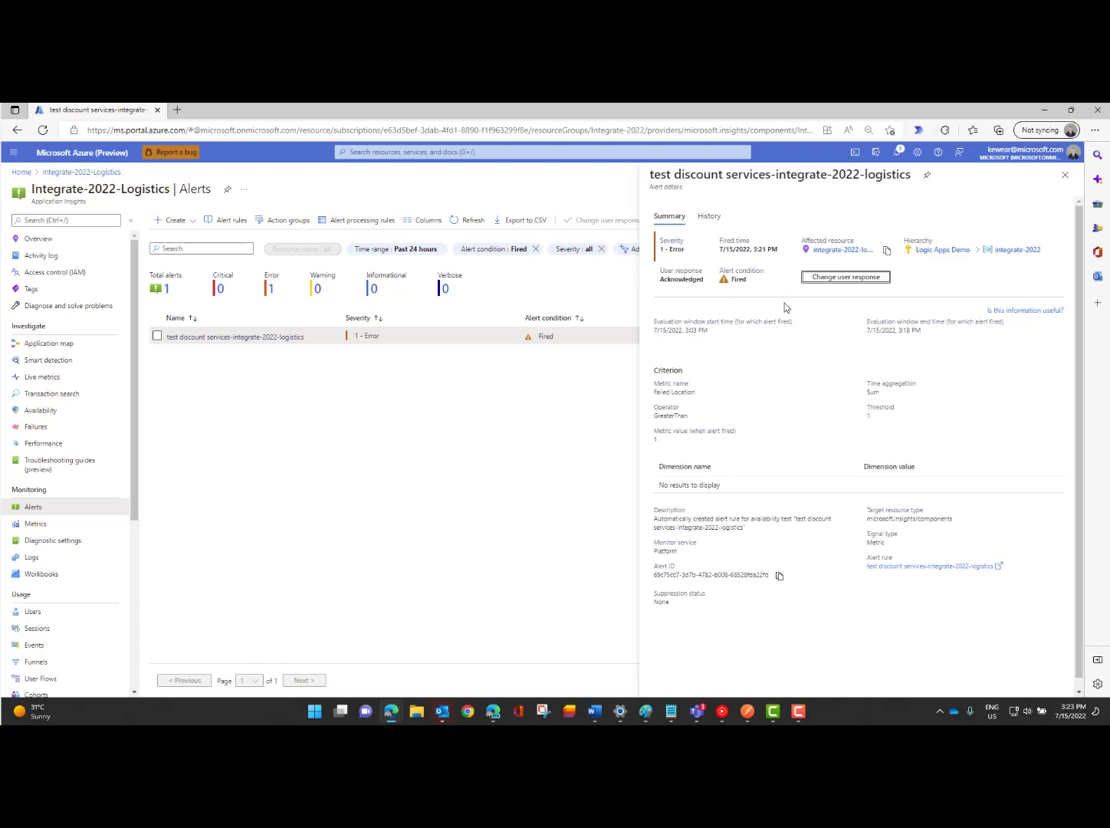
mouse_move(770, 353)
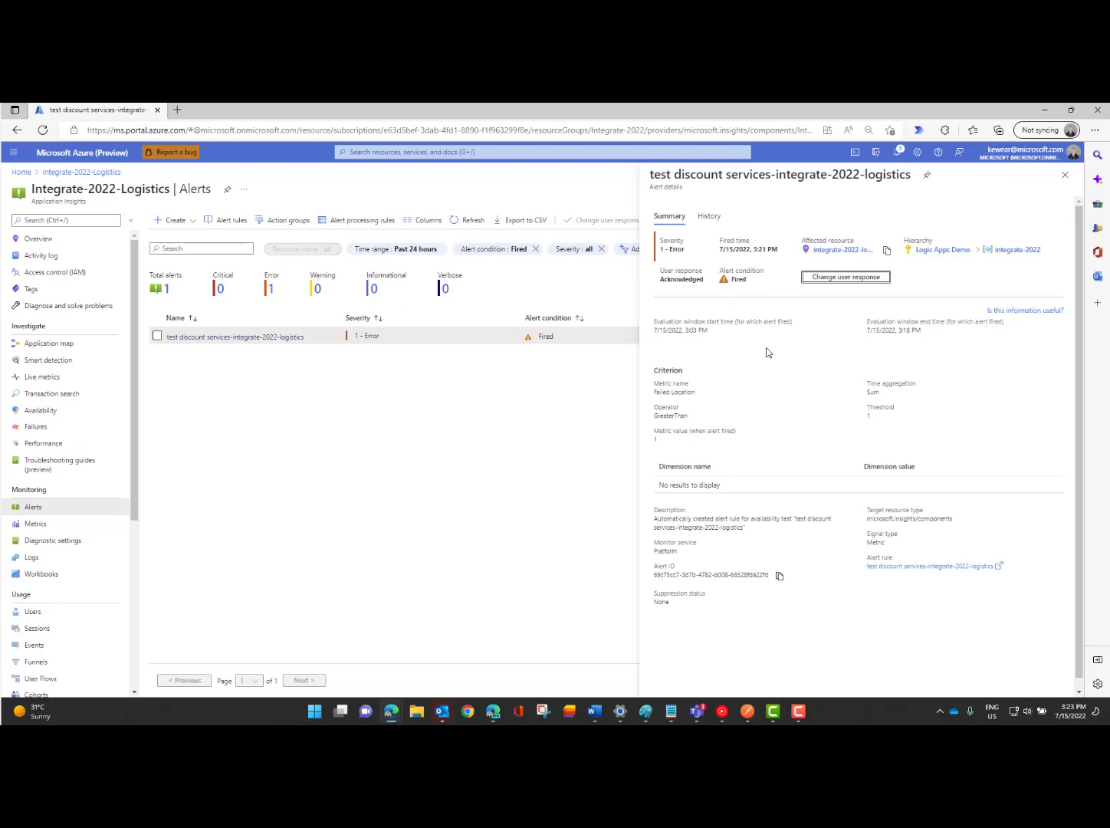
mouse_move(597, 530)
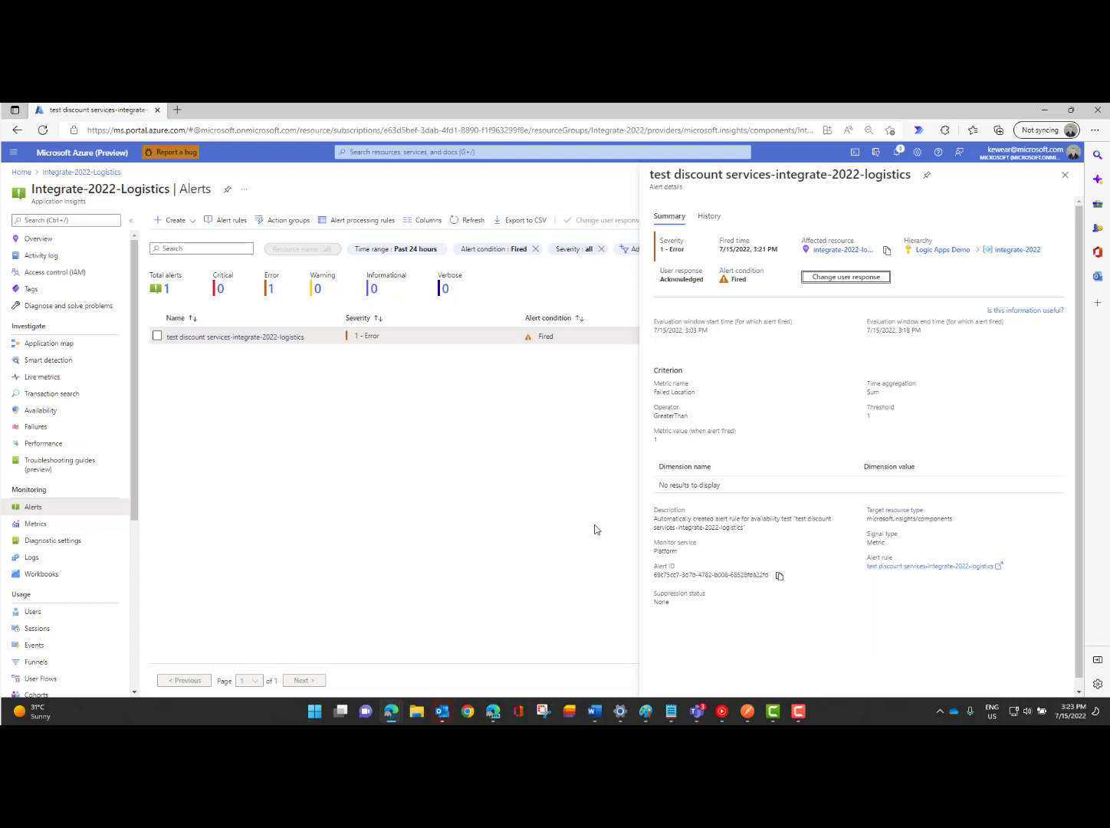
mouse_move(541, 653)
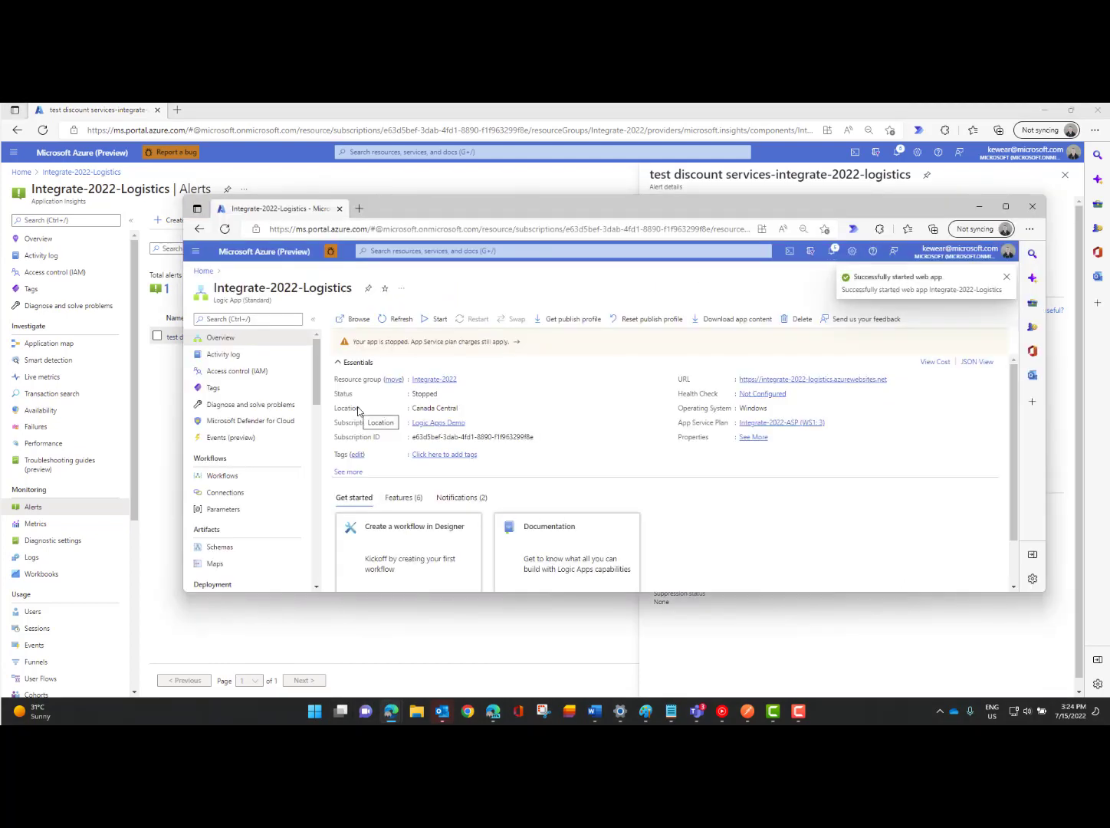
Leave the restarted Integrate-2022-Logistics Logic App and return to the Alerts blade.
left_click(1033, 207)
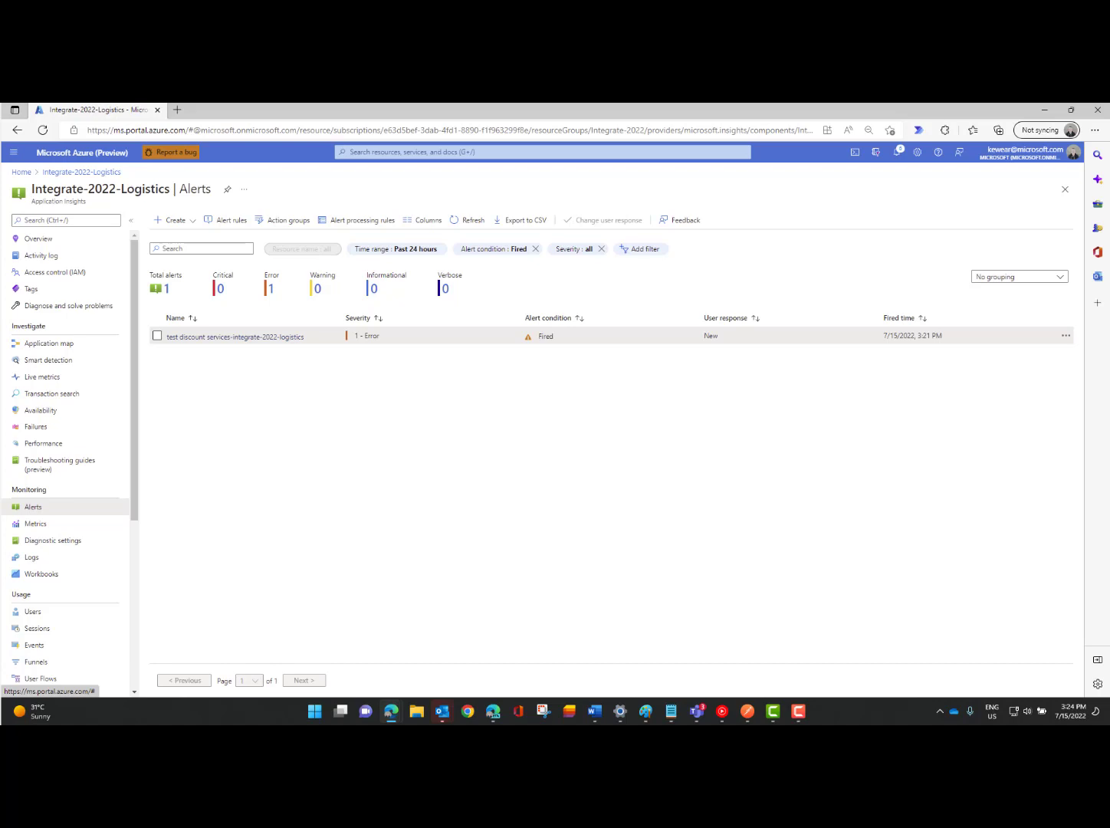
mouse_move(102, 475)
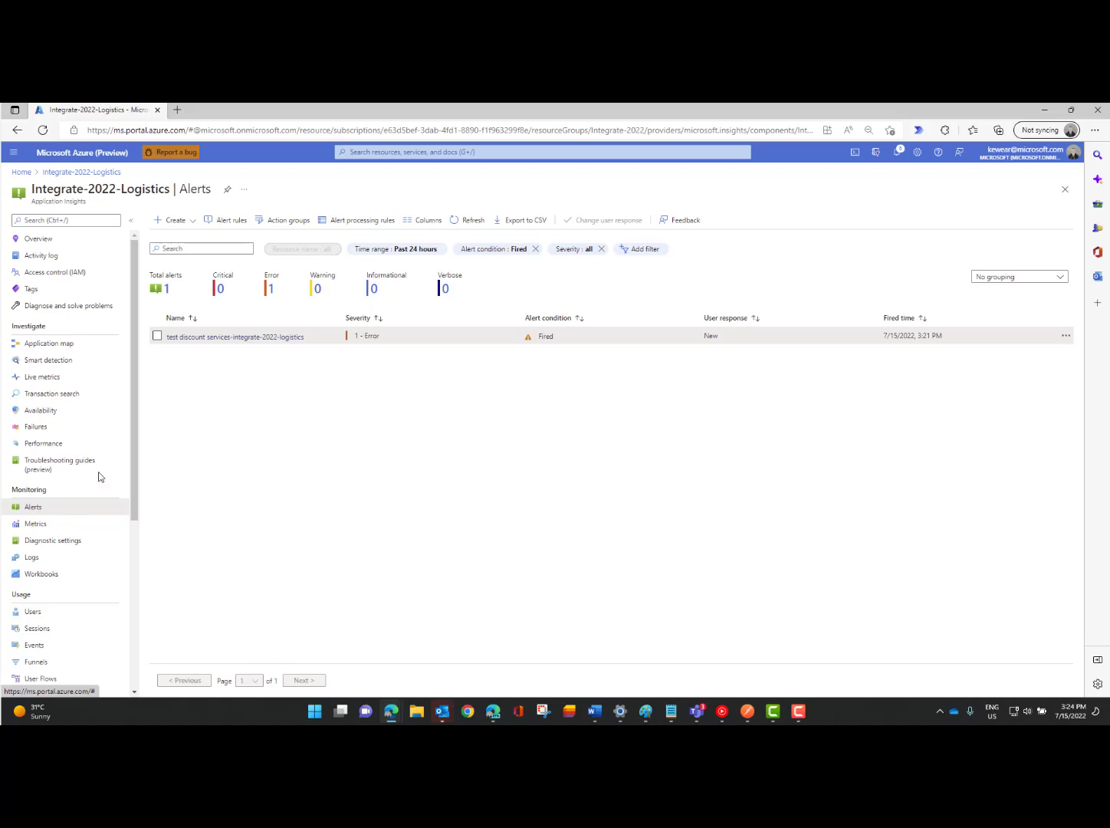
mouse_move(387, 555)
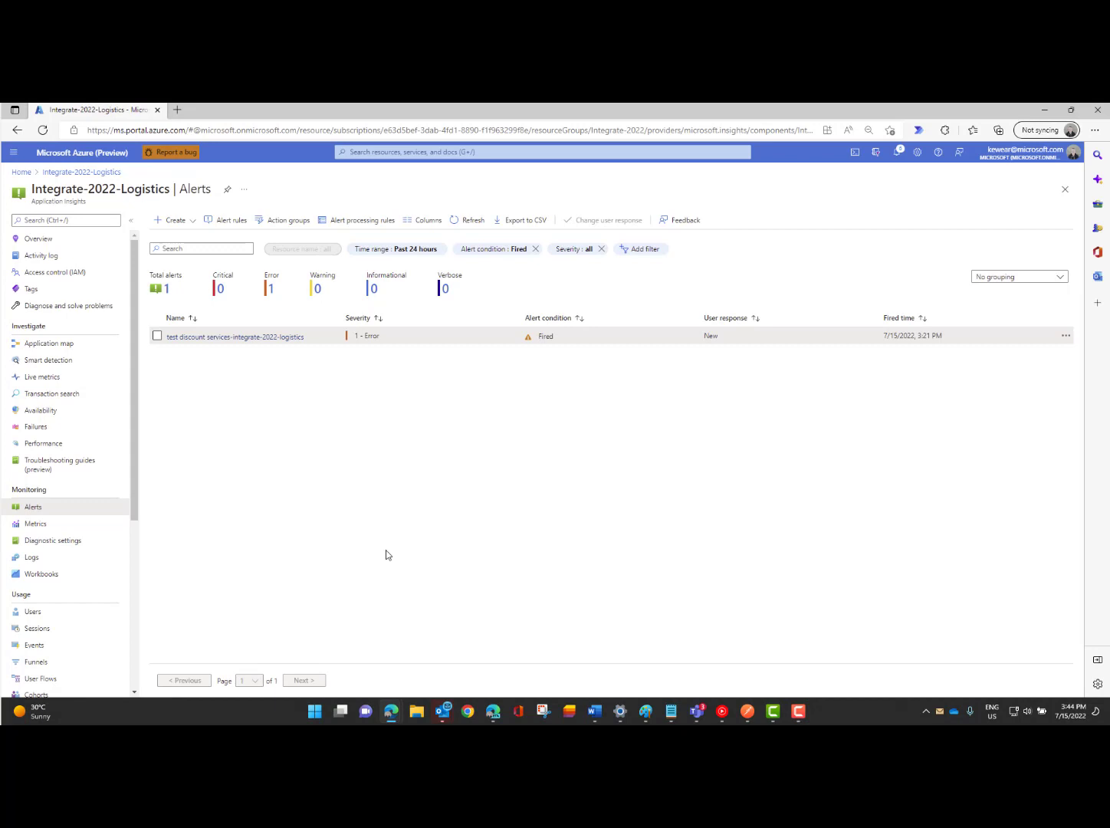
mouse_move(497, 248)
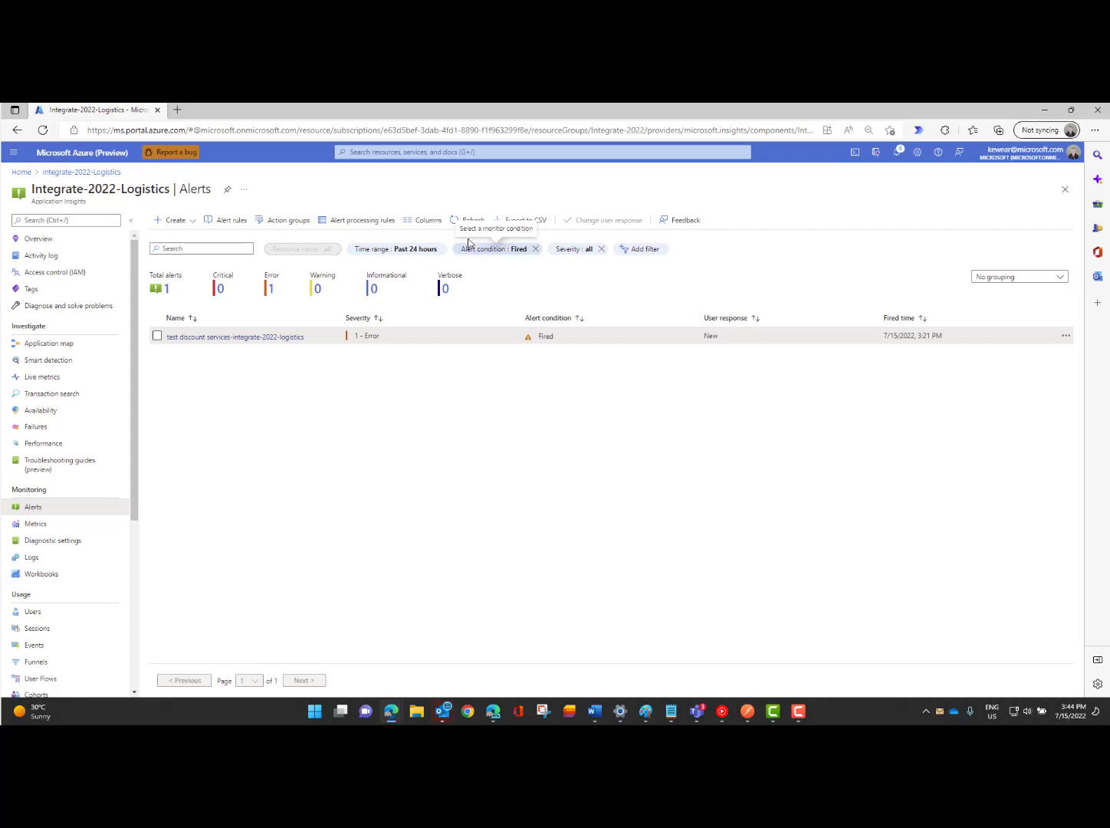
Refresh the alerts and remove the 'Alert condition: Fired' filter so resolved alerts show.
left_click(472, 221)
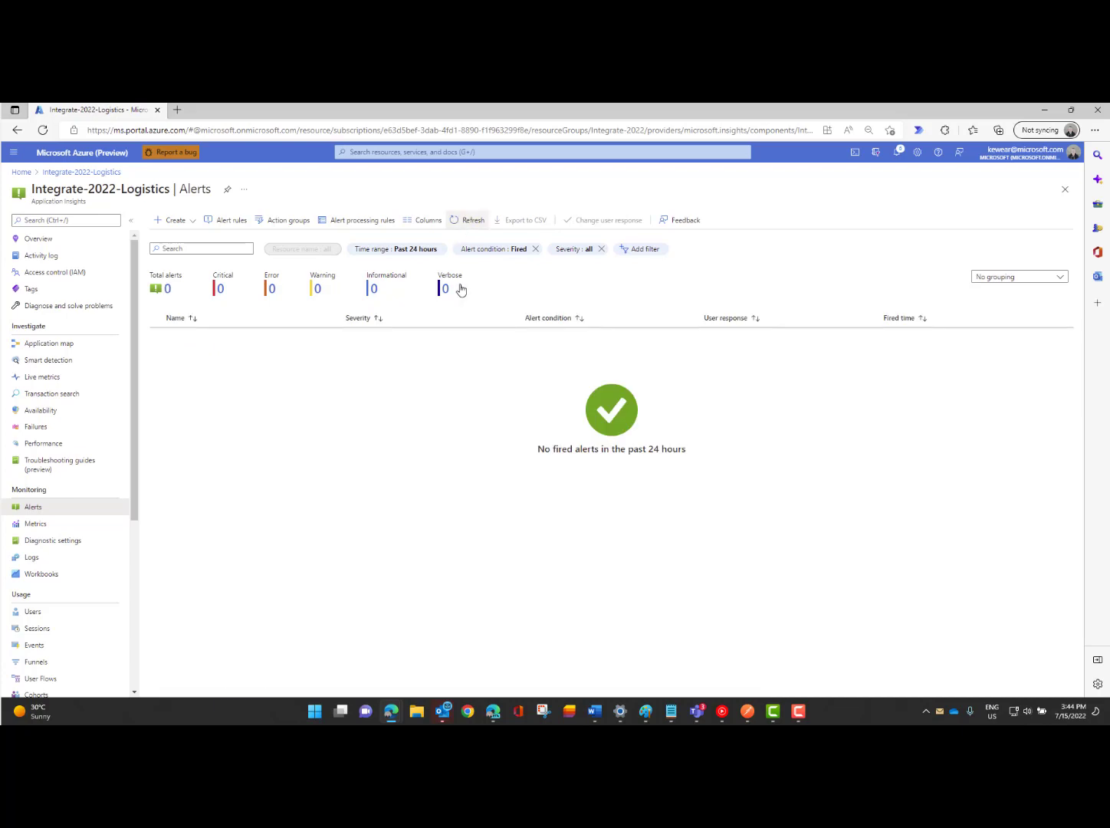
mouse_move(487, 276)
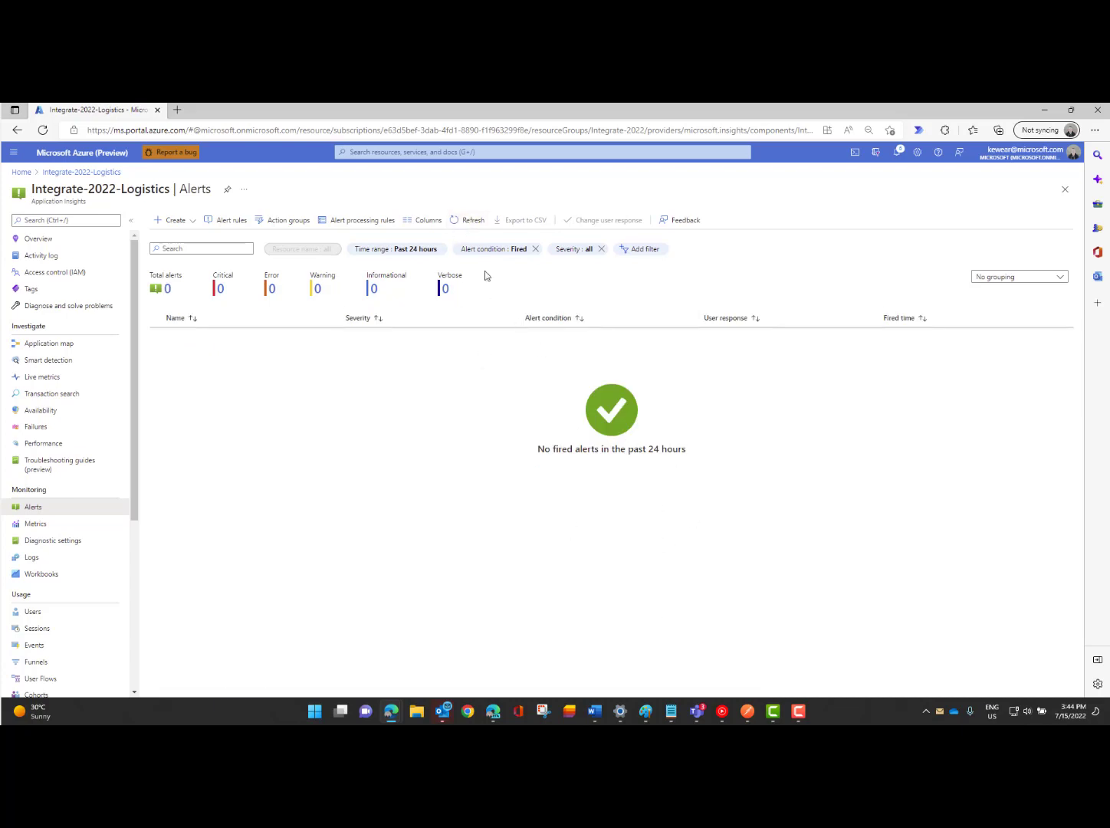
mouse_move(477, 248)
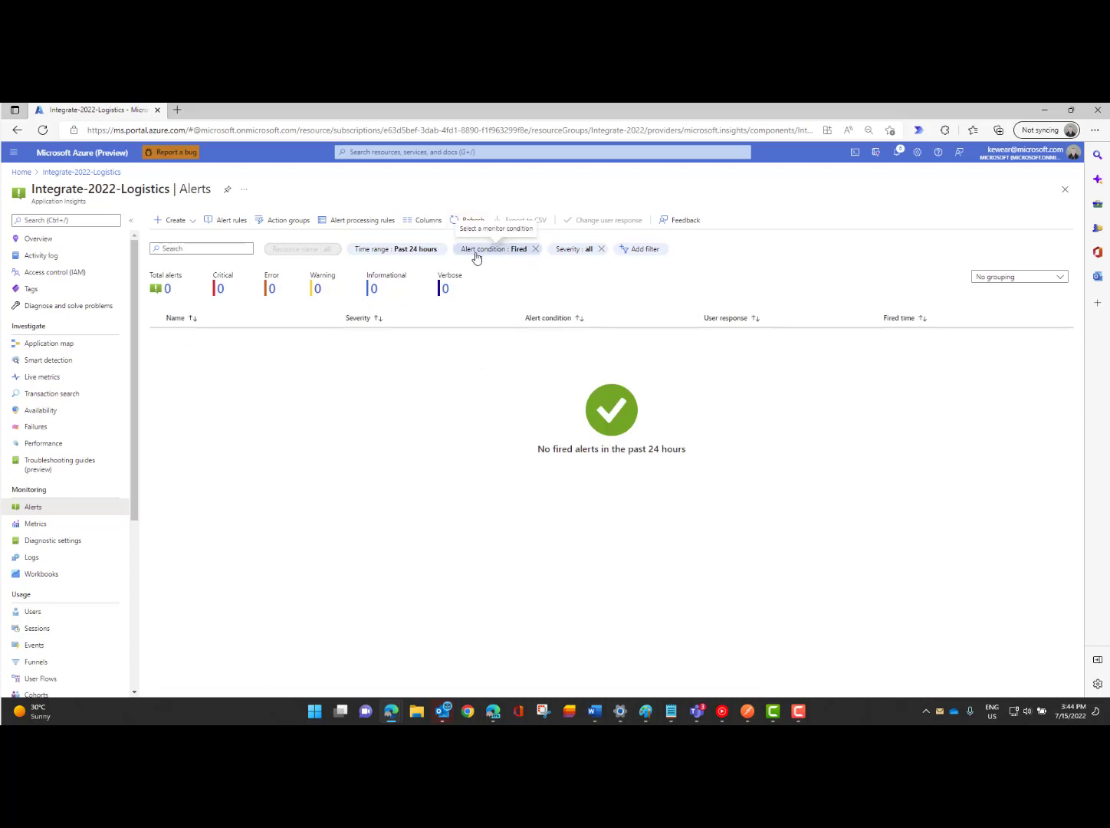
left_click(535, 249)
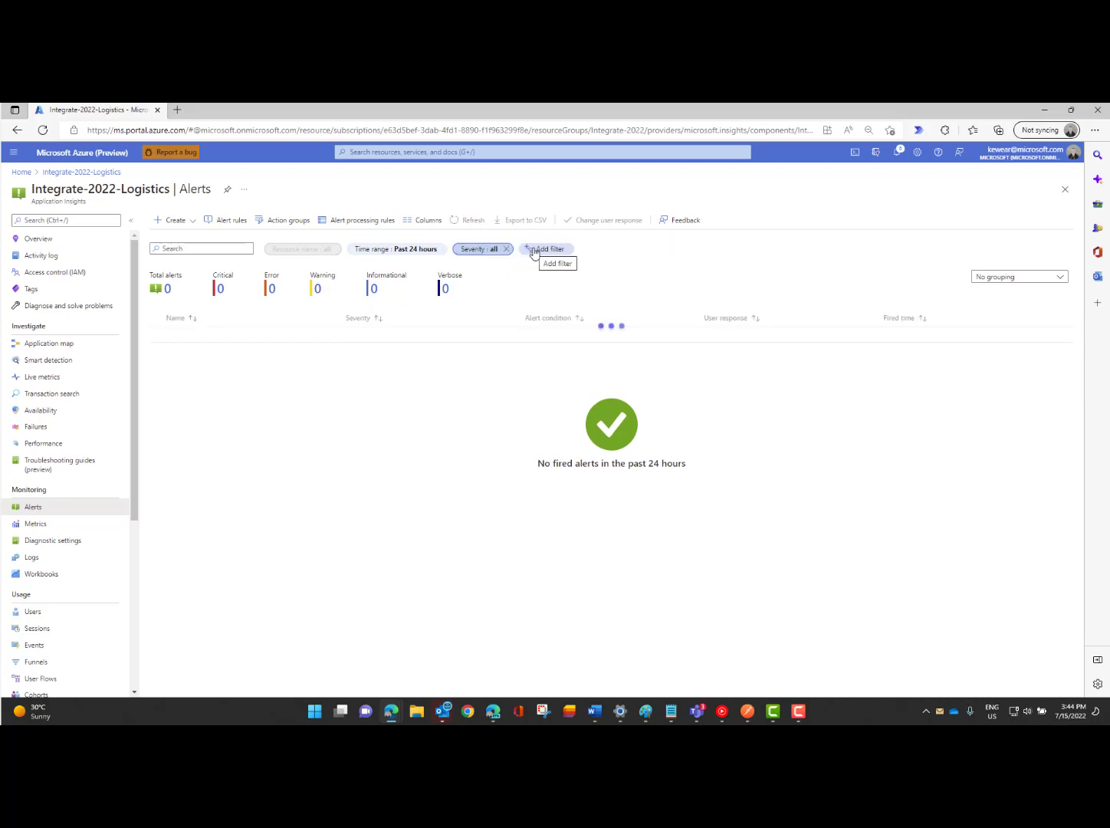
left_click(472, 222)
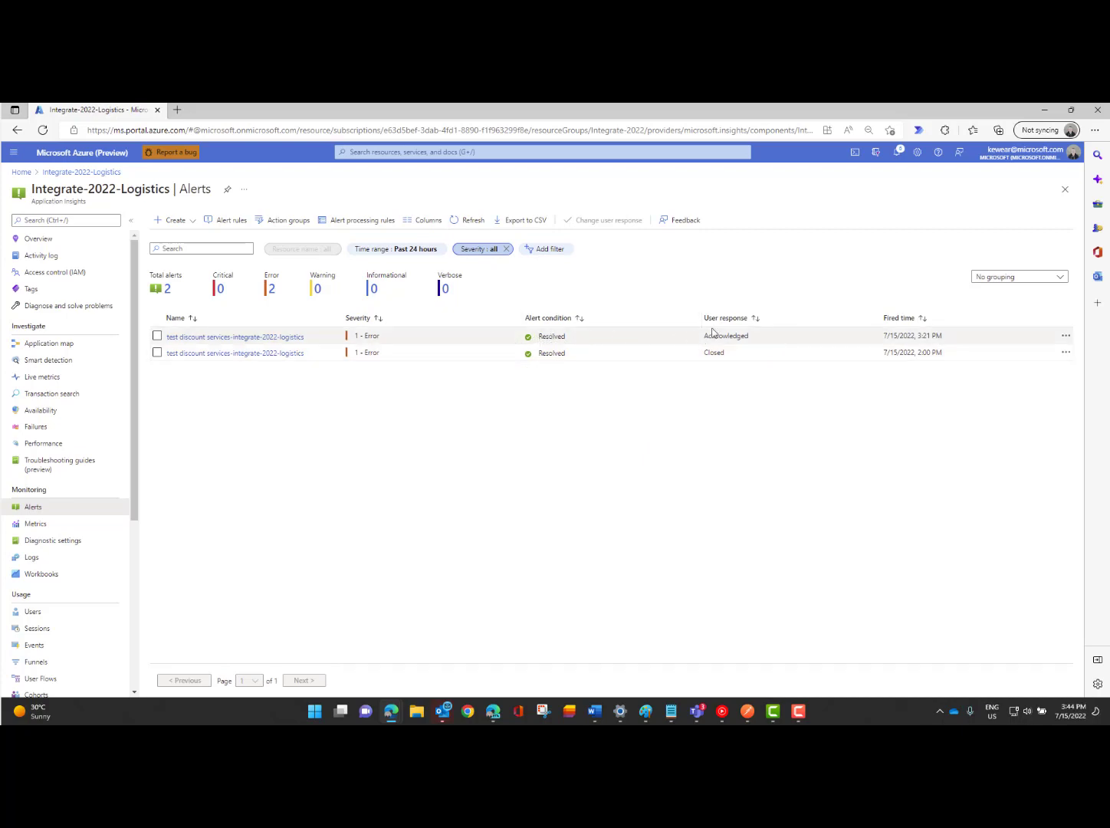
mouse_move(769, 347)
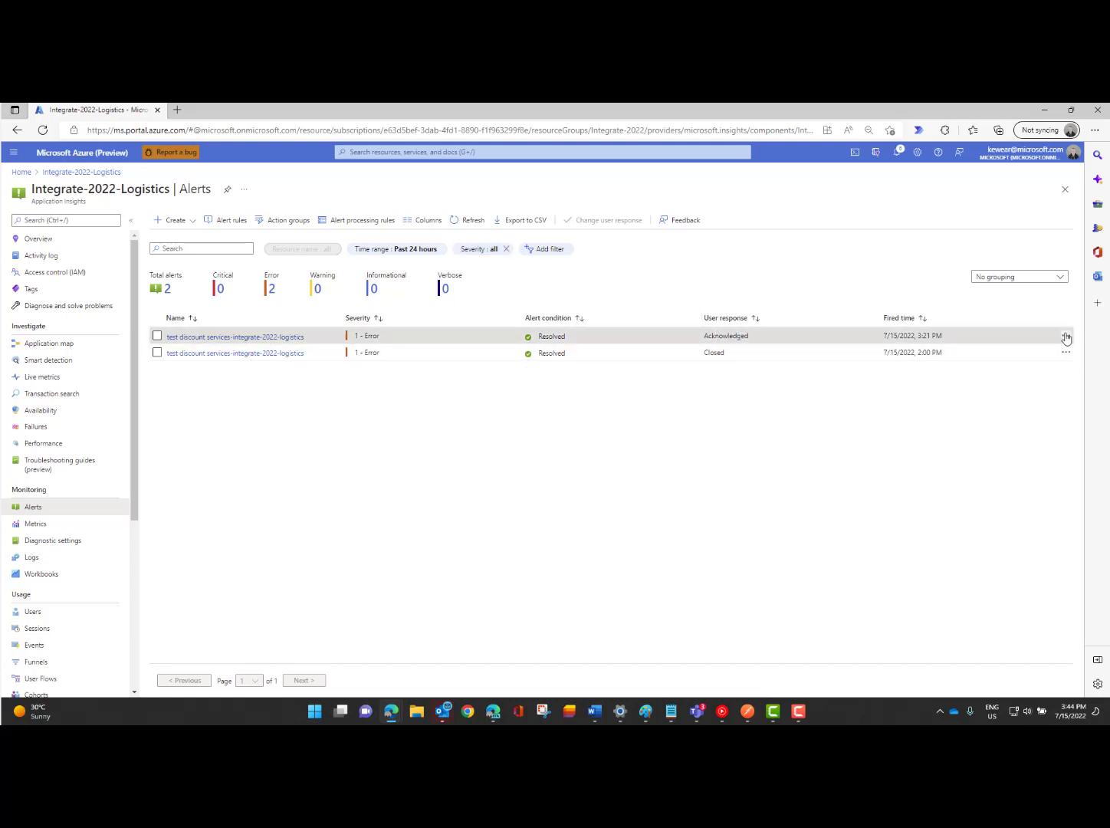
Mark the acknowledged alert Closed with comment 'everything is healthy' and bring up the resolved-alert email.
left_click(1067, 337)
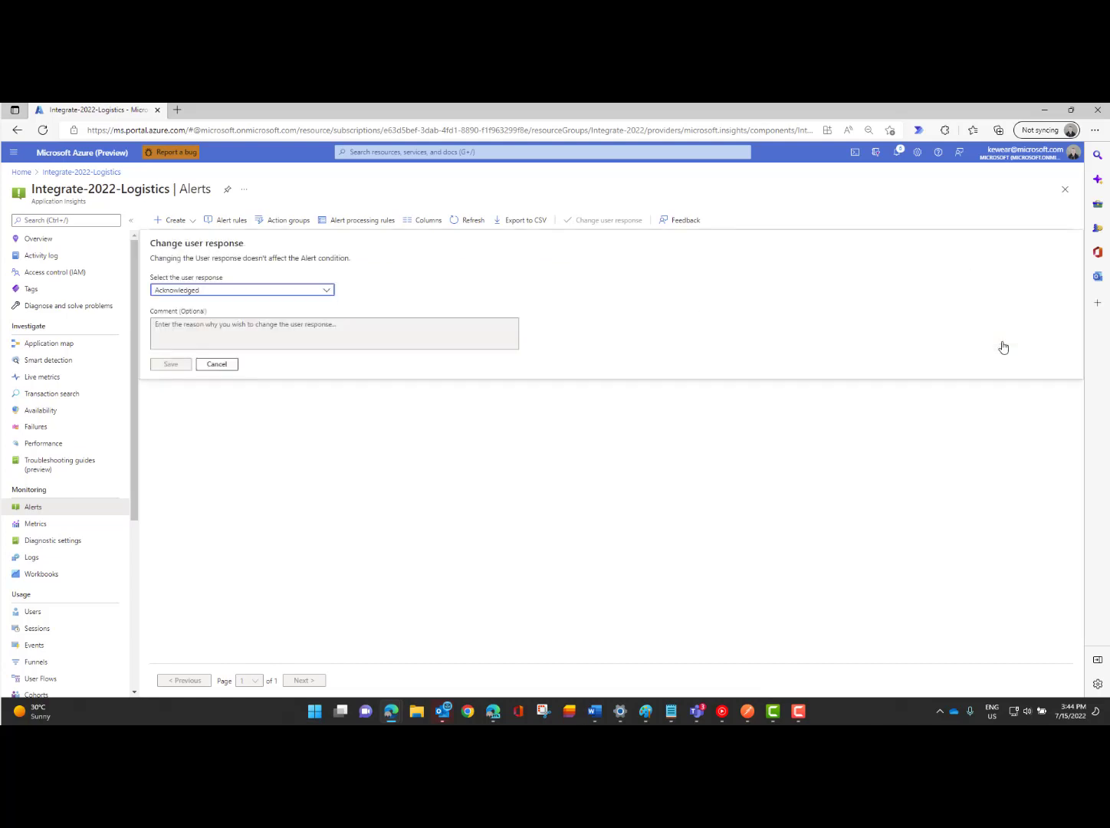
left_click(241, 290)
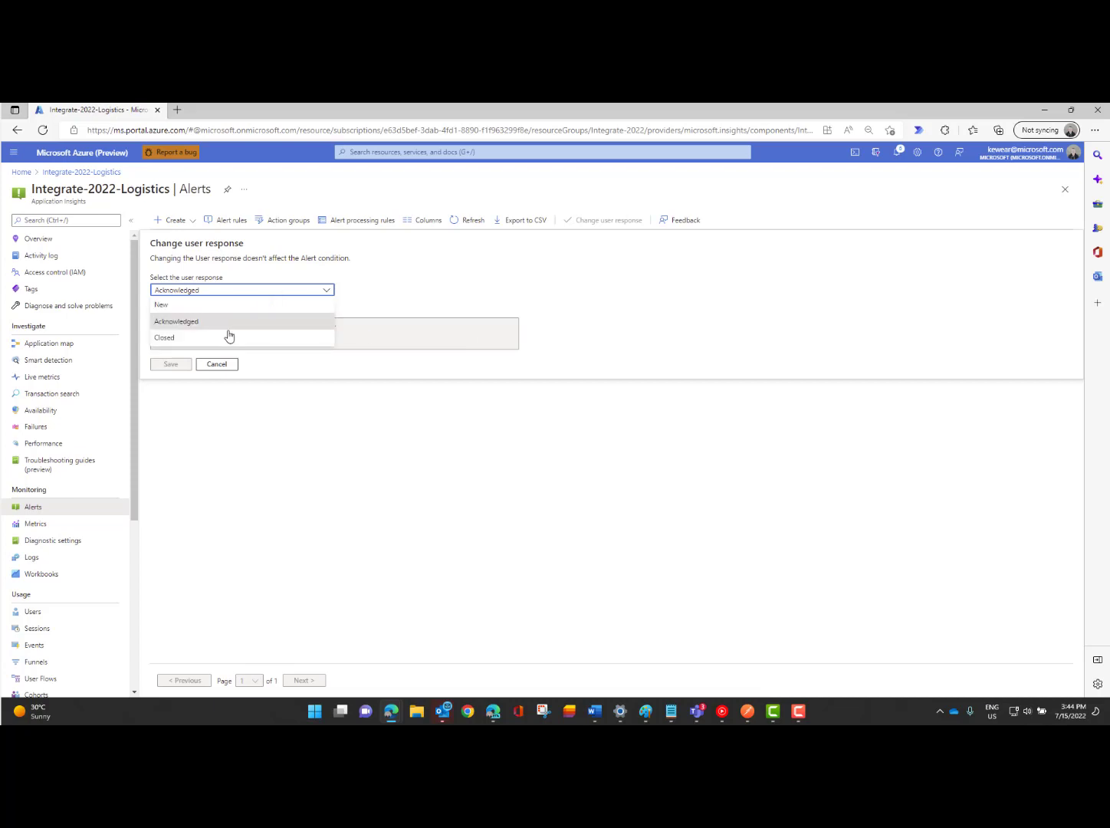
left_click(164, 337)
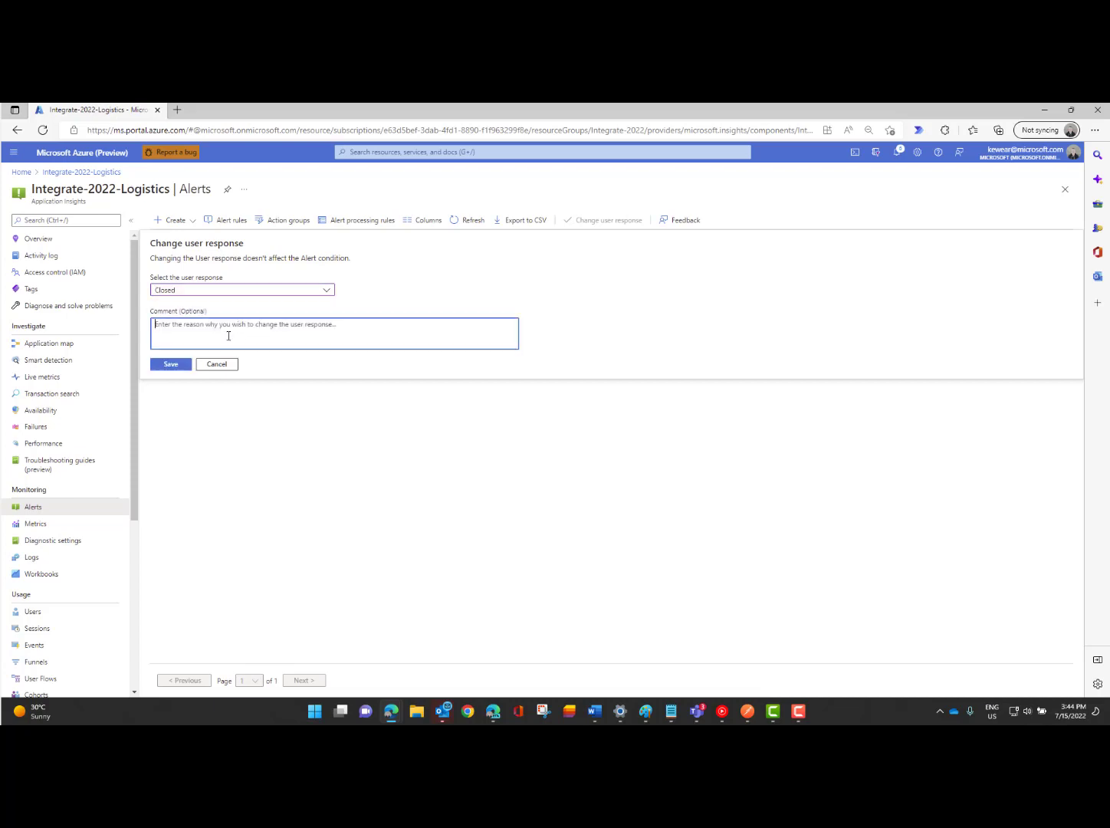
type("everyth")
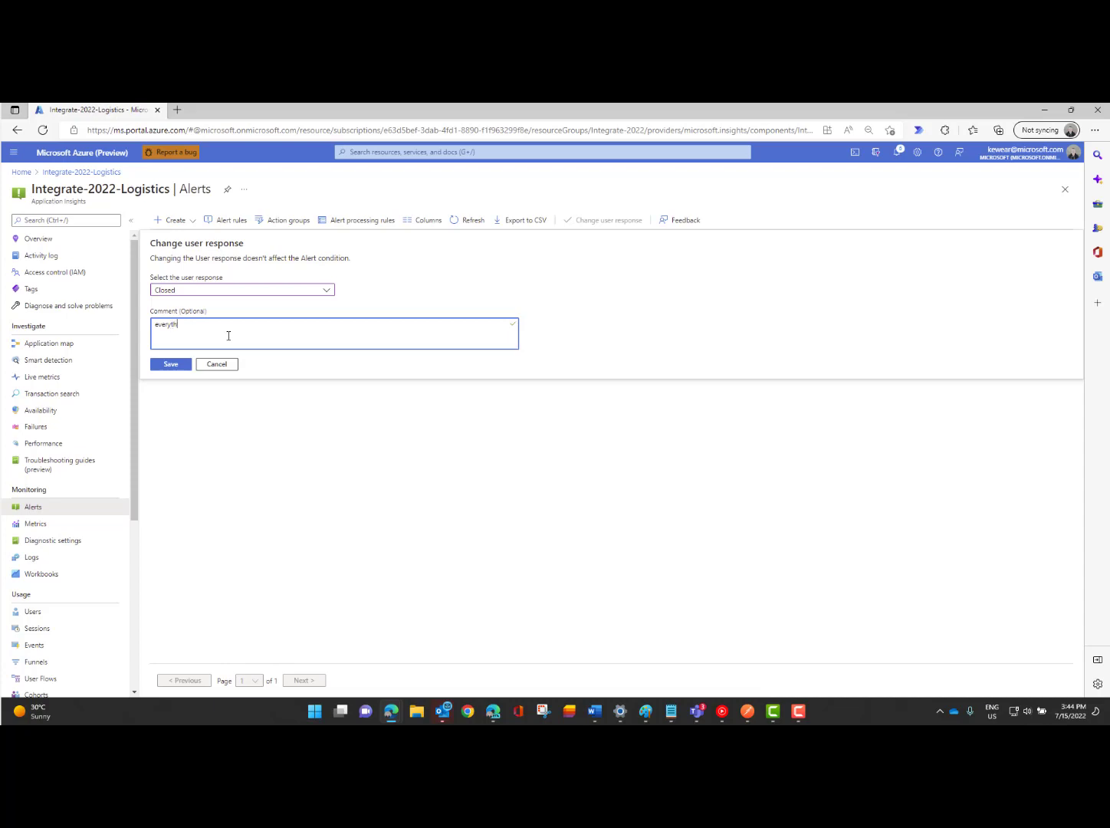
type("ing is healthy")
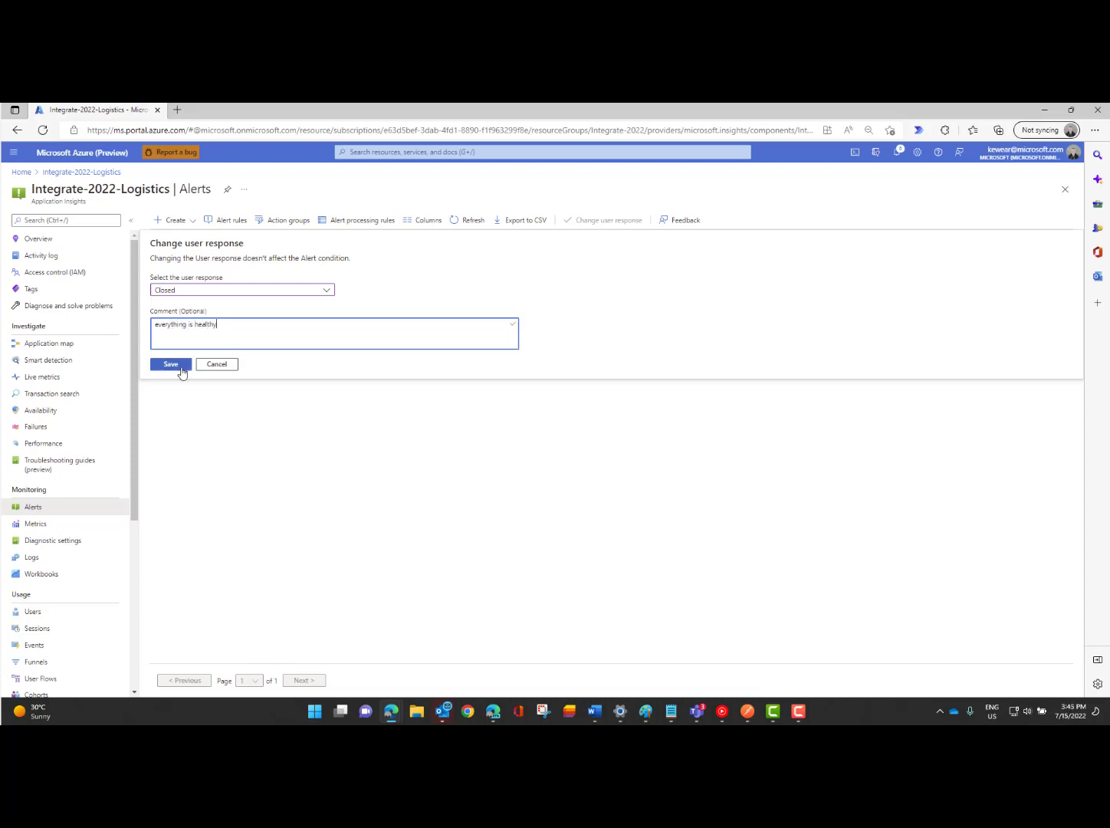
left_click(170, 365)
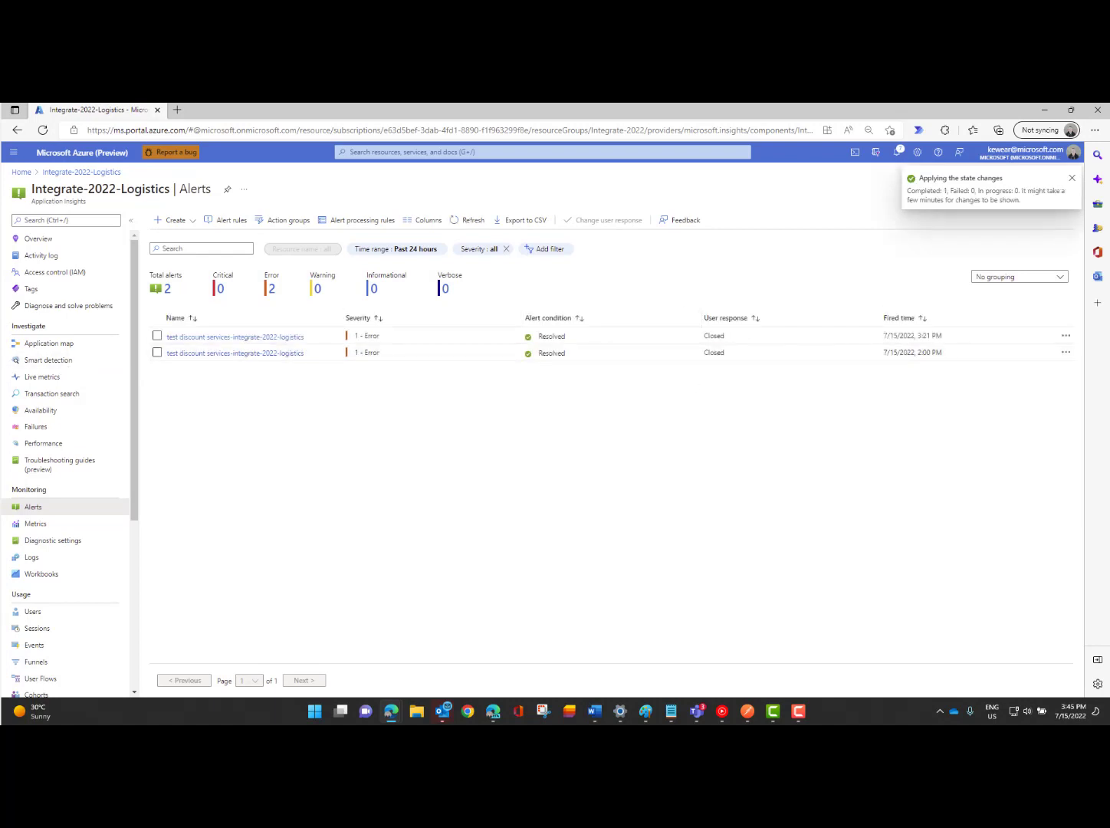
left_click(442, 711)
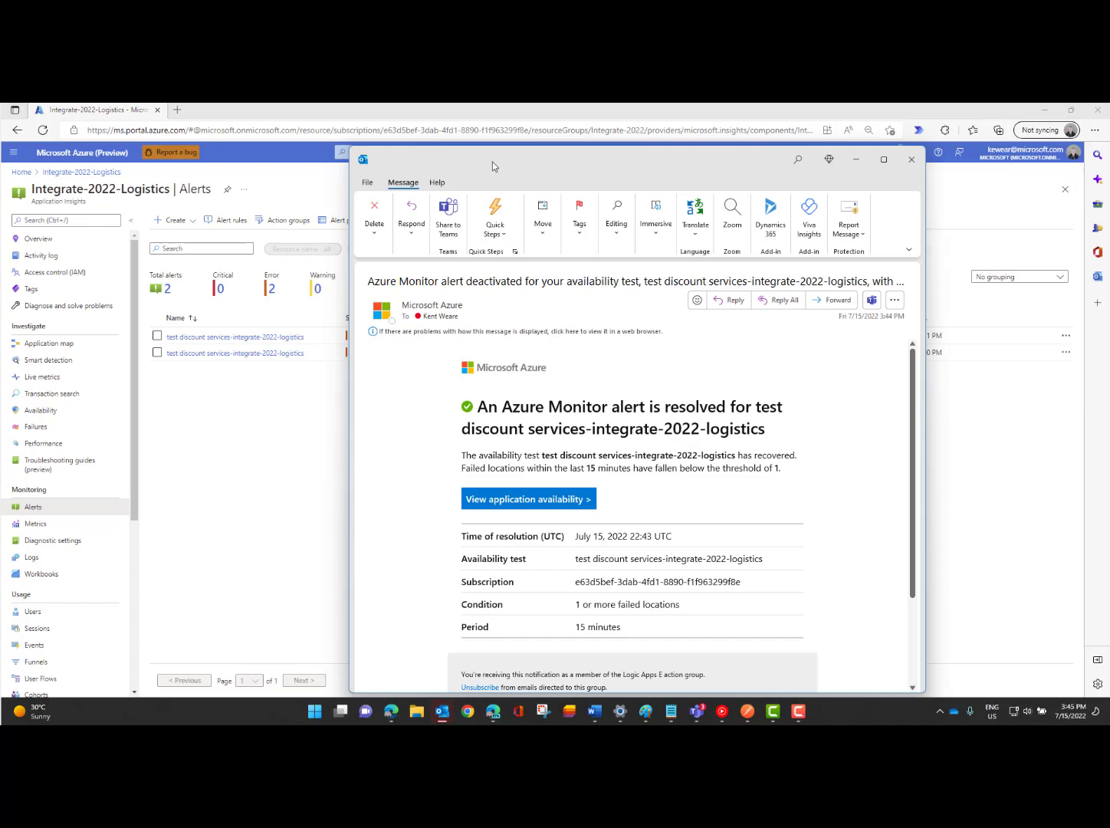
Maximize the 'Azure Monitor alert deactivated' email for test discount services-integrate-2022-logistics.
left_click(882, 160)
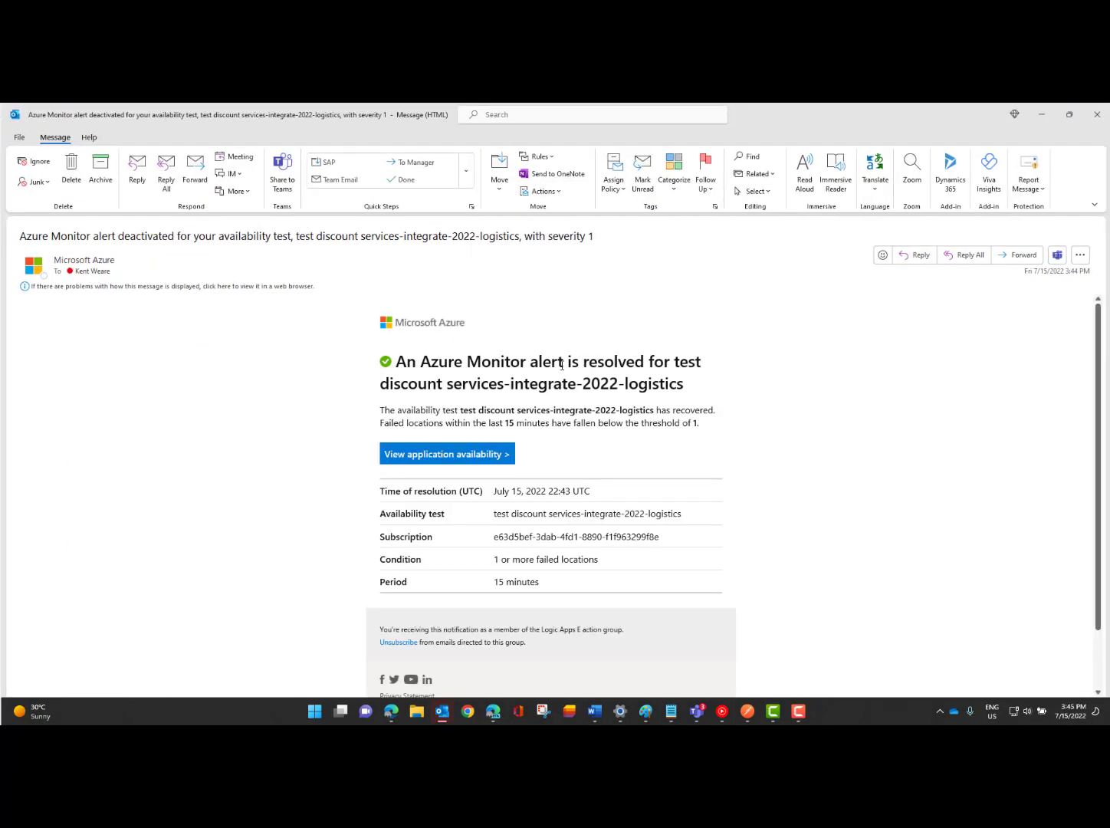